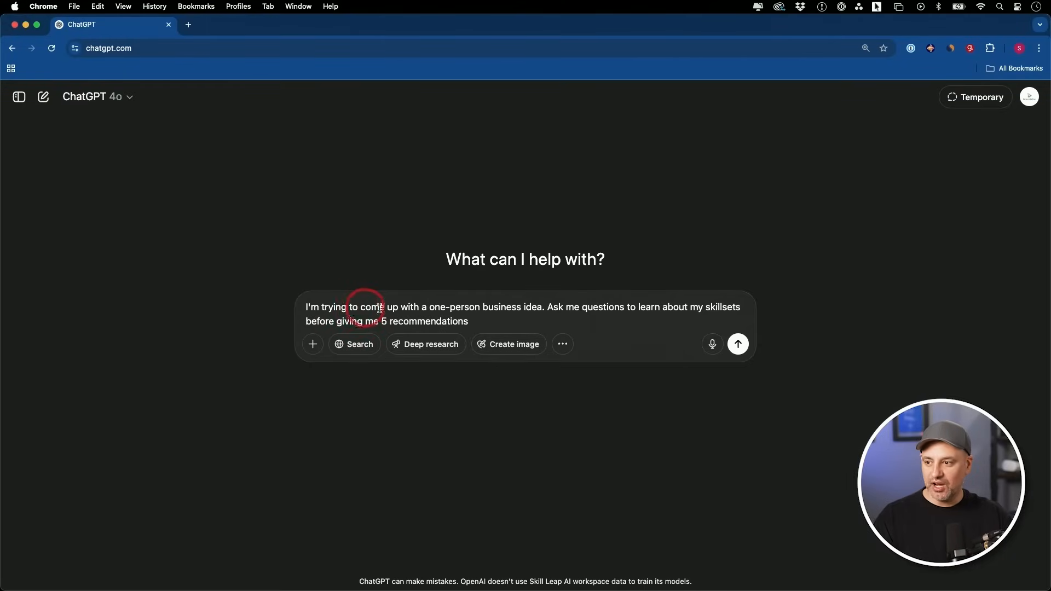
pyautogui.moveTo(556, 313)
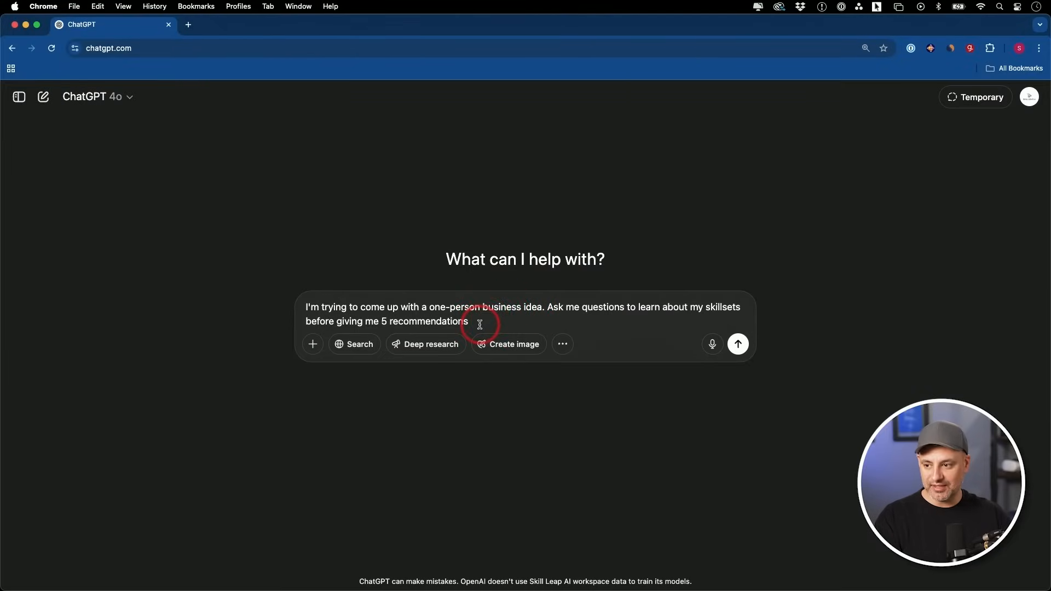
# - Send the one-person business prompt and read ChatGPT's numbered questions on skills and income goals
pyautogui.click(737, 343)
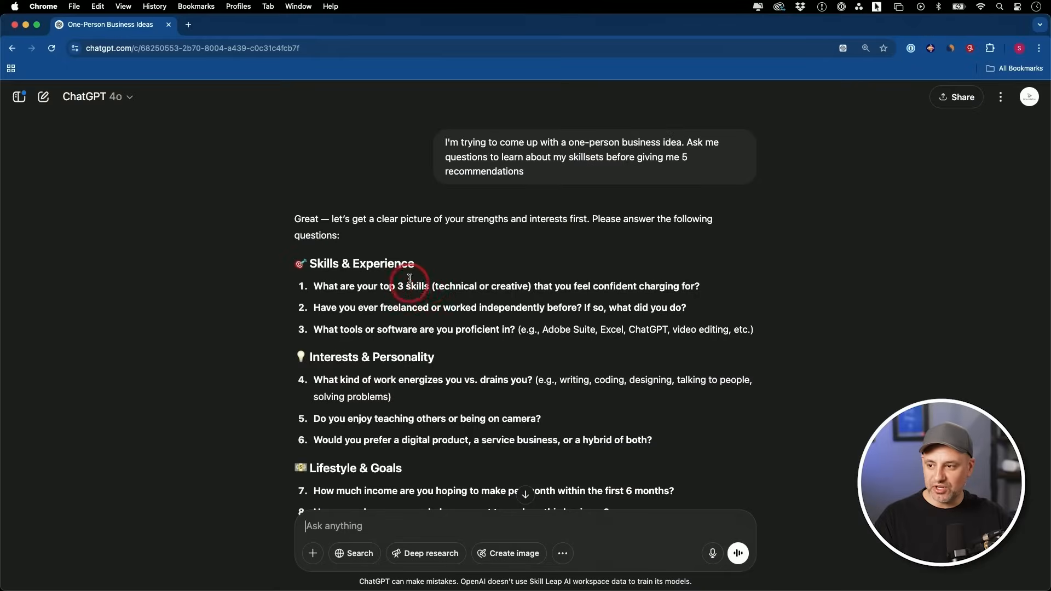
pyautogui.moveTo(482, 291)
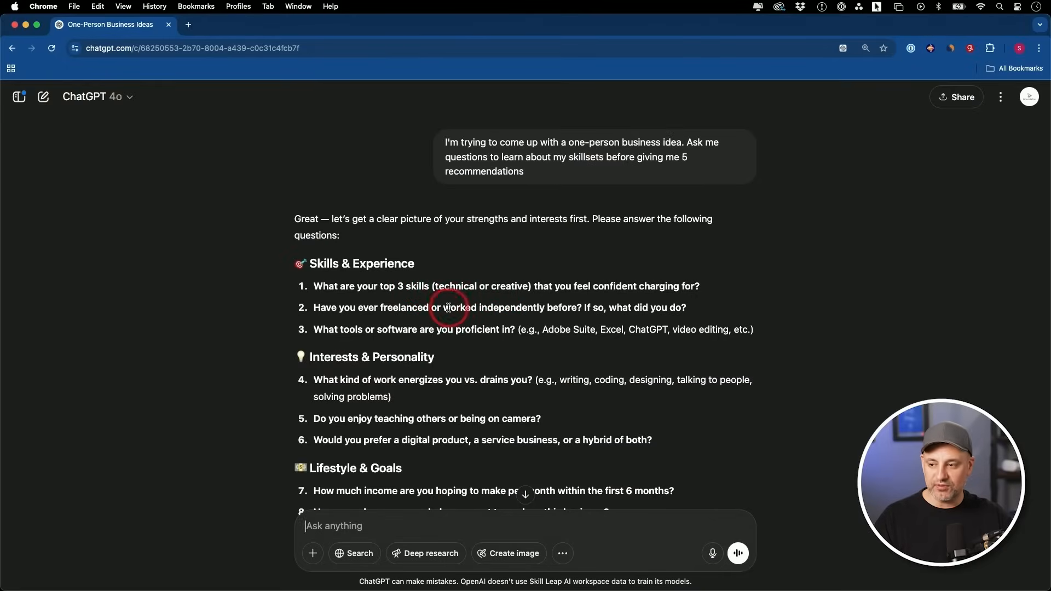
pyautogui.moveTo(492, 340)
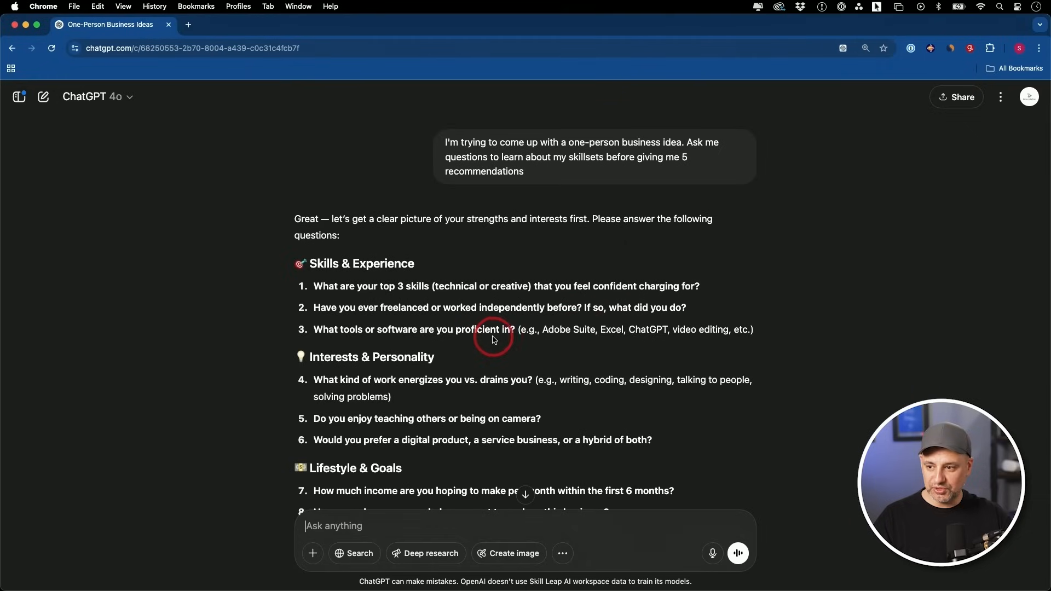
pyautogui.moveTo(649, 339)
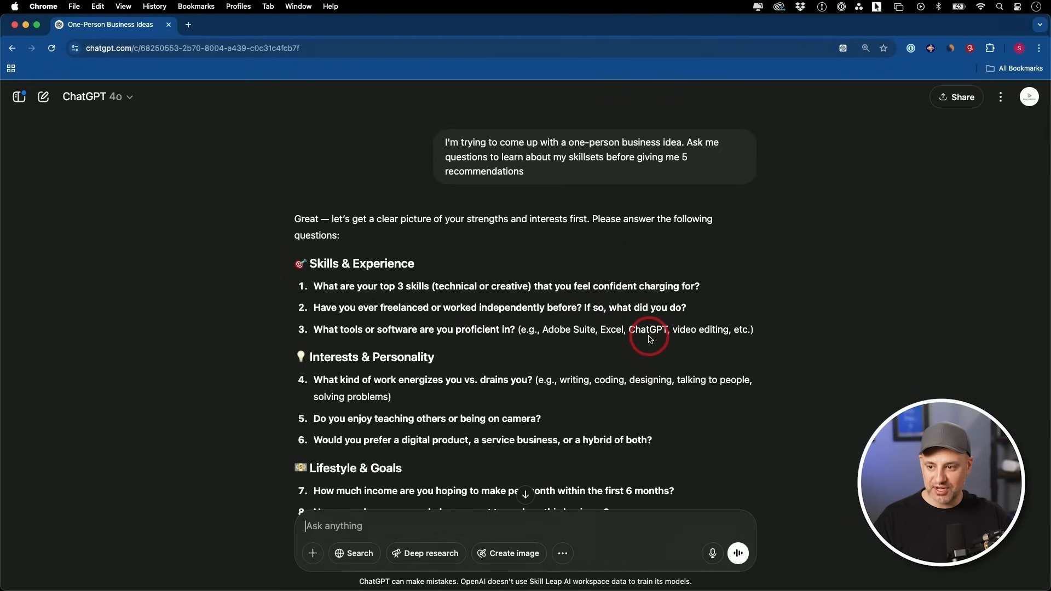
pyautogui.scroll(-3)
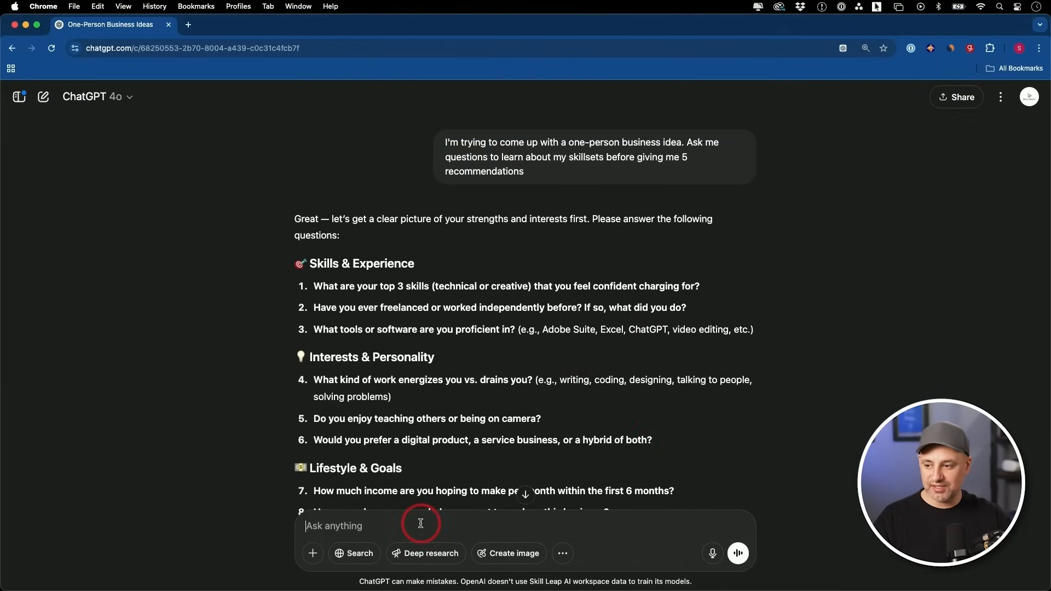
# - Read through the five business ideas down to High-Ticket AI Marketing Automation Setup
pyautogui.scroll(-3)
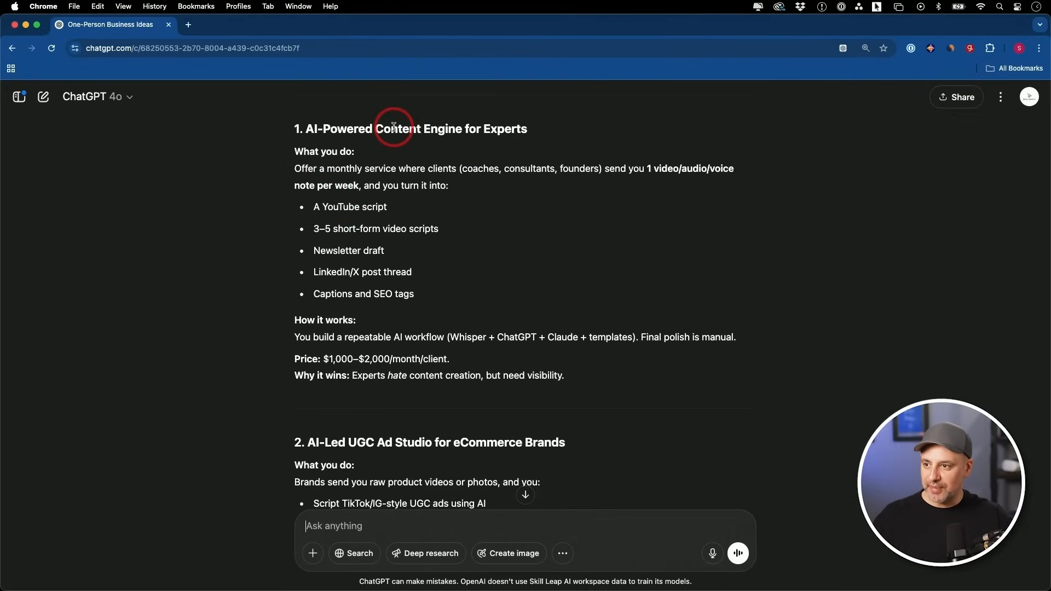
pyautogui.moveTo(502, 133)
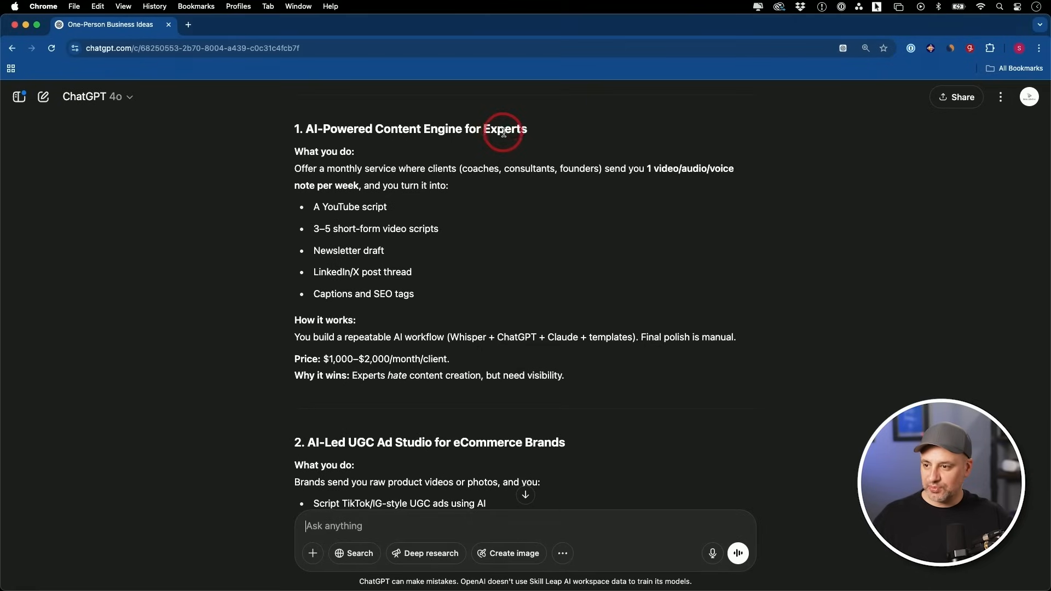
pyautogui.moveTo(525, 243)
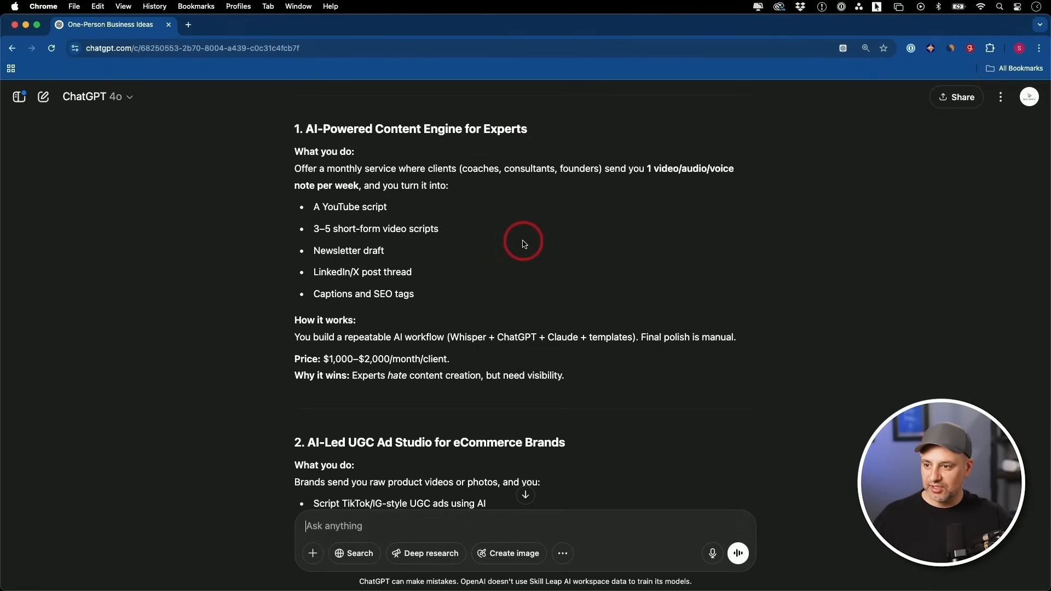
pyautogui.moveTo(546, 246)
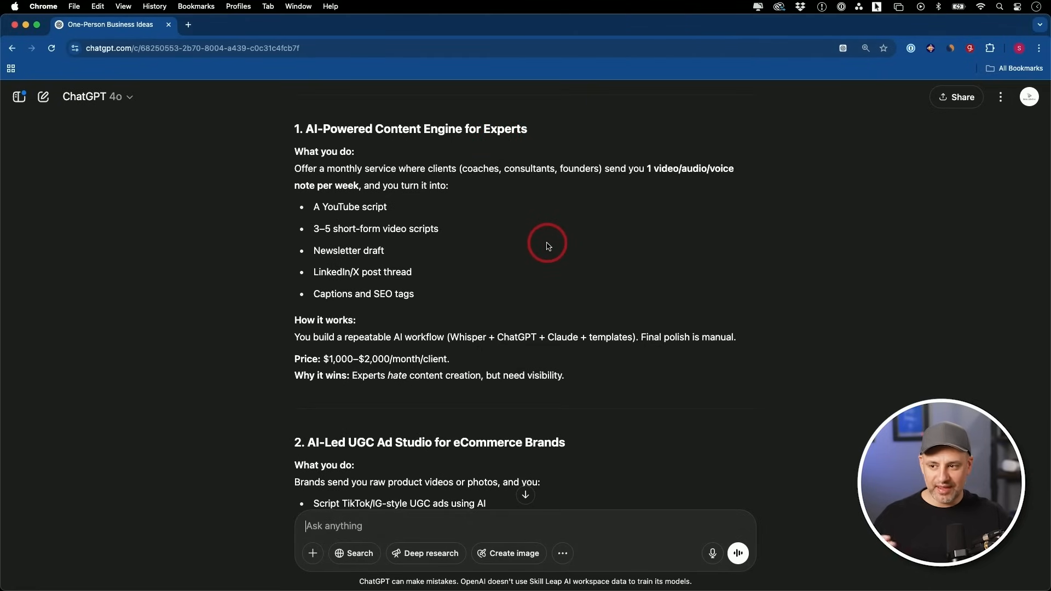
pyautogui.scroll(-3)
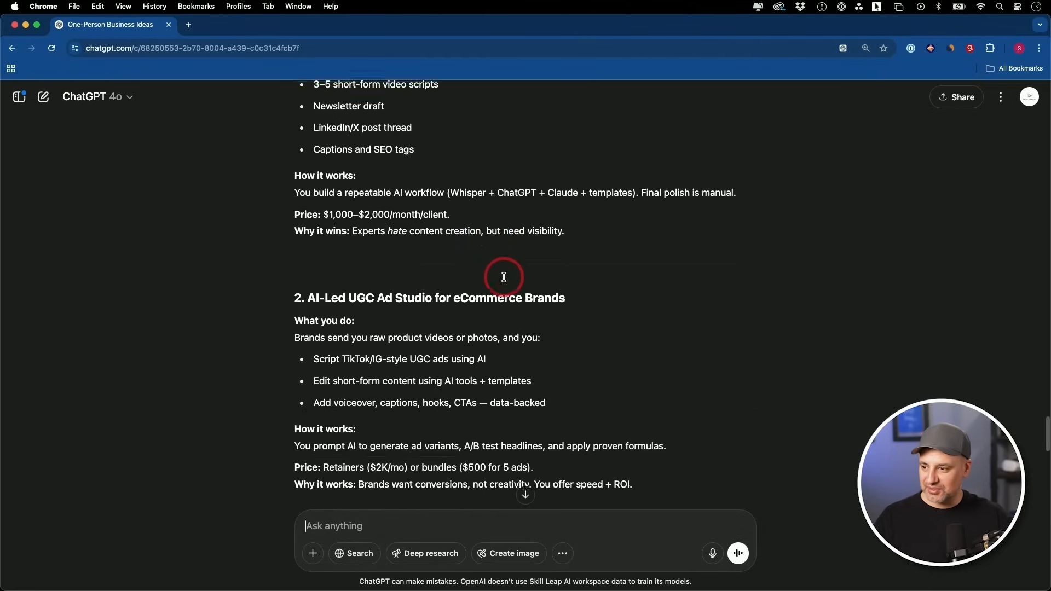
pyautogui.scroll(-3)
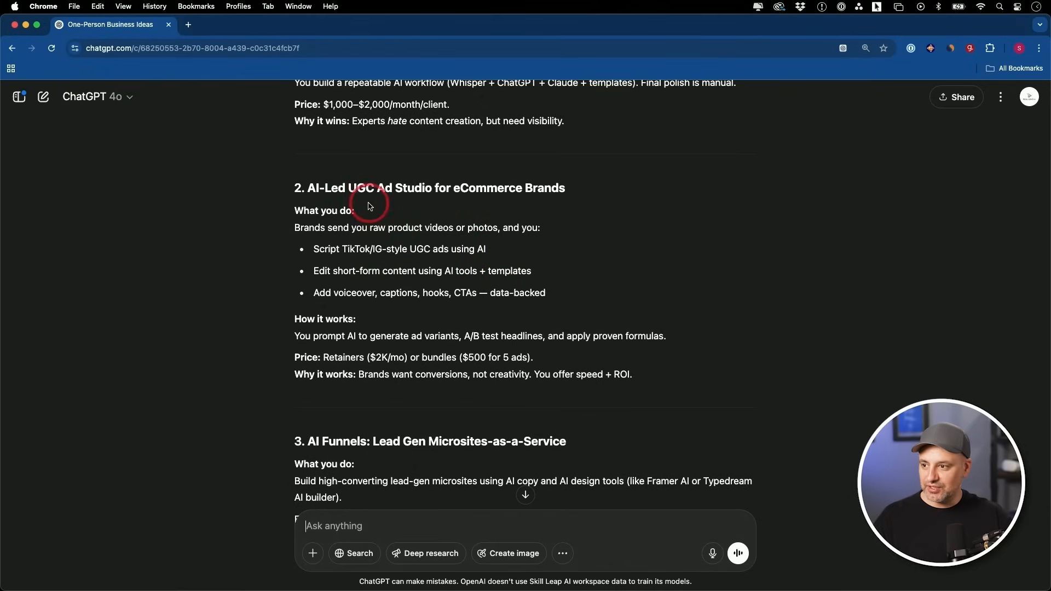
pyautogui.moveTo(501, 198)
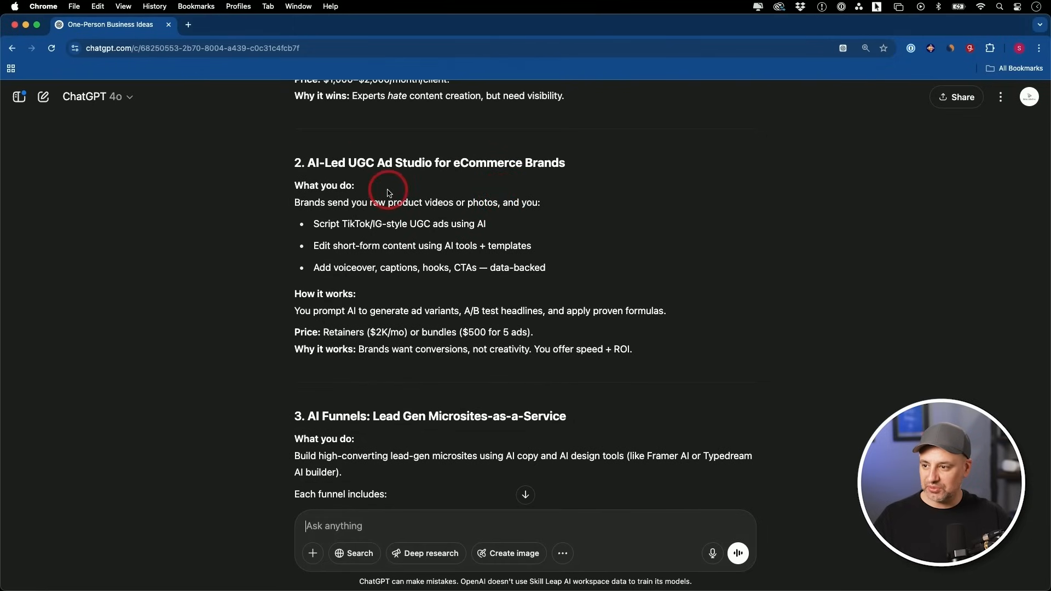
pyautogui.moveTo(506, 178)
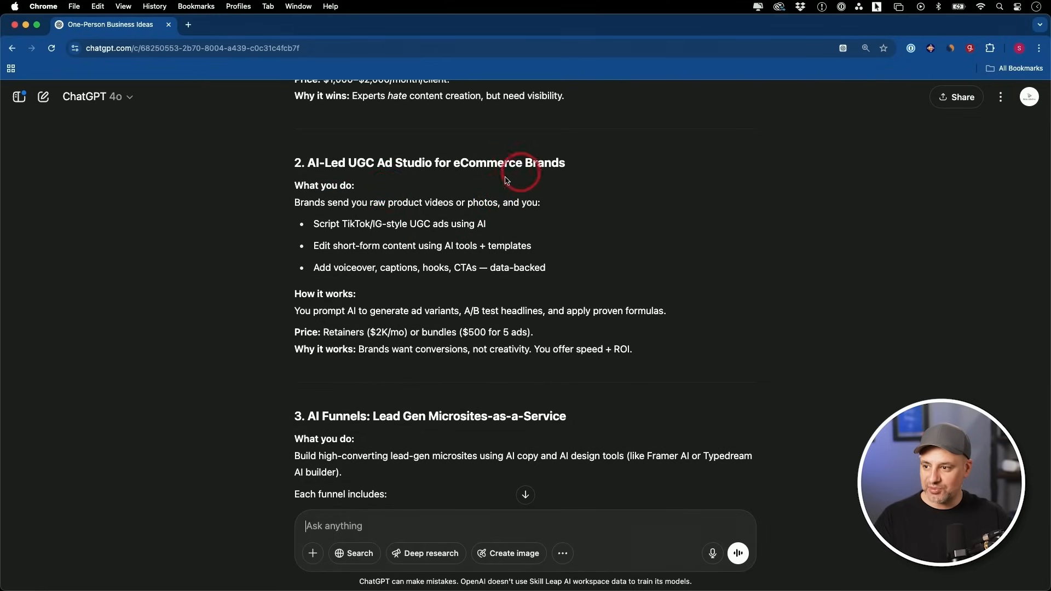
pyautogui.scroll(-3)
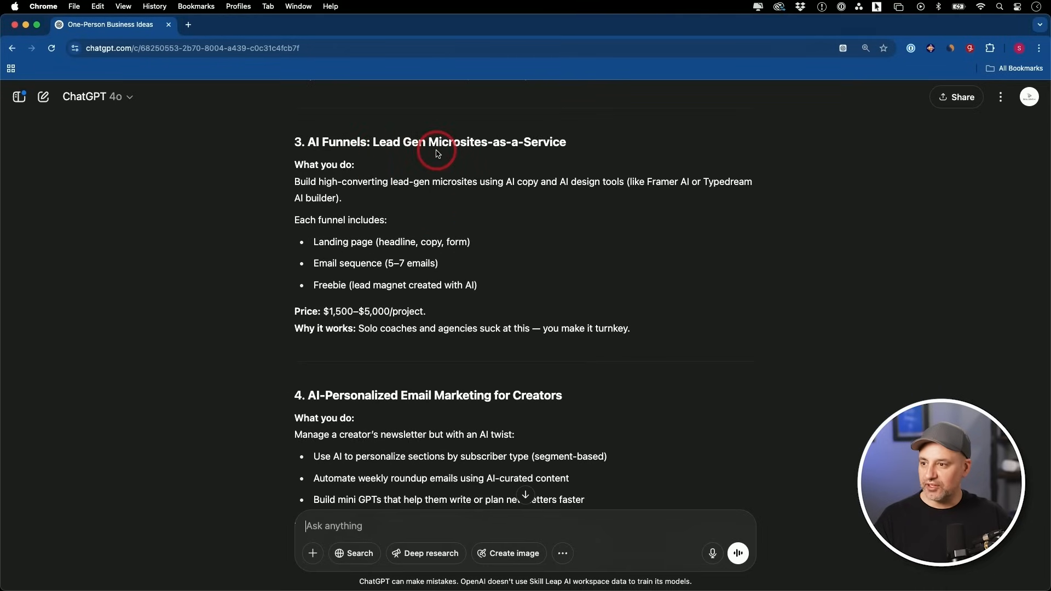
pyautogui.moveTo(509, 153)
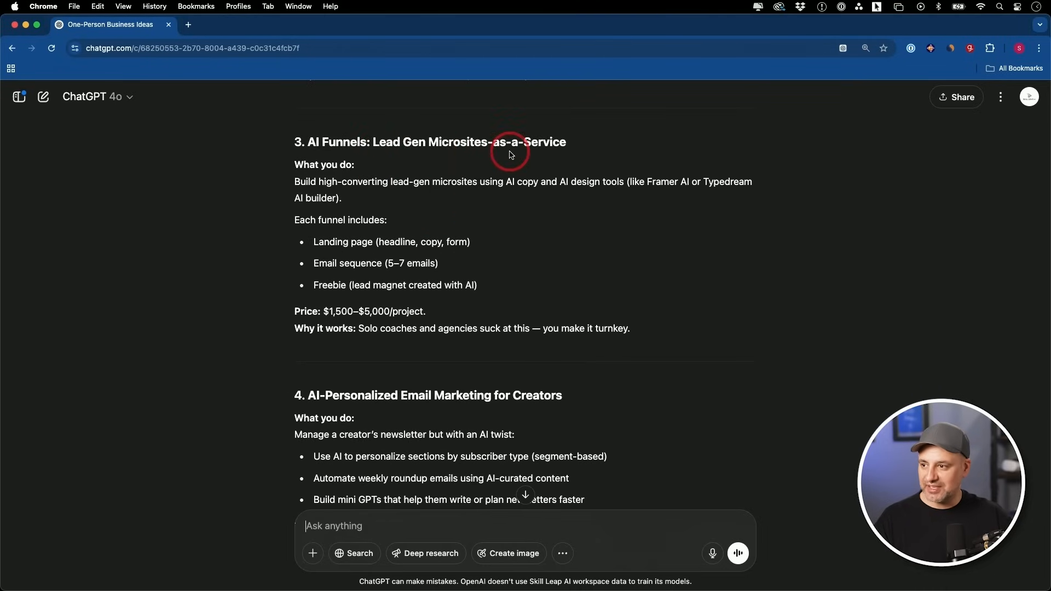
pyautogui.moveTo(496, 192)
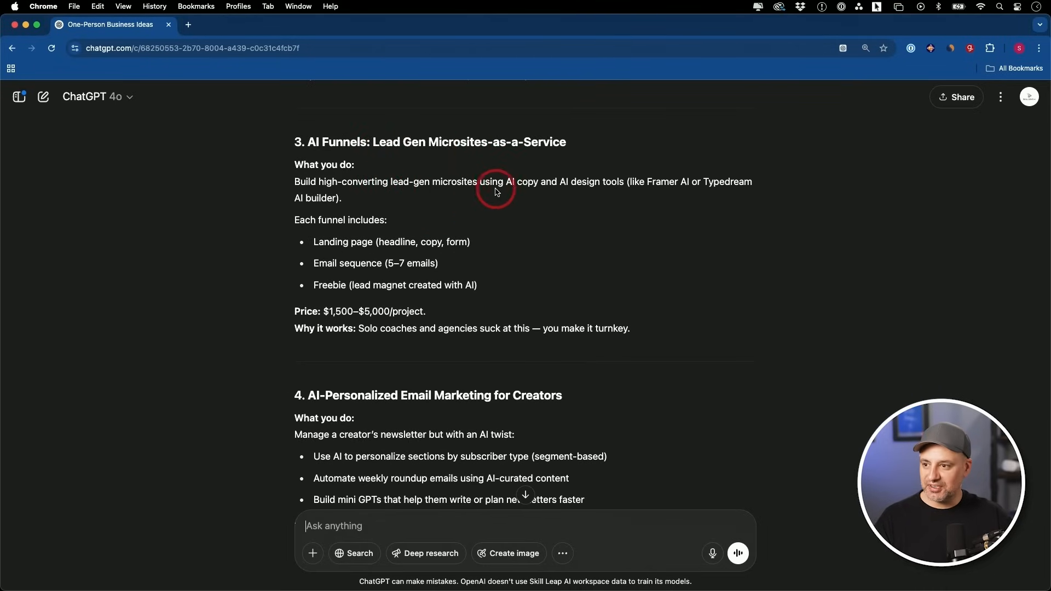
pyautogui.scroll(-3)
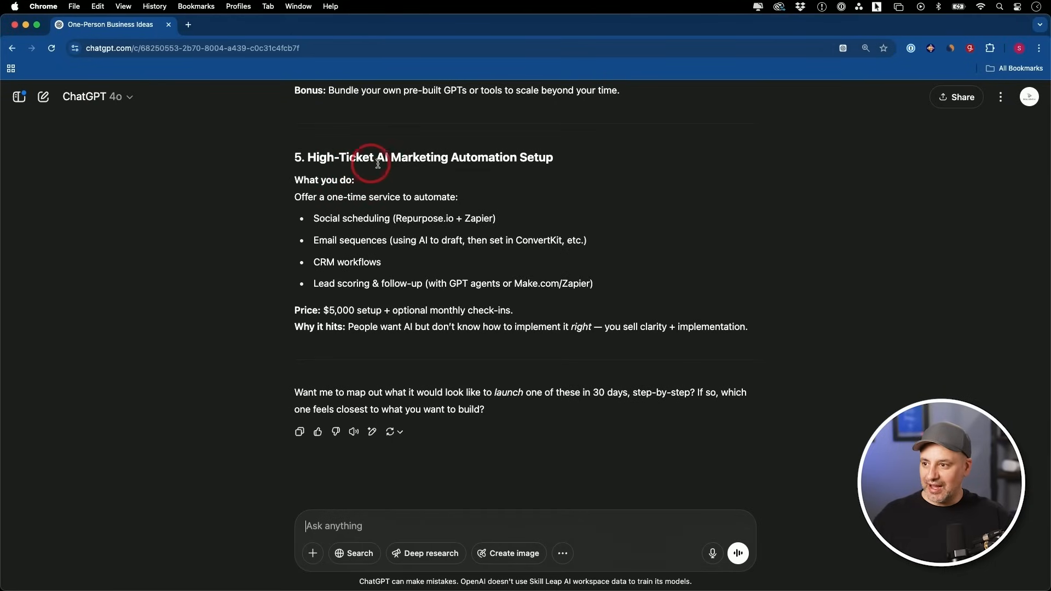
pyautogui.moveTo(527, 167)
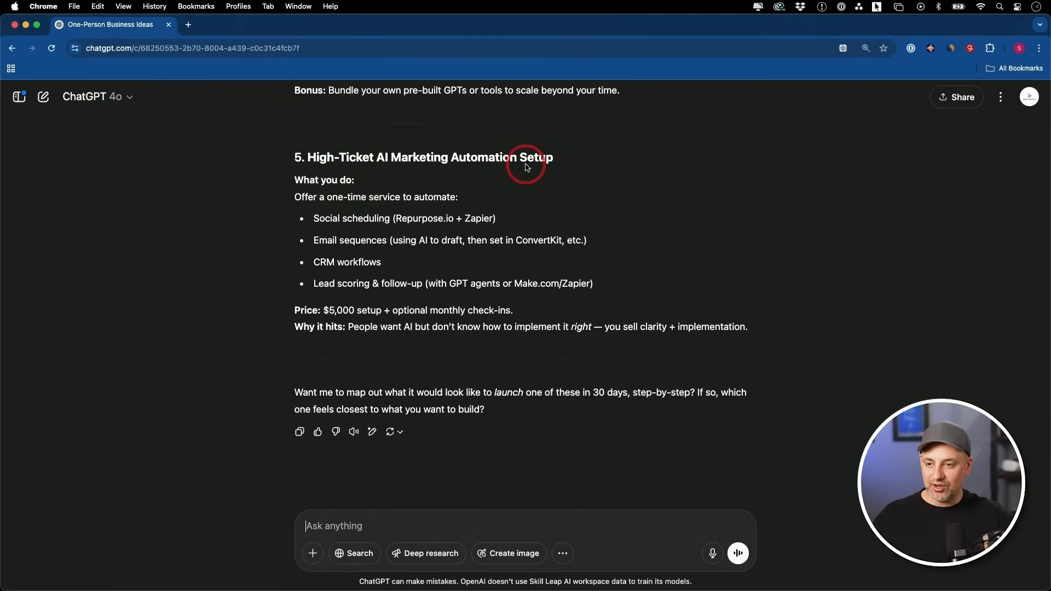
pyautogui.moveTo(359, 163)
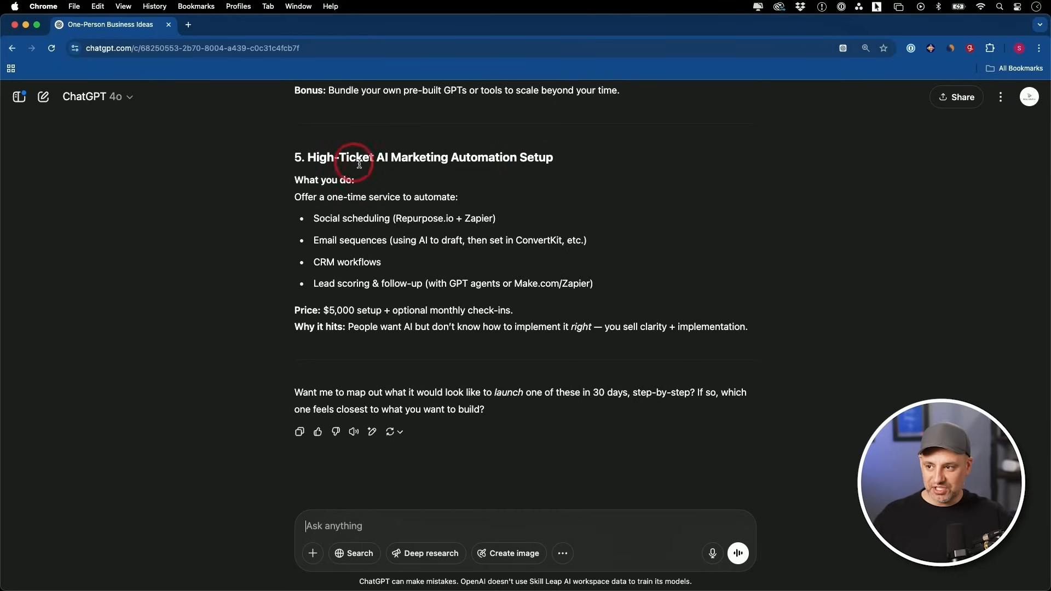
pyautogui.moveTo(424, 167)
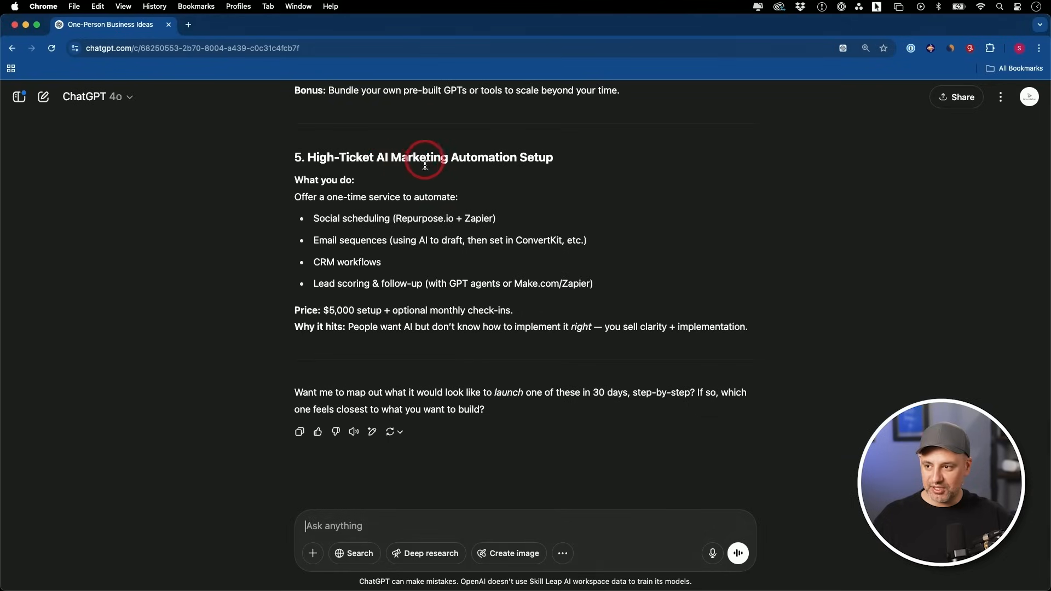
pyautogui.moveTo(474, 171)
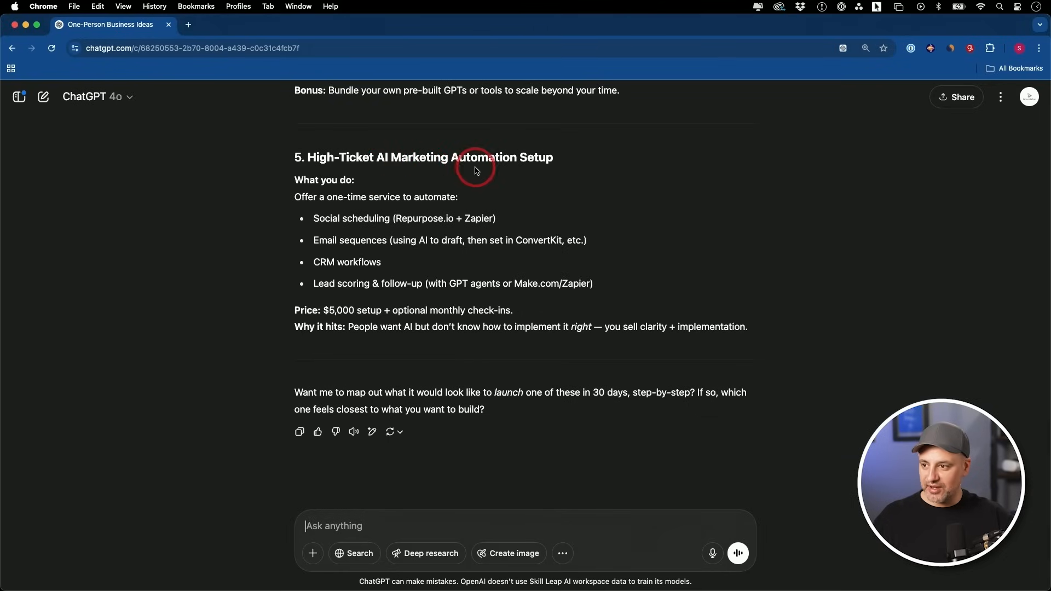
pyautogui.moveTo(516, 166)
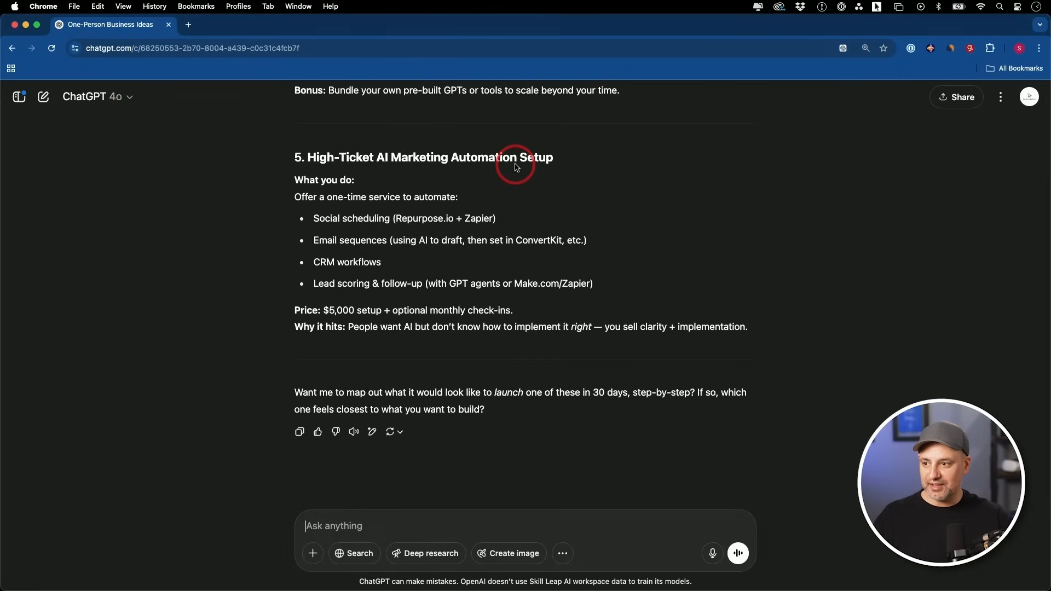
pyautogui.moveTo(487, 223)
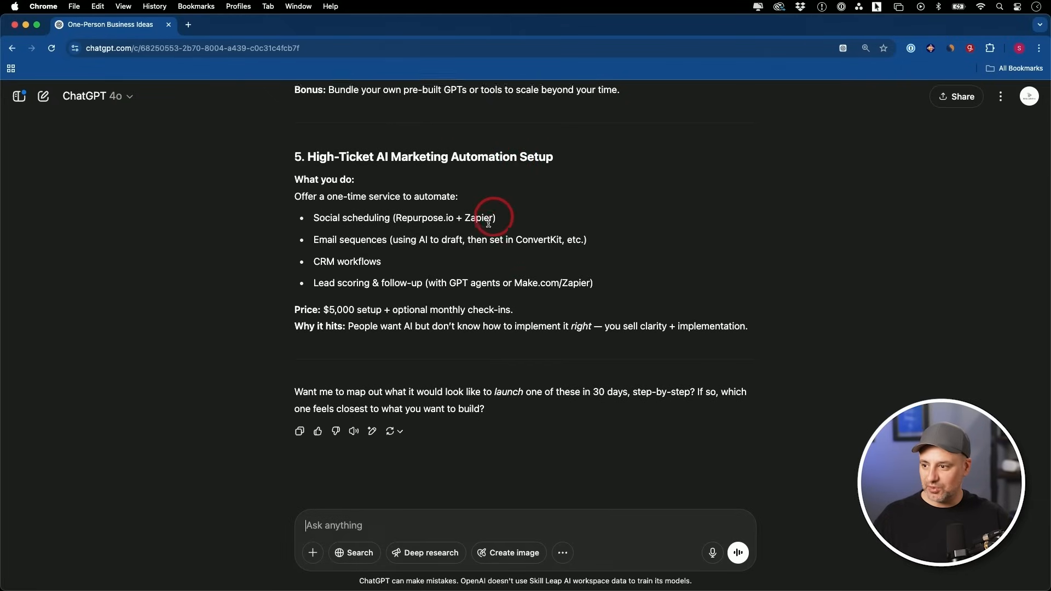
pyautogui.moveTo(374, 316)
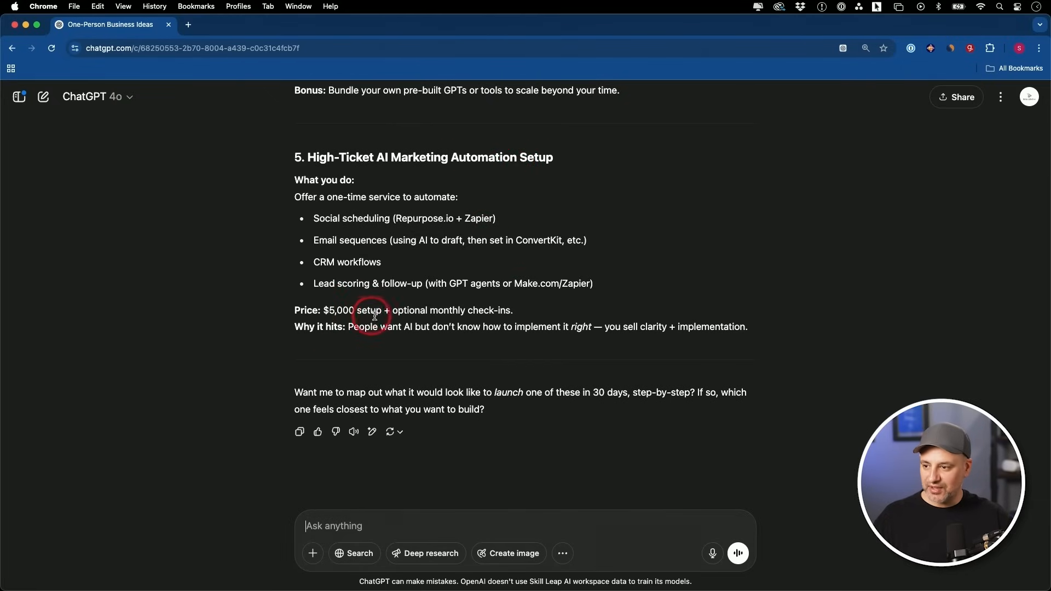
pyautogui.moveTo(473, 319)
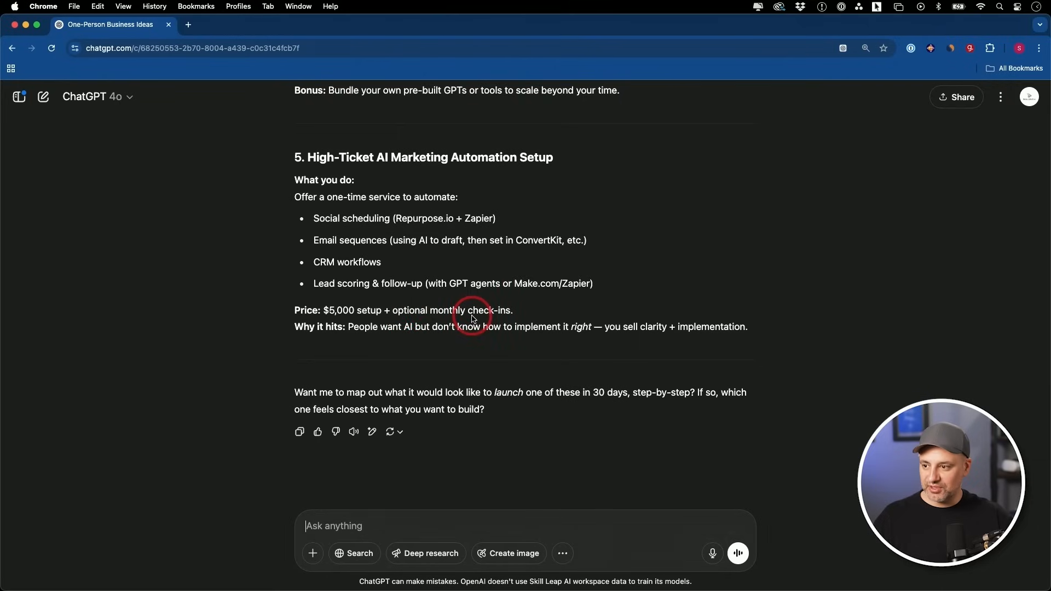
pyautogui.moveTo(454, 300)
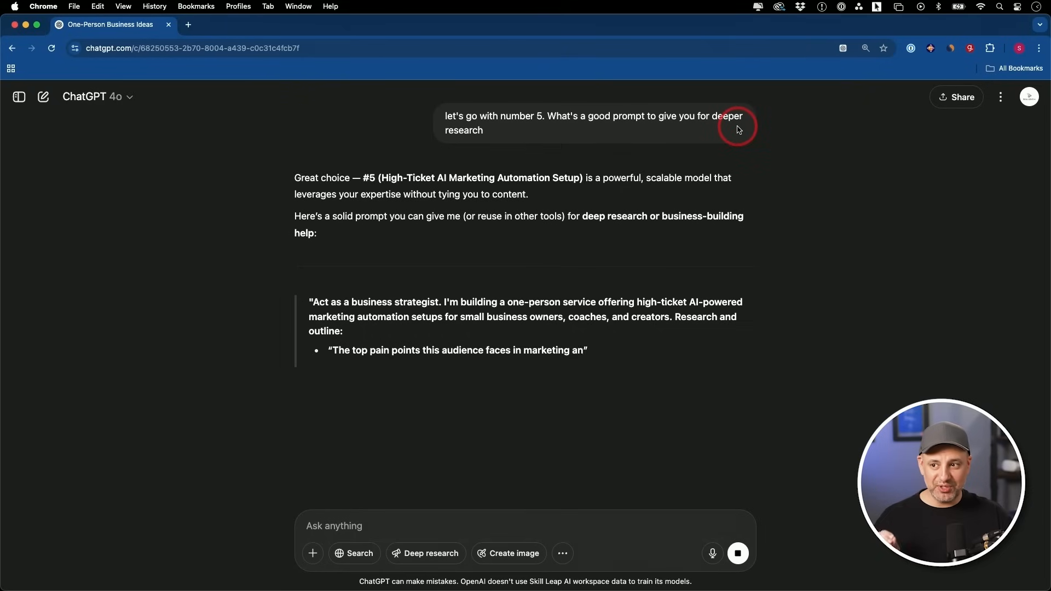
pyautogui.moveTo(368, 229)
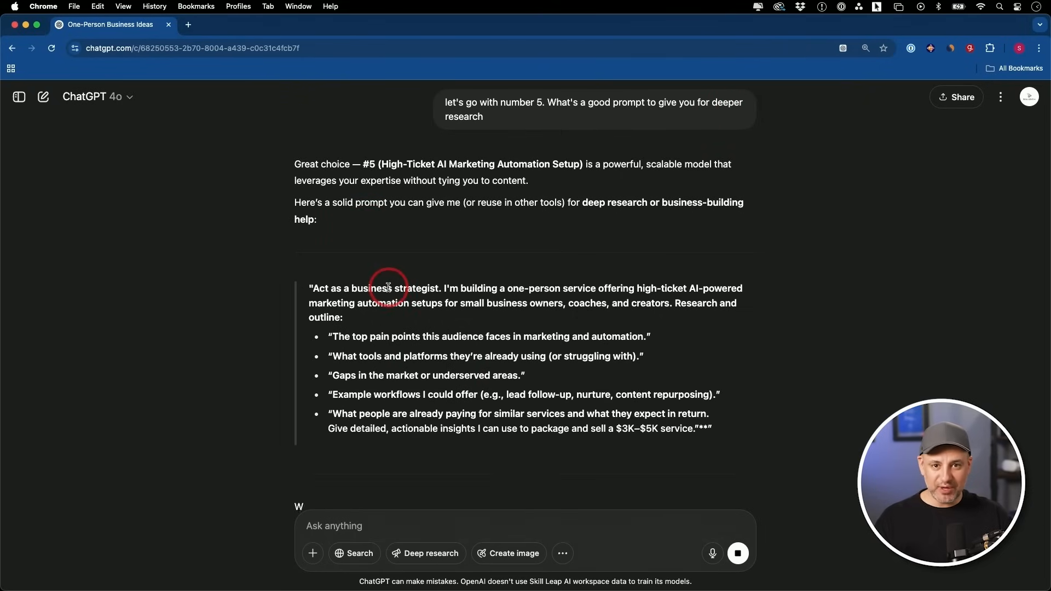
# - Locate the business-strategist deep-research prompt for idea #5 in the reply
pyautogui.scroll(-3)
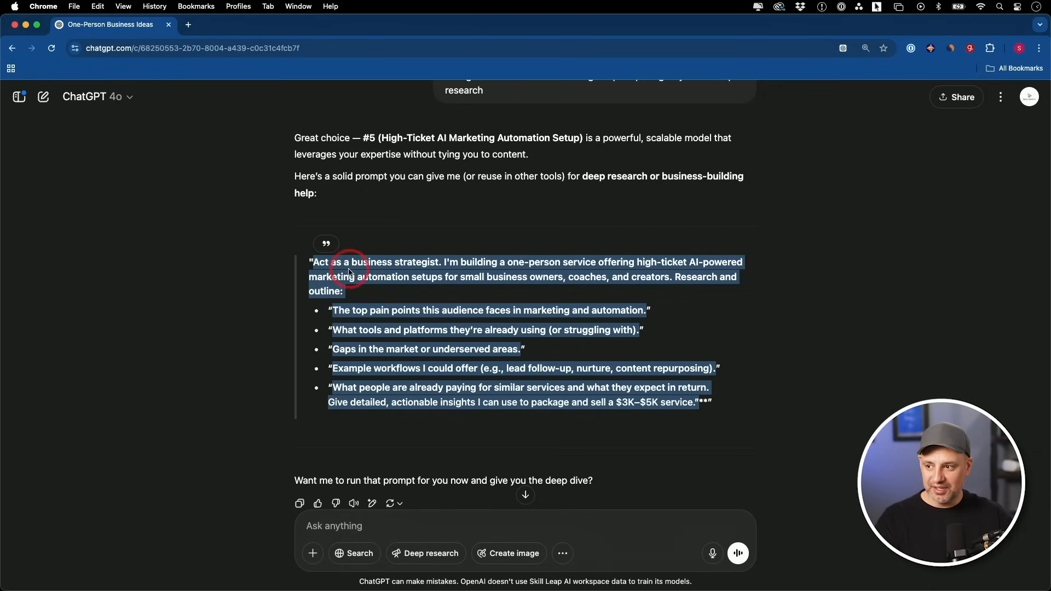
pyautogui.moveTo(578, 264)
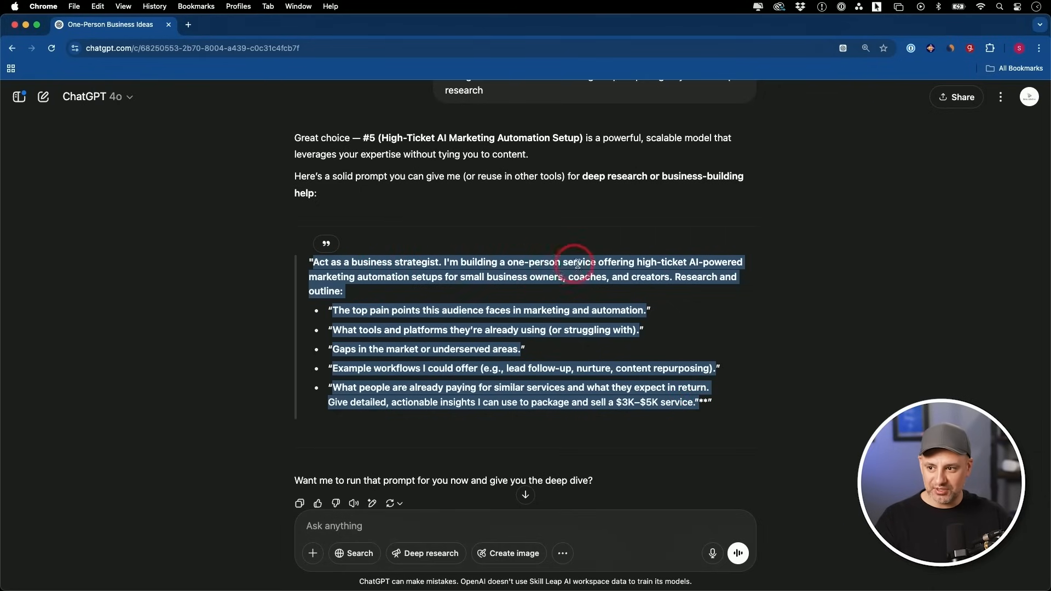
pyautogui.moveTo(376, 310)
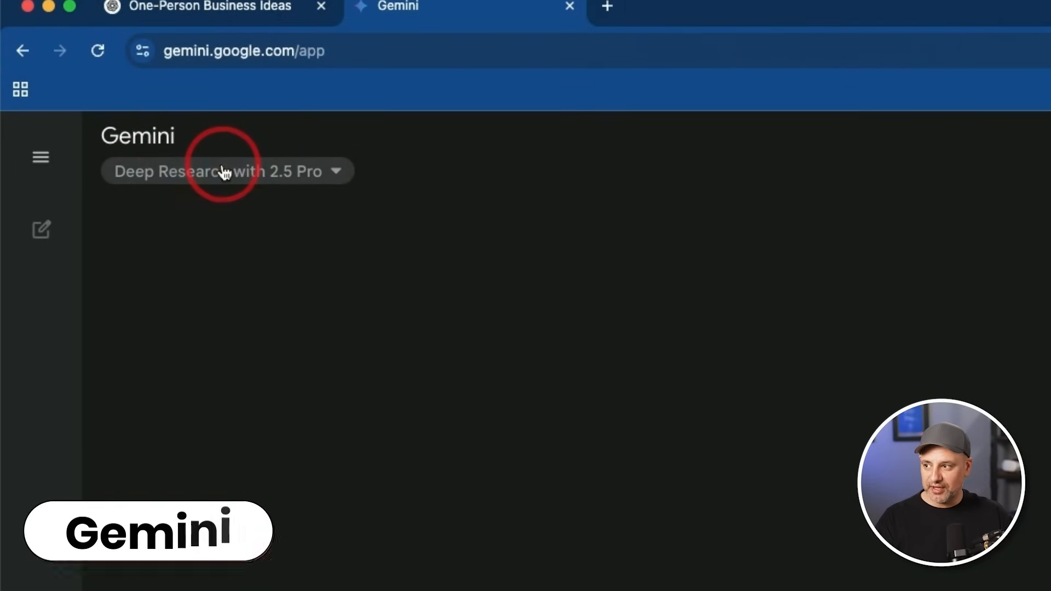
# - Submit the pasted research prompt to Gemini using Deep Research with 2.5 Pro
pyautogui.click(227, 171)
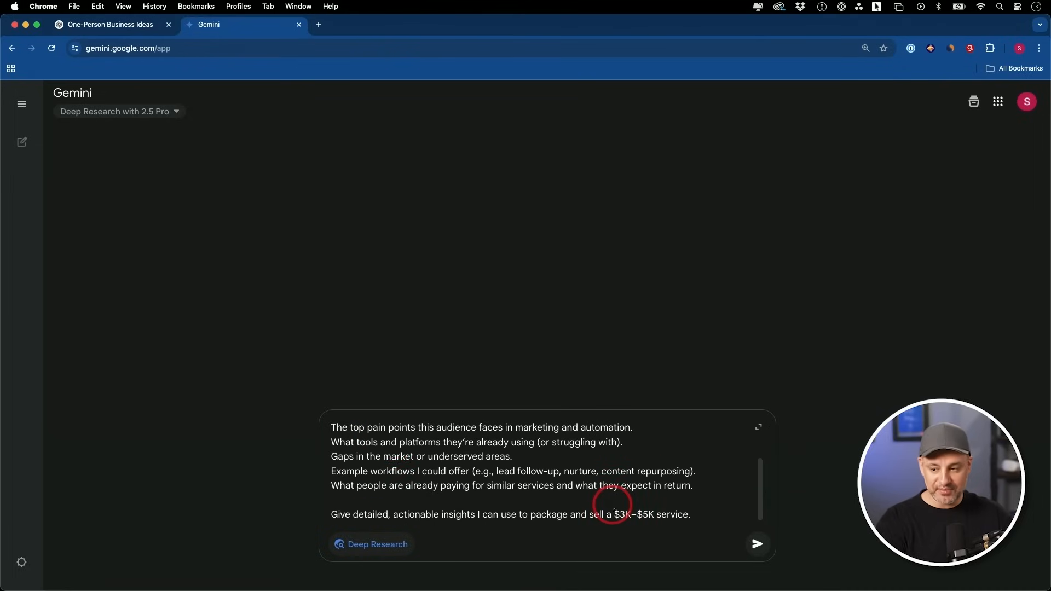
pyautogui.click(108, 24)
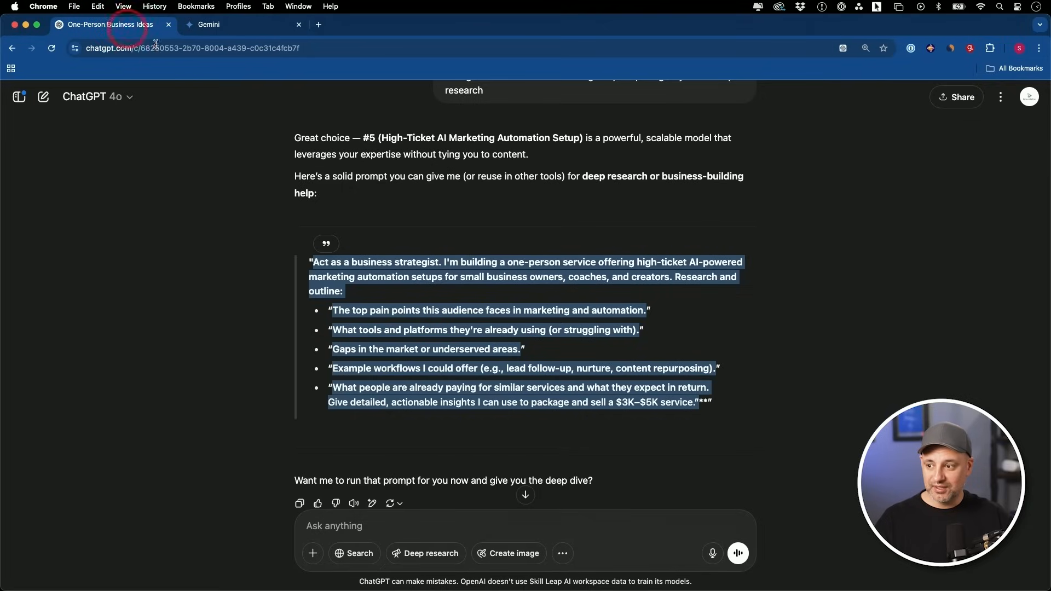
pyautogui.moveTo(425, 553)
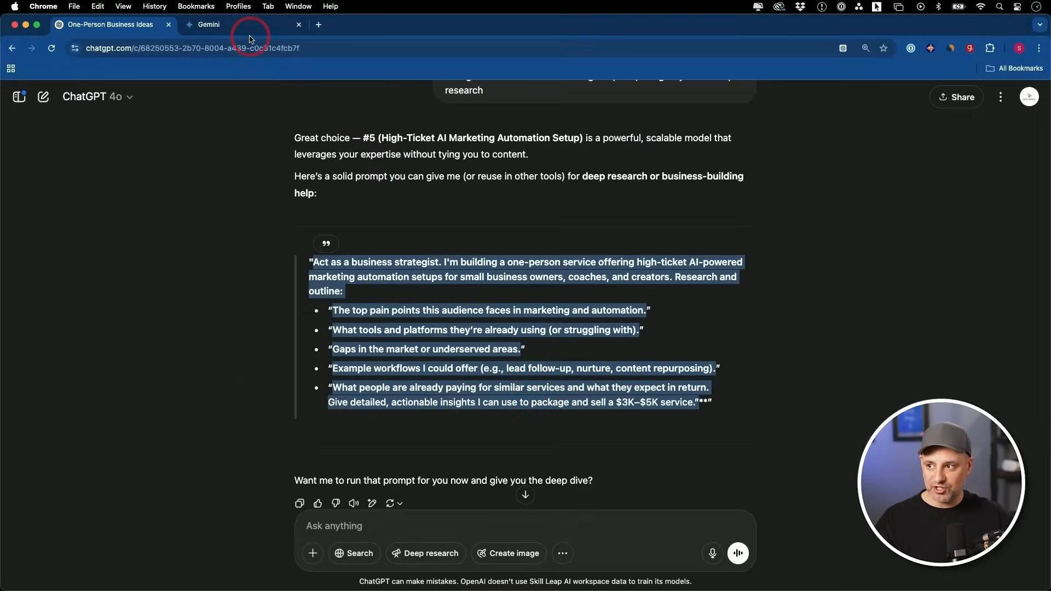
# - Read the finished AI Marketing Automation Strategy report from market gaps and ROI tables to its source list
pyautogui.click(208, 25)
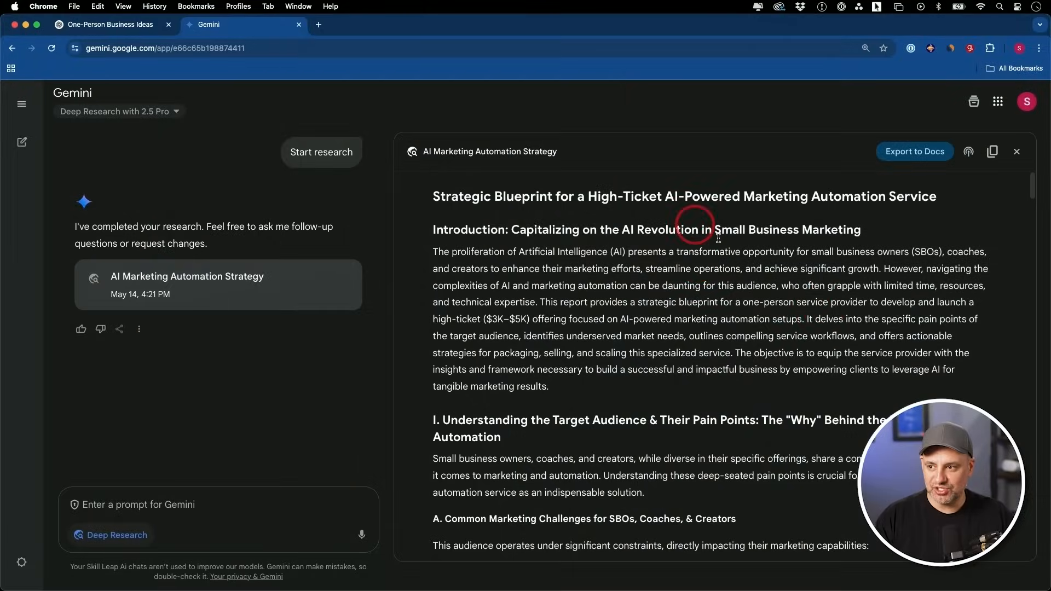
pyautogui.moveTo(865, 288)
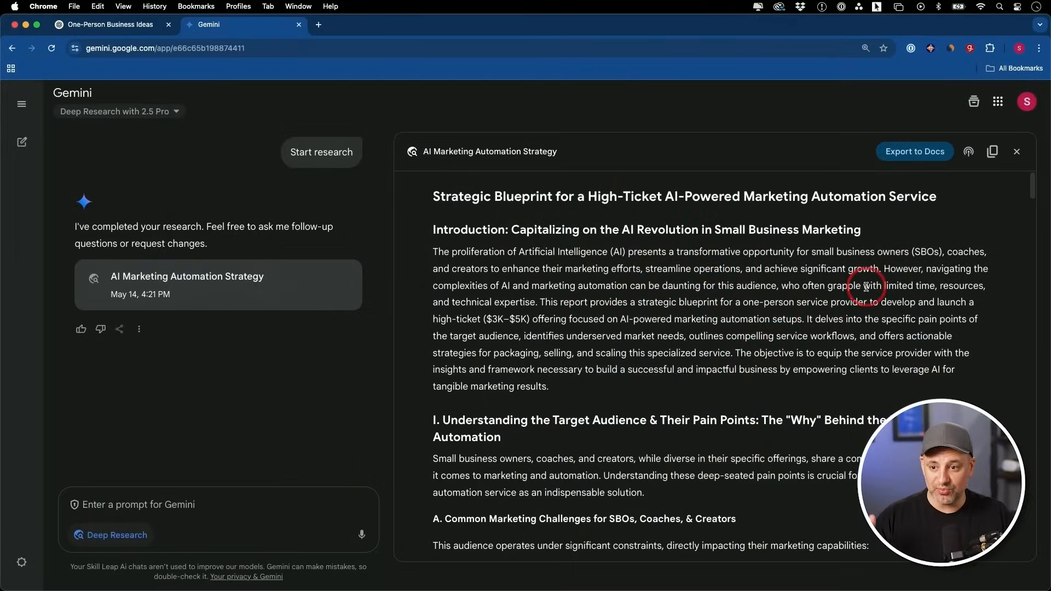
pyautogui.scroll(-3)
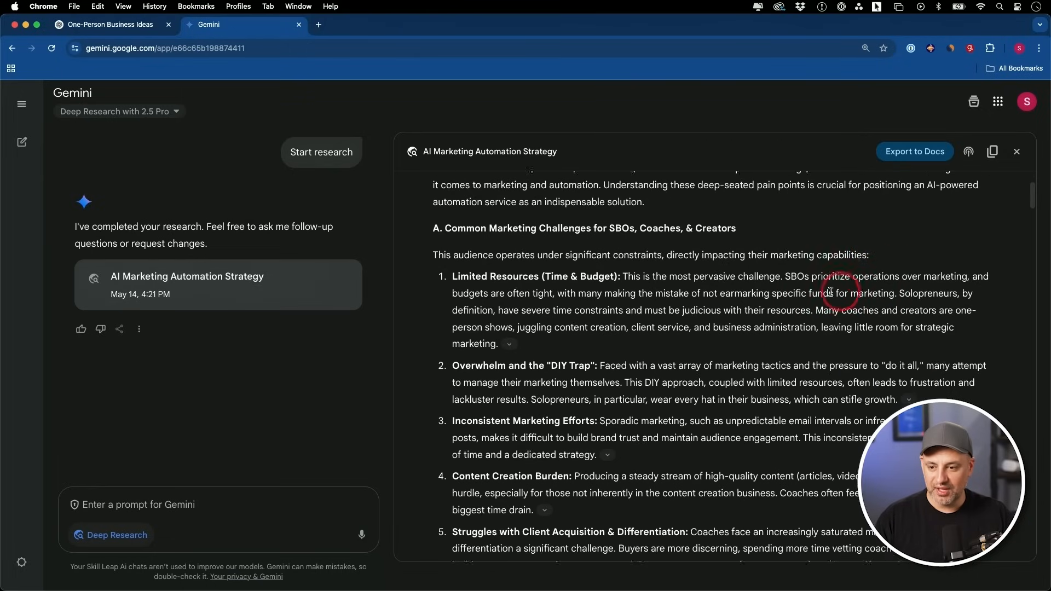
pyautogui.scroll(-3)
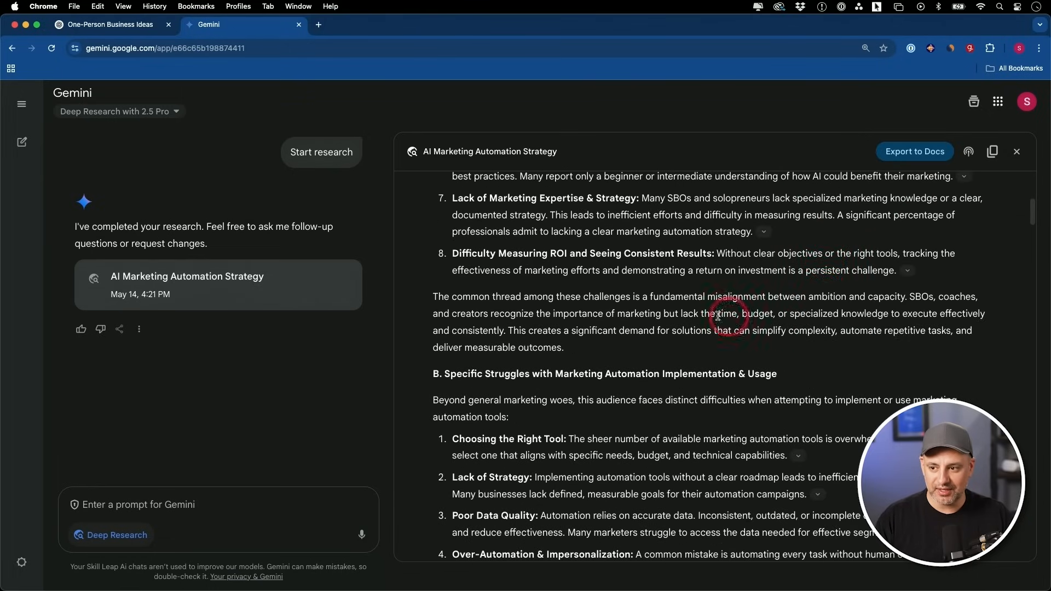
pyautogui.scroll(-3)
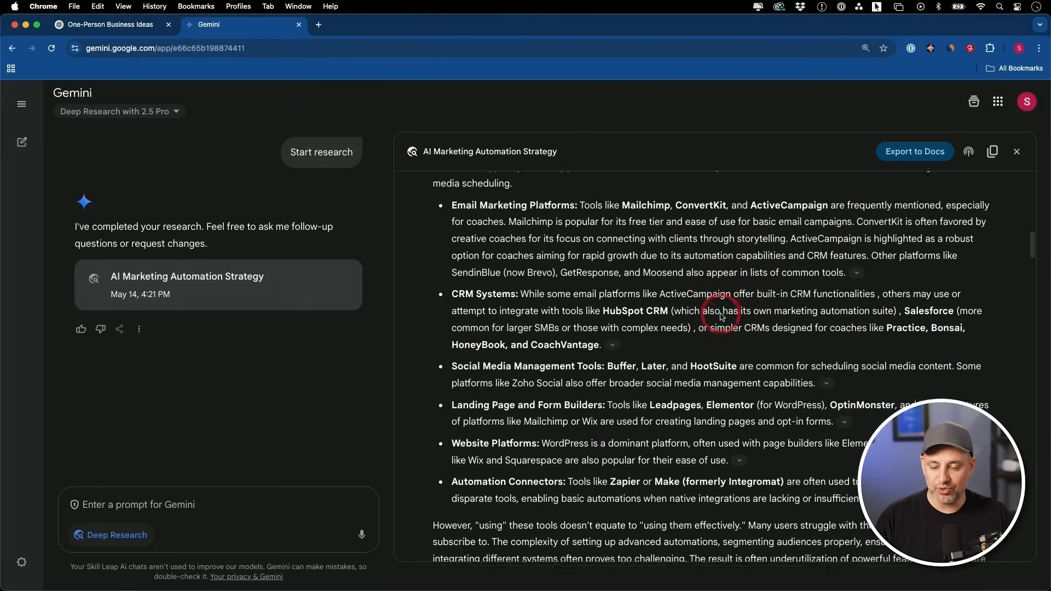
pyautogui.scroll(-3)
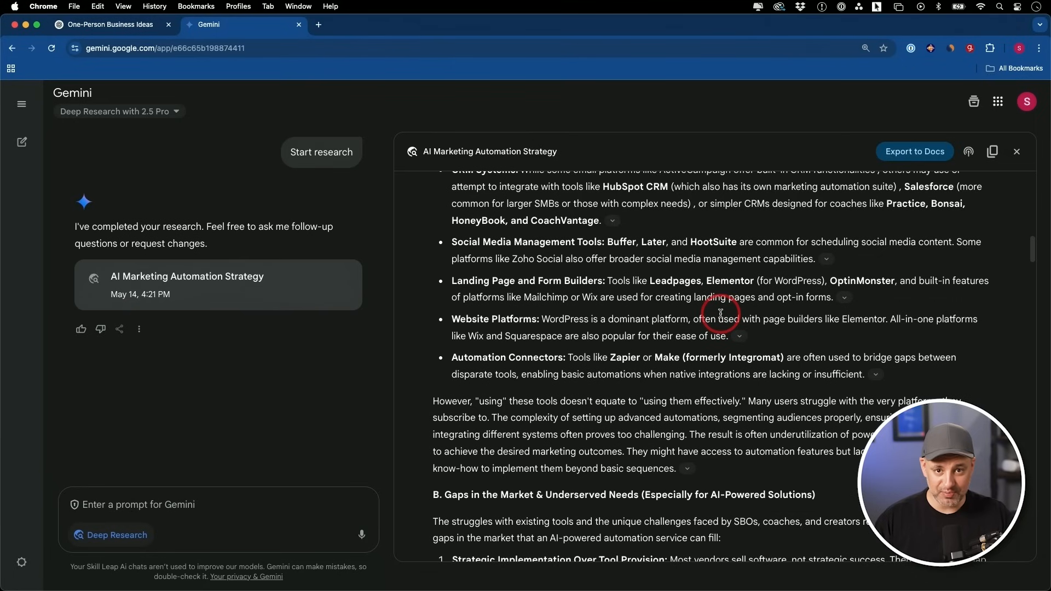
pyautogui.scroll(-3)
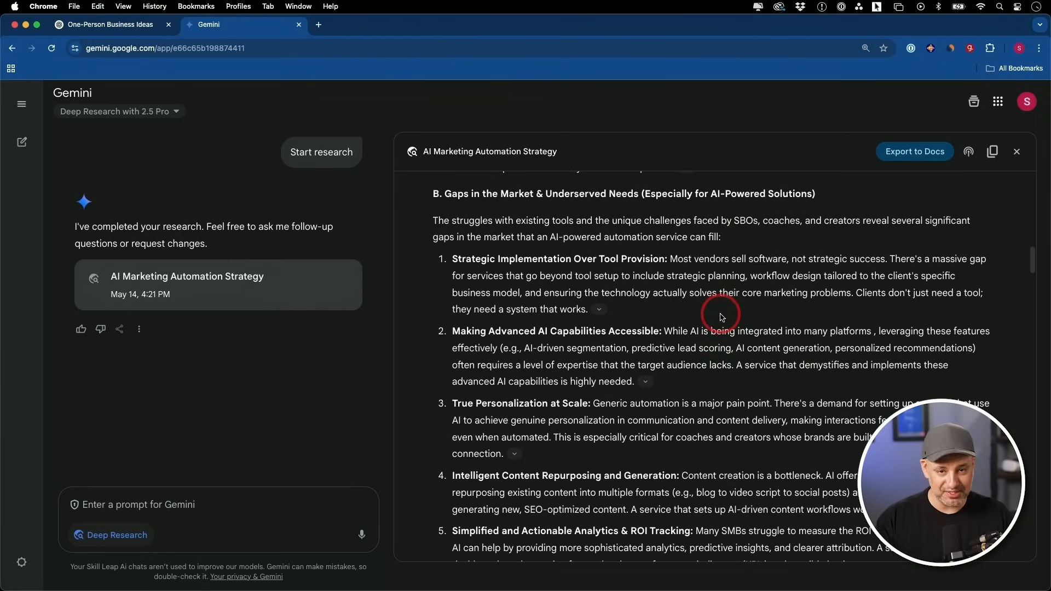
pyautogui.scroll(-3)
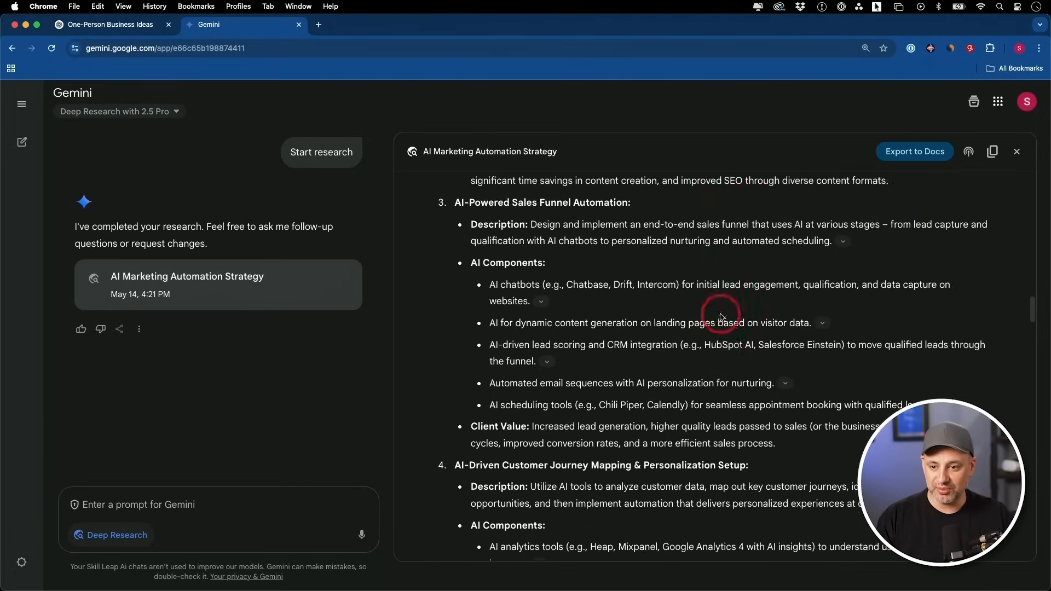
pyautogui.scroll(-3)
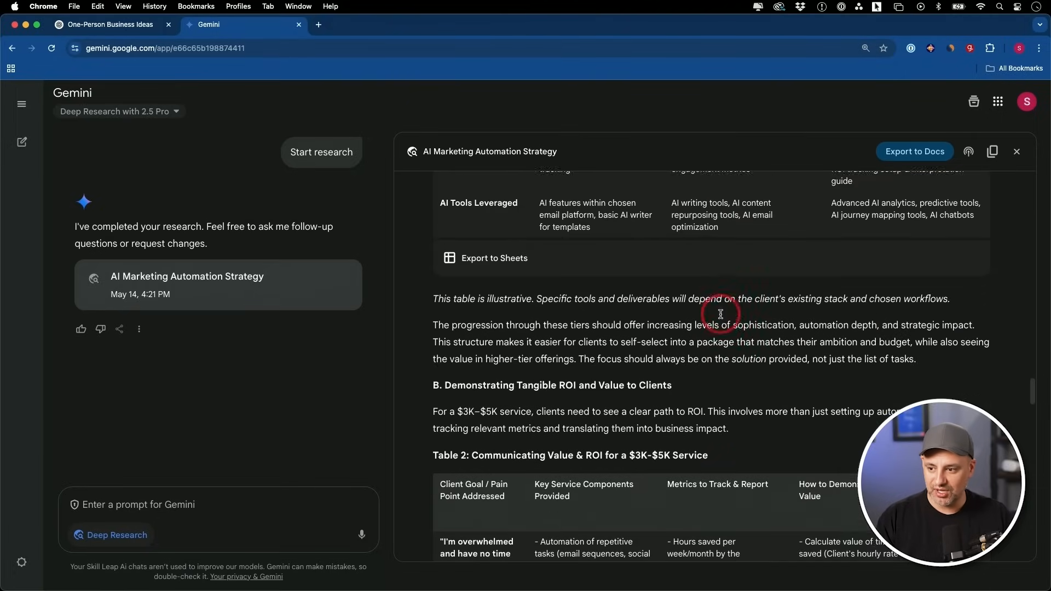
pyautogui.scroll(-3)
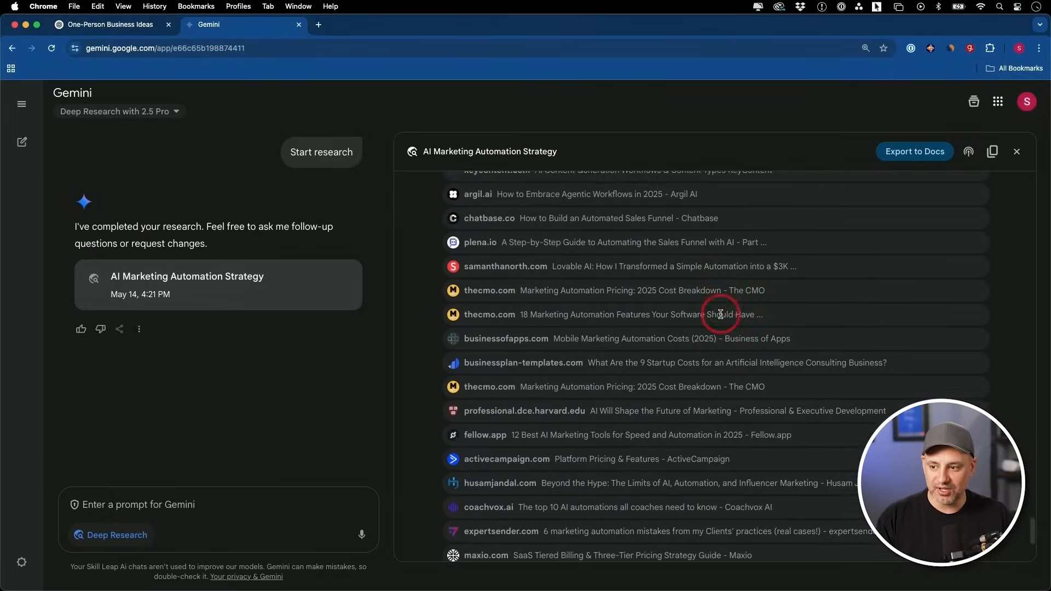
pyautogui.scroll(3)
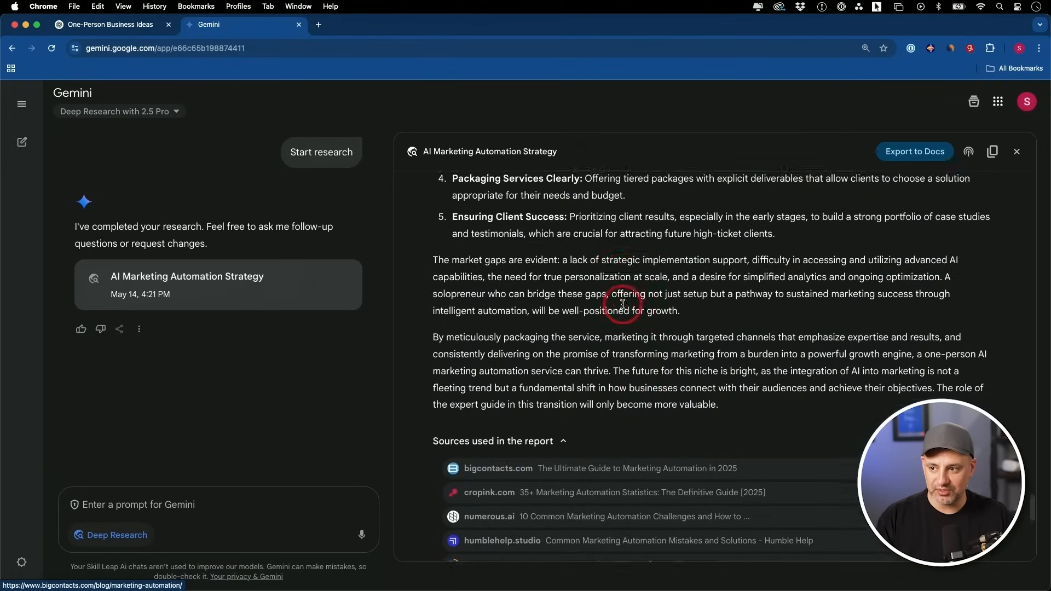
pyautogui.scroll(-3)
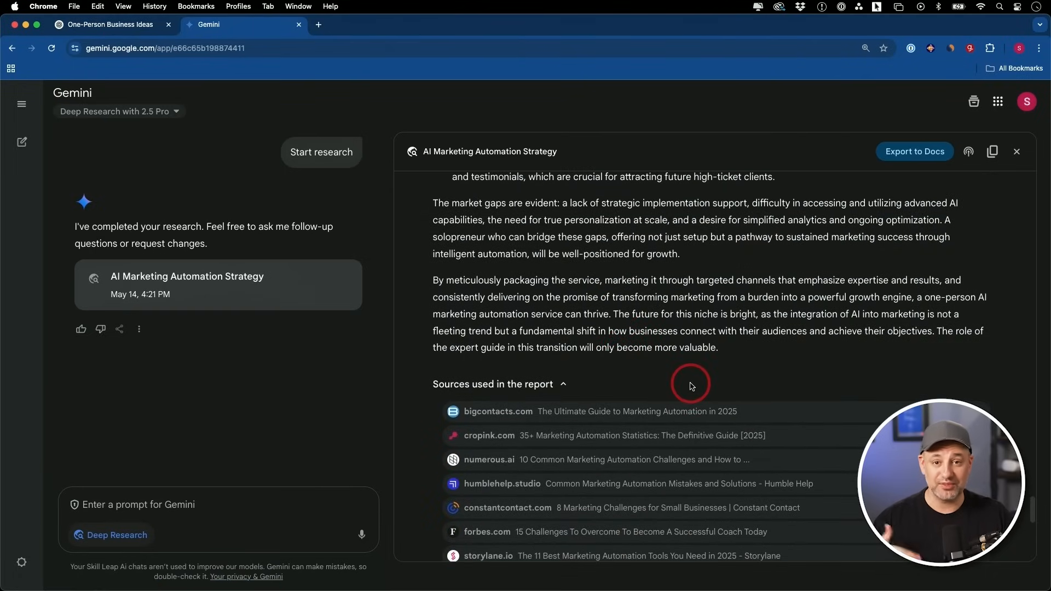
pyautogui.scroll(-3)
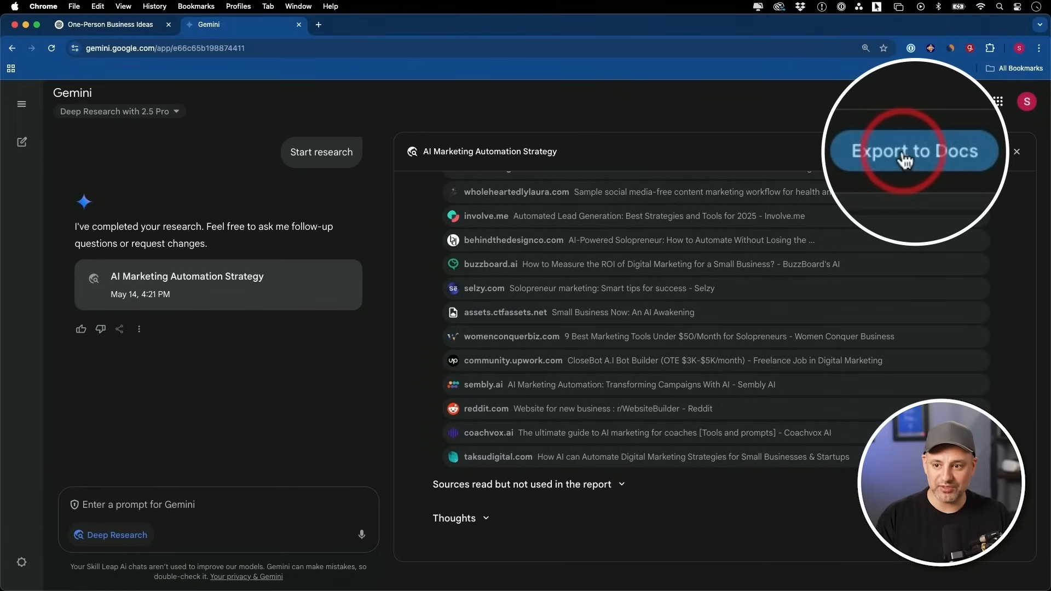
# - Export the Gemini report to a Google Doc titled 'Start research' and review it
pyautogui.click(913, 151)
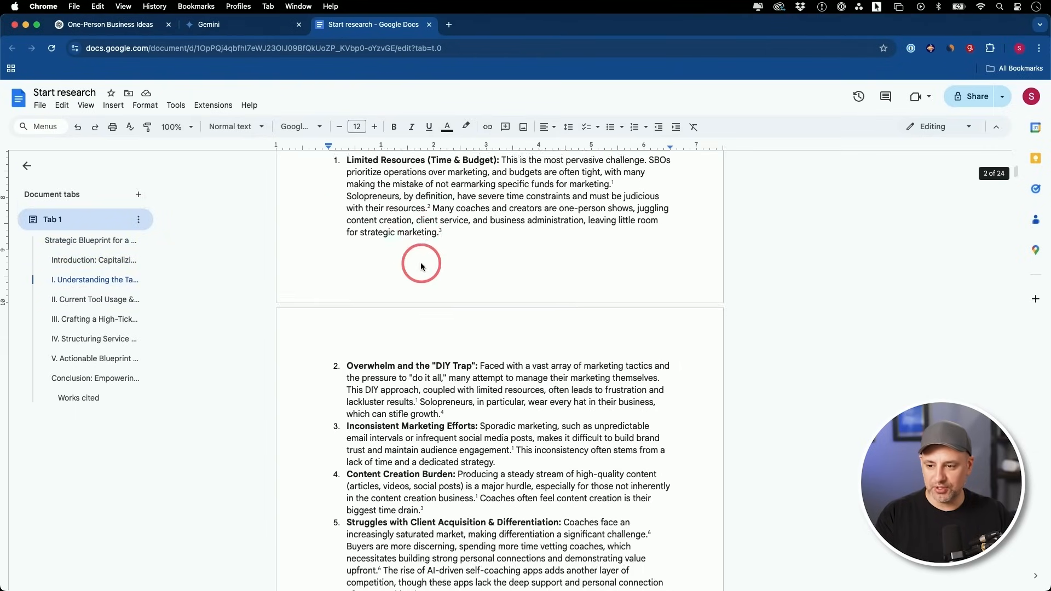
pyautogui.scroll(3)
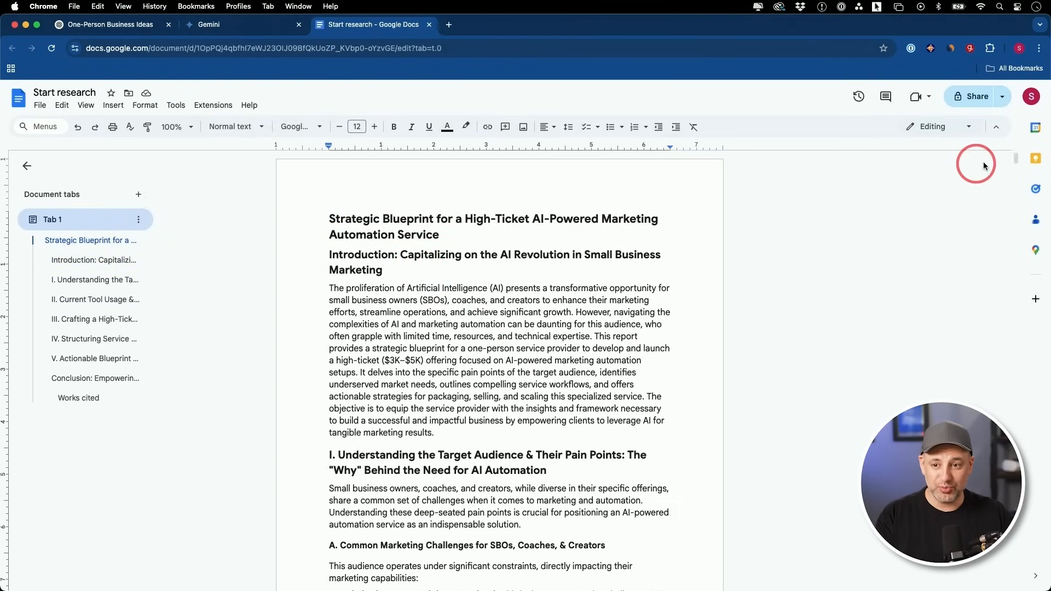
pyautogui.click(448, 24)
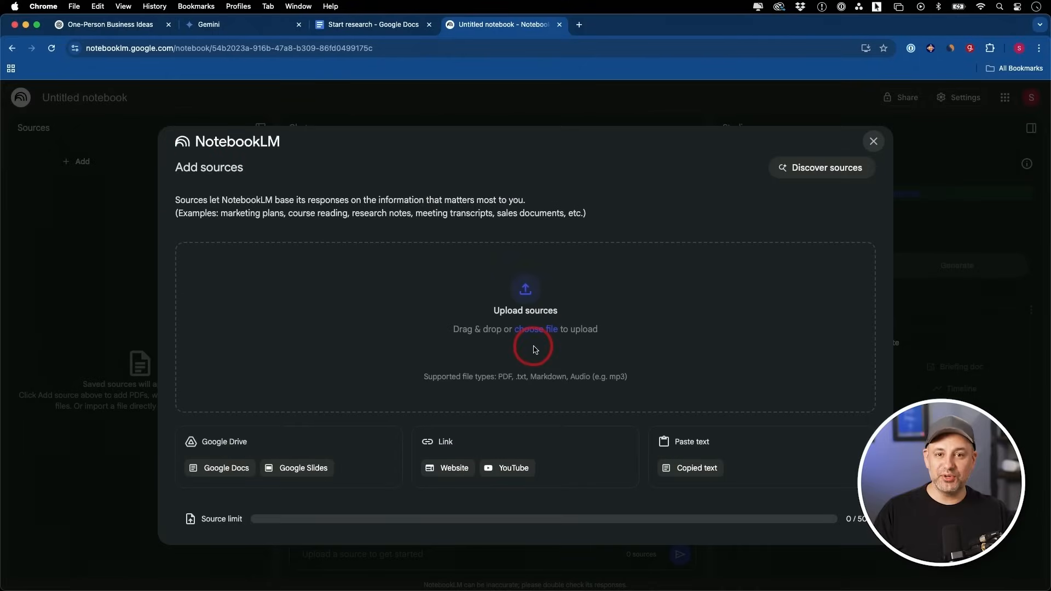
pyautogui.moveTo(261, 156)
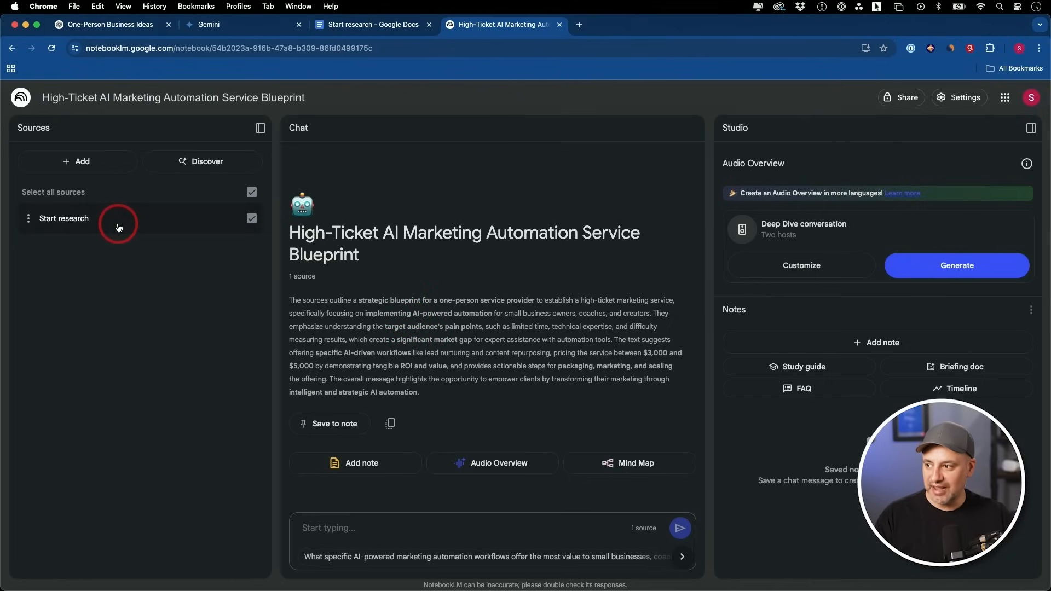
pyautogui.moveTo(208, 161)
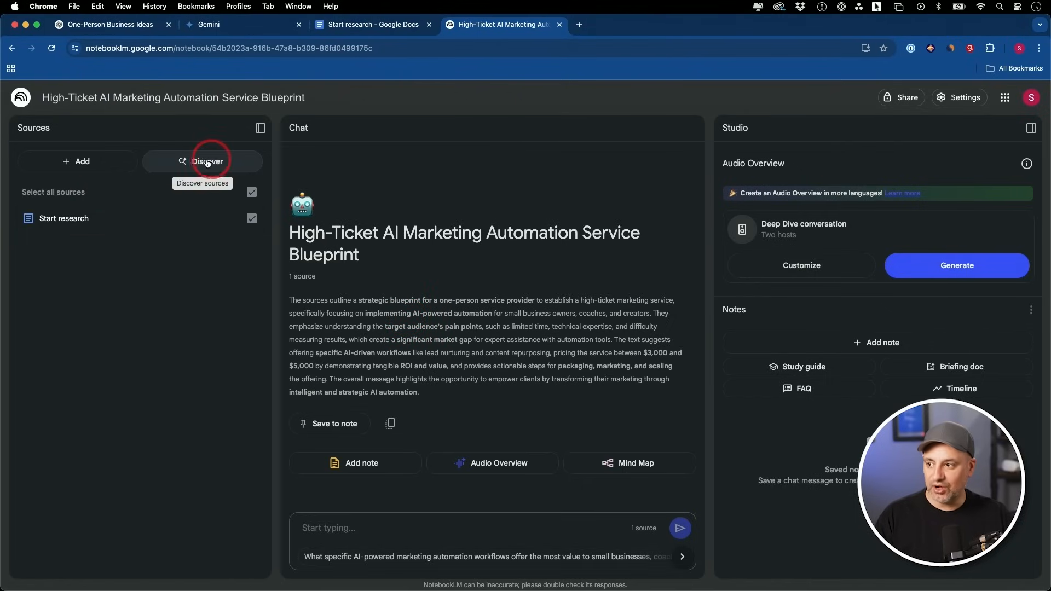
# - Keep the 'Start research' doc as the notebook's only source, dismissing source discovery
pyautogui.click(208, 161)
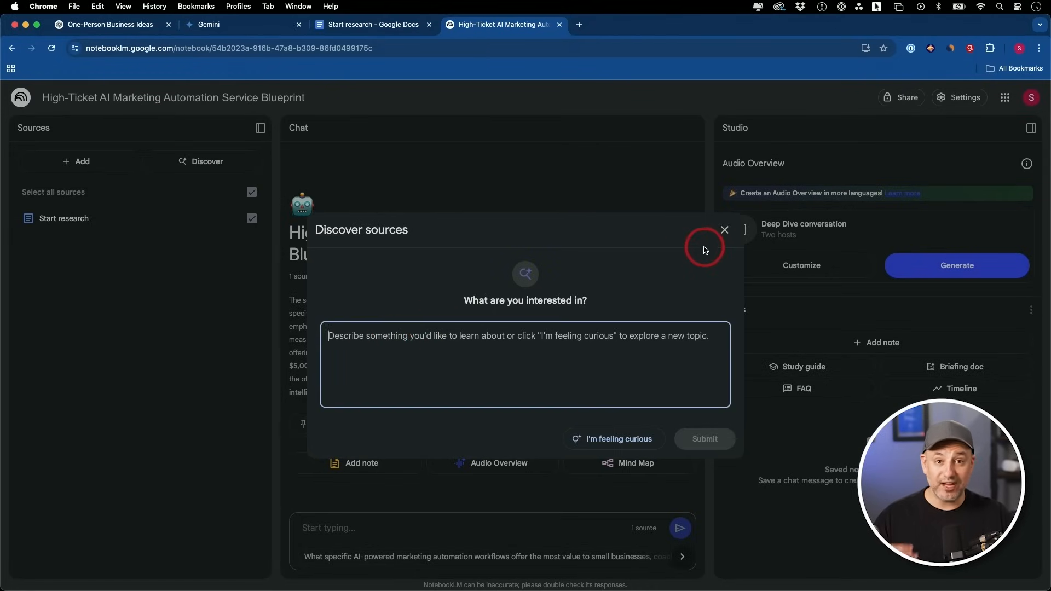
pyautogui.click(723, 230)
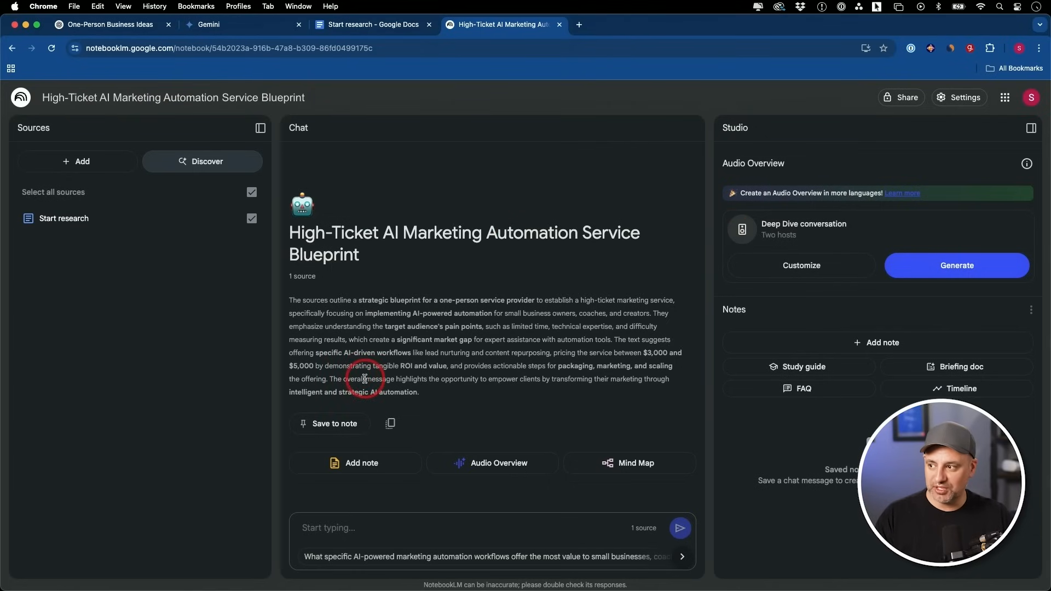
pyautogui.click(76, 161)
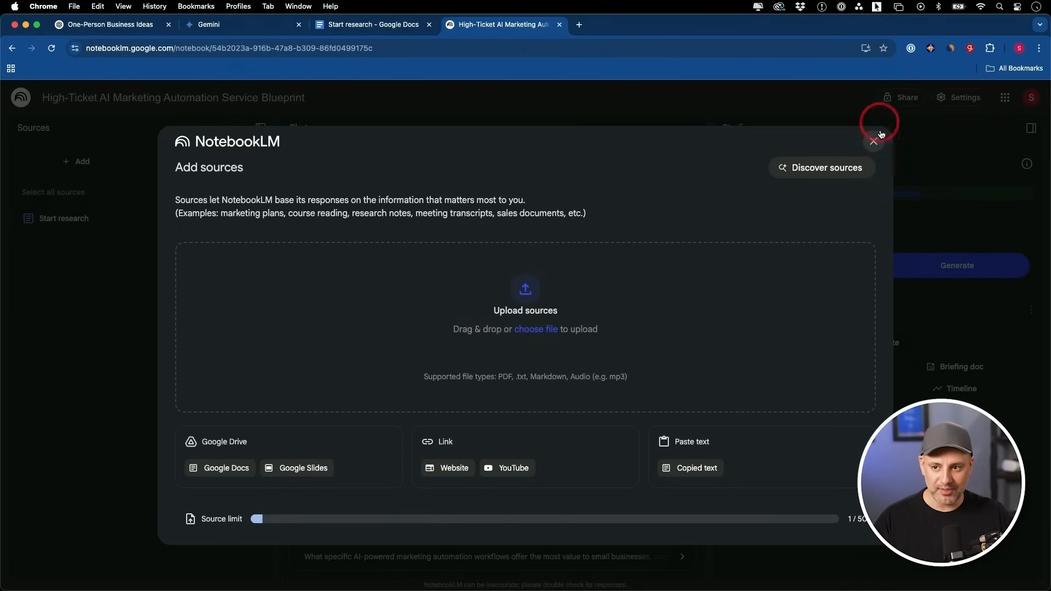
pyautogui.click(874, 141)
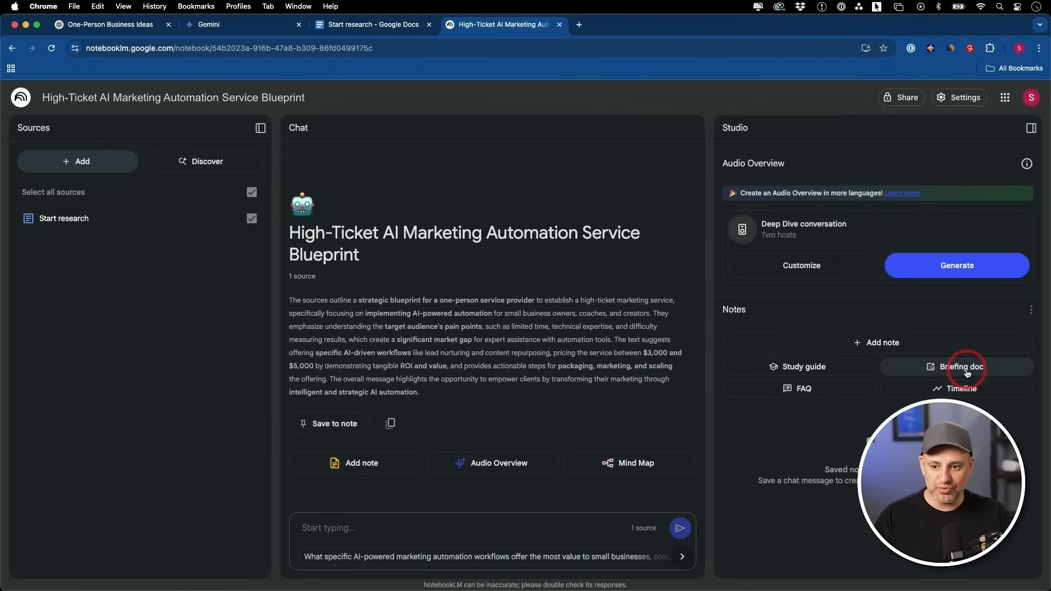
# - Generate a briefing doc from the source and read its executive summary and main themes
pyautogui.click(960, 367)
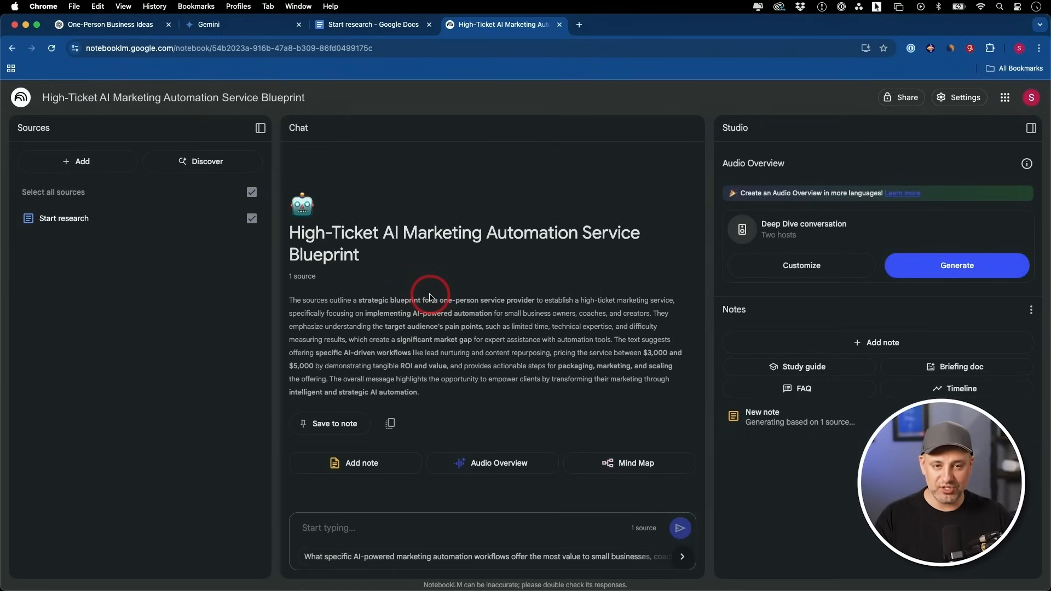
pyautogui.moveTo(883, 342)
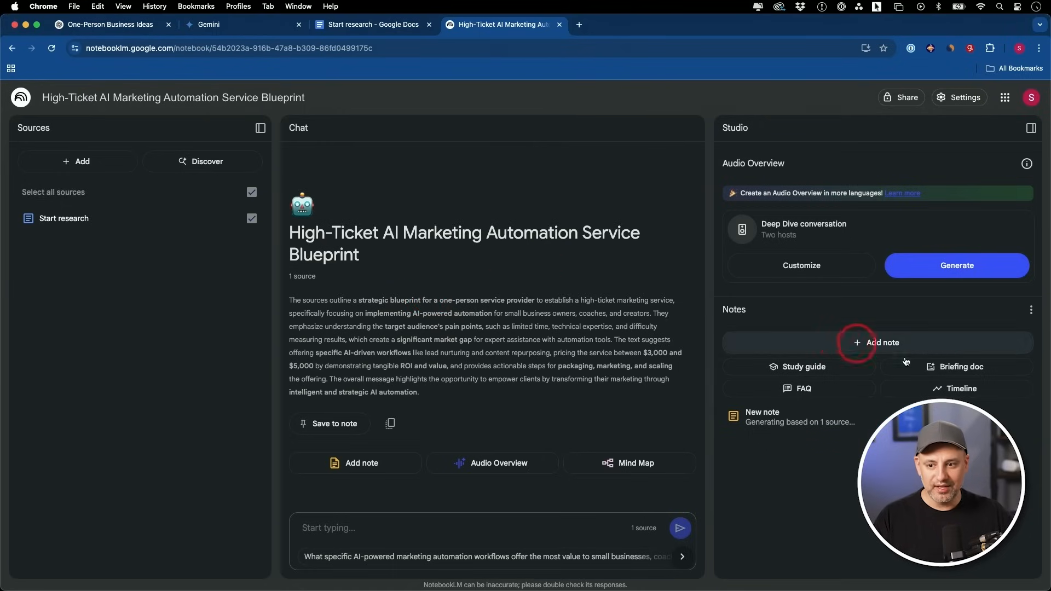
pyautogui.moveTo(854, 413)
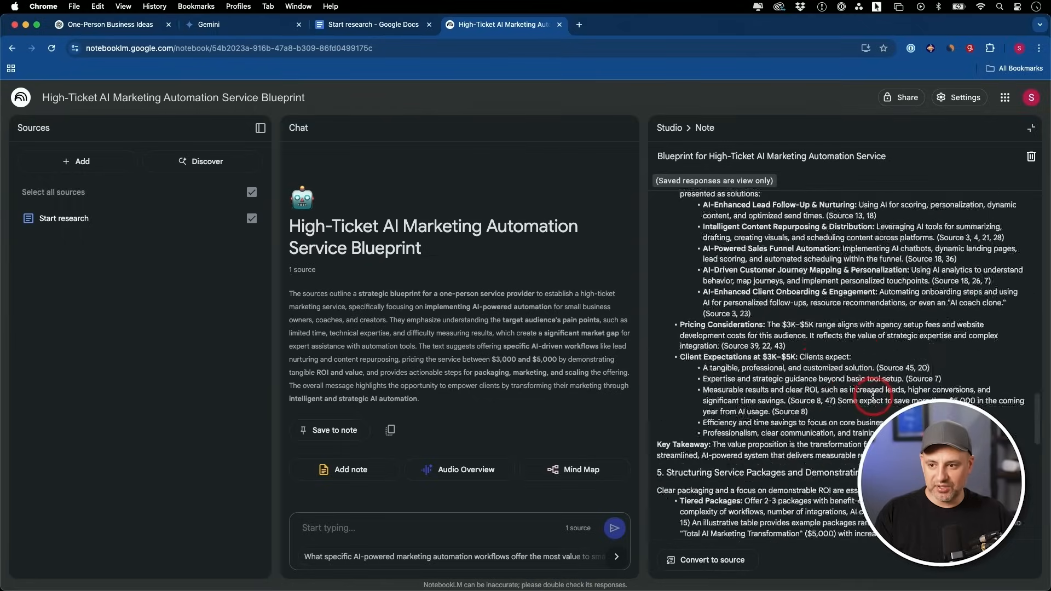
pyautogui.scroll(3)
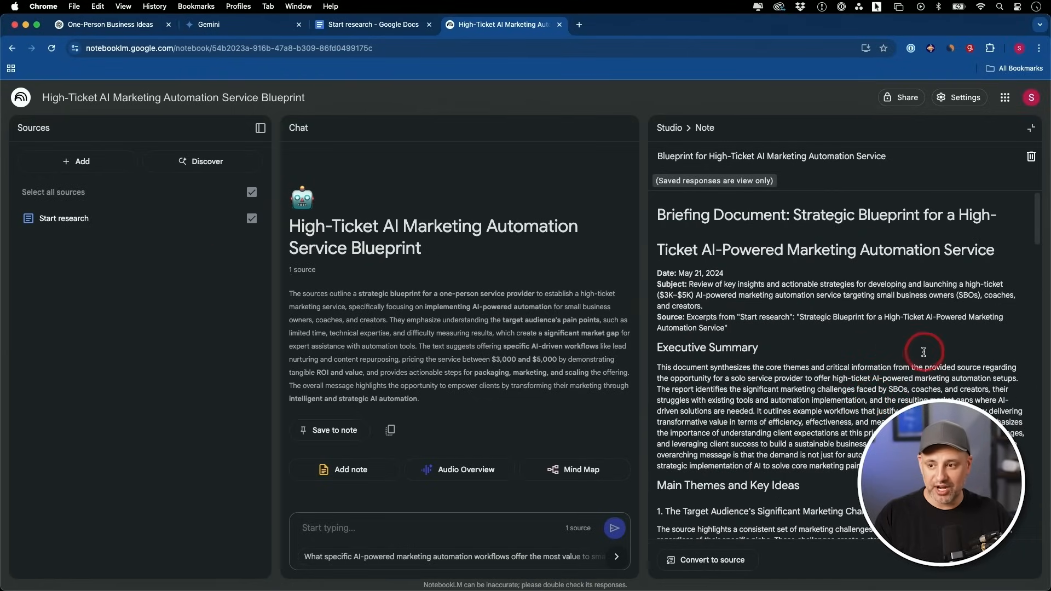
pyautogui.moveTo(802, 357)
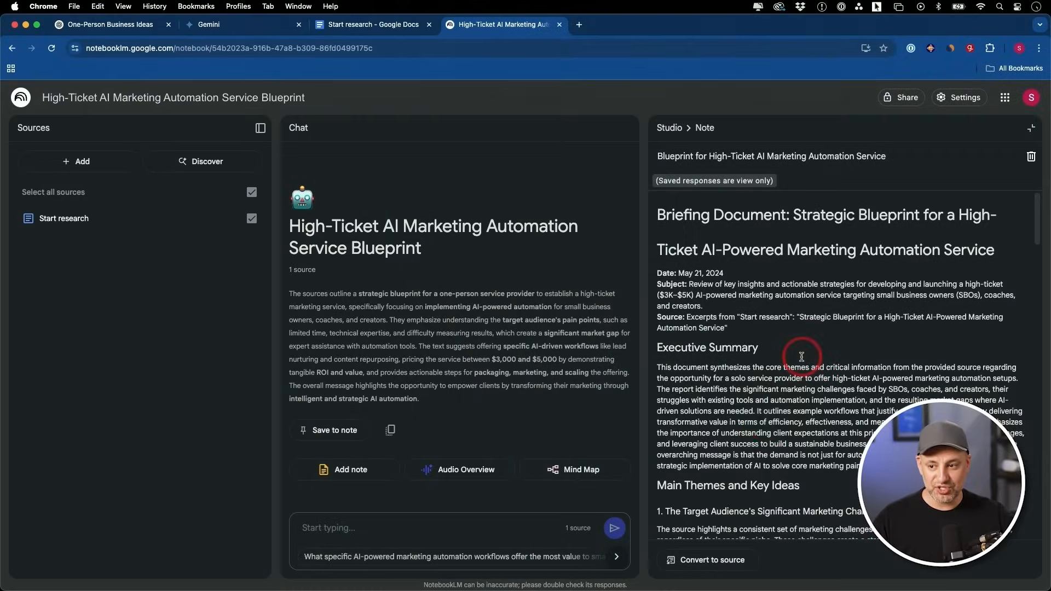
pyautogui.moveTo(829, 404)
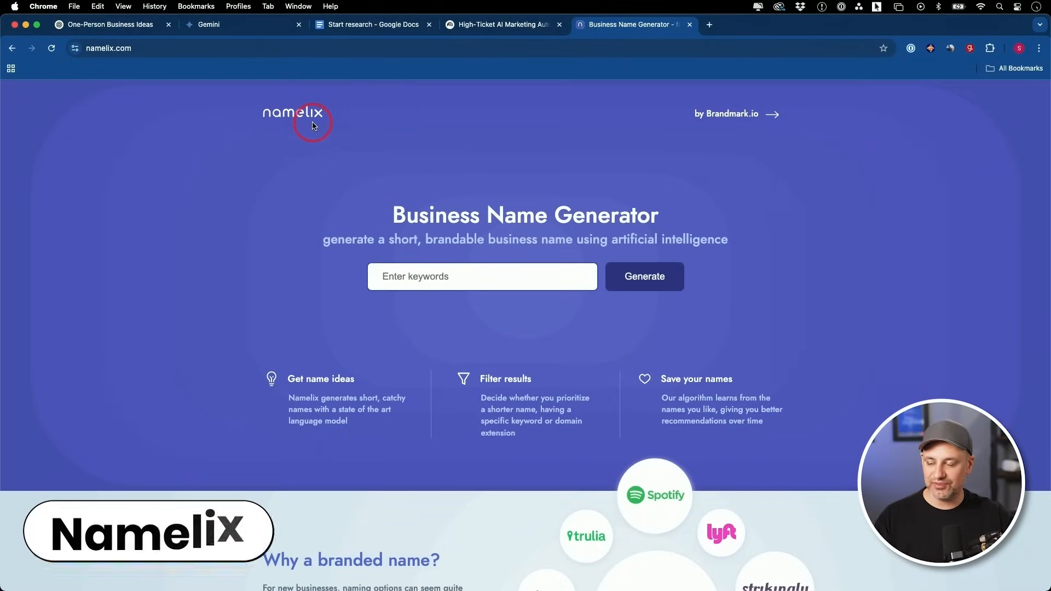
# - Get ChatGPT's keywords 'AI Automation' and 'Marketing Systems' plus positioning phrases
pyautogui.click(481, 276)
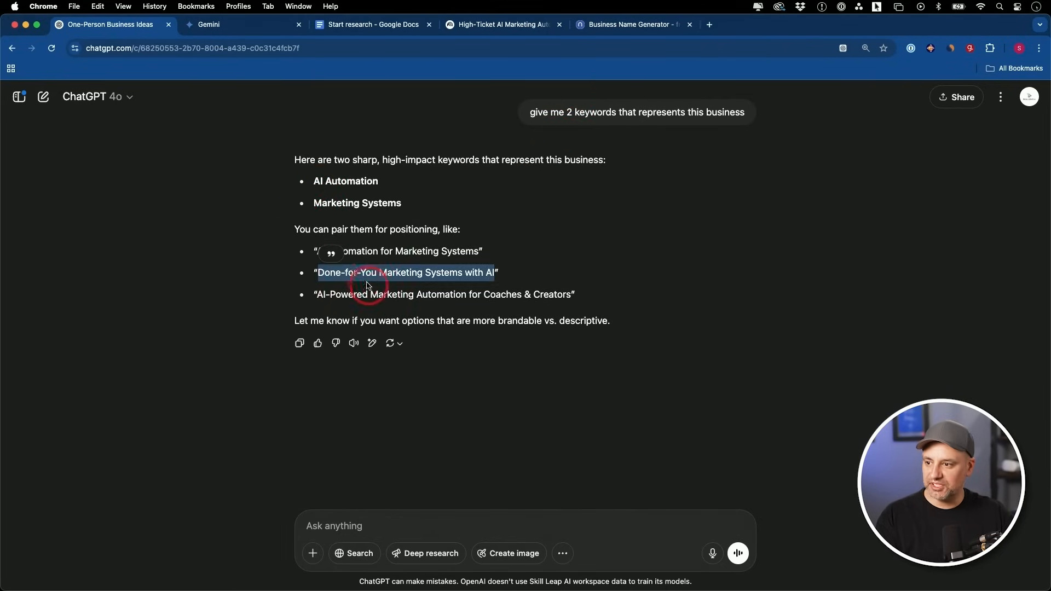
# - Generate Namelix brand names for 'Done-for-You Marketing Systems with AI' with a 'powered systems that save time' description
pyautogui.click(628, 24)
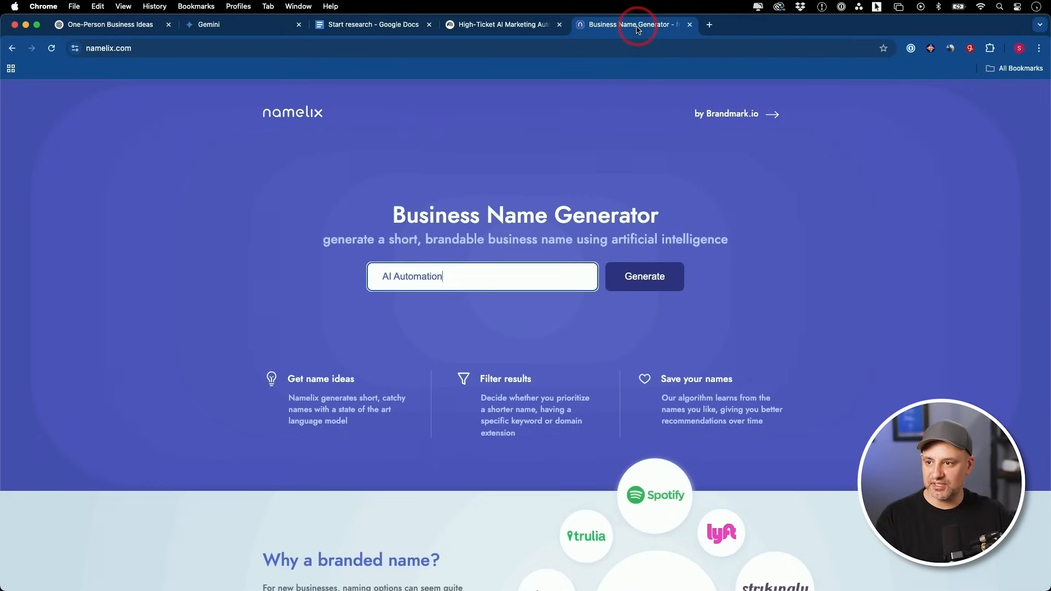
pyautogui.click(644, 276)
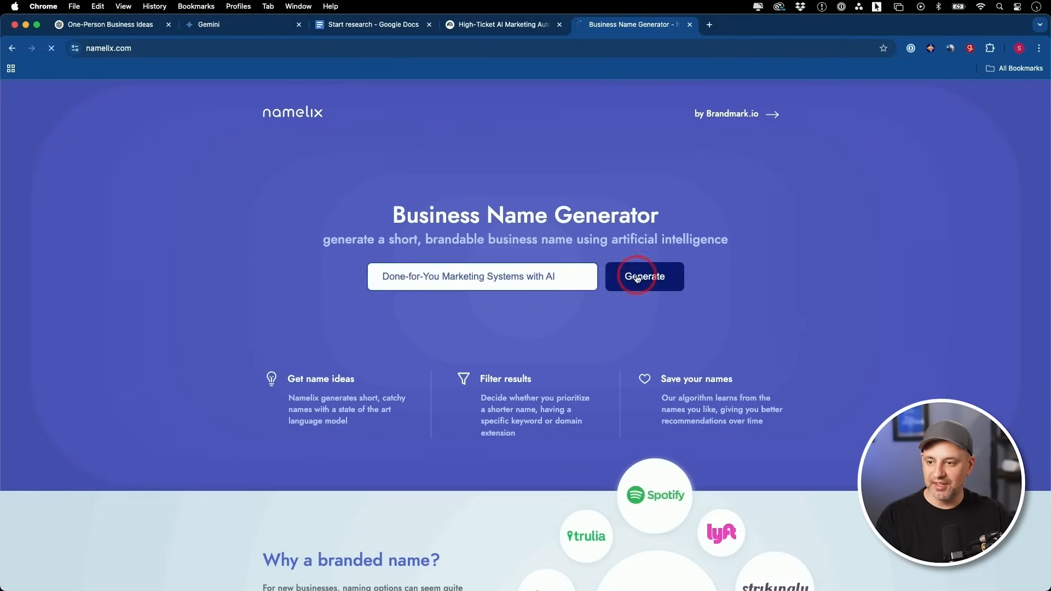
pyautogui.click(643, 276)
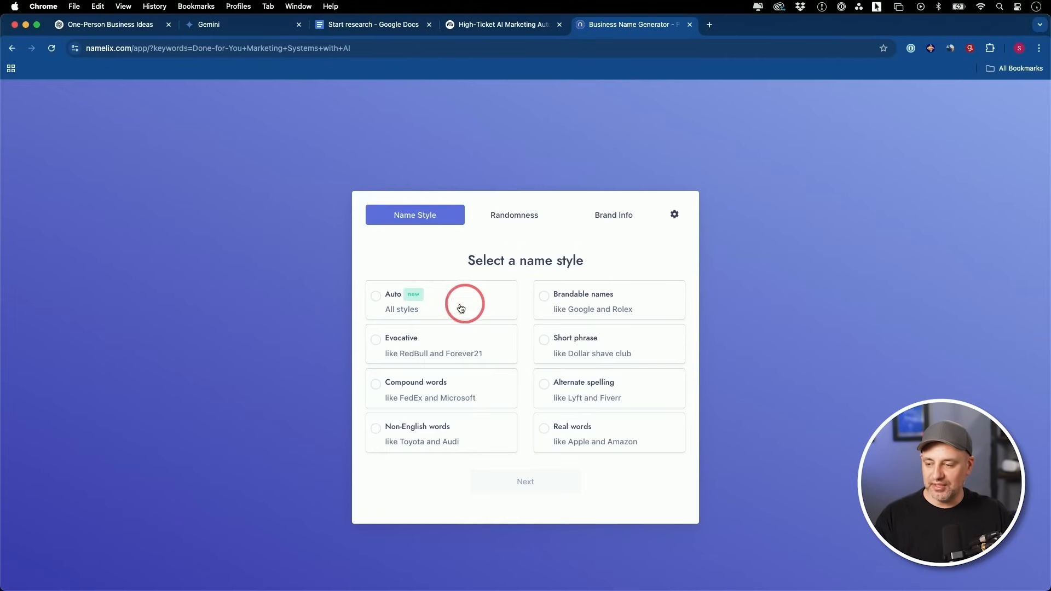
pyautogui.moveTo(580, 440)
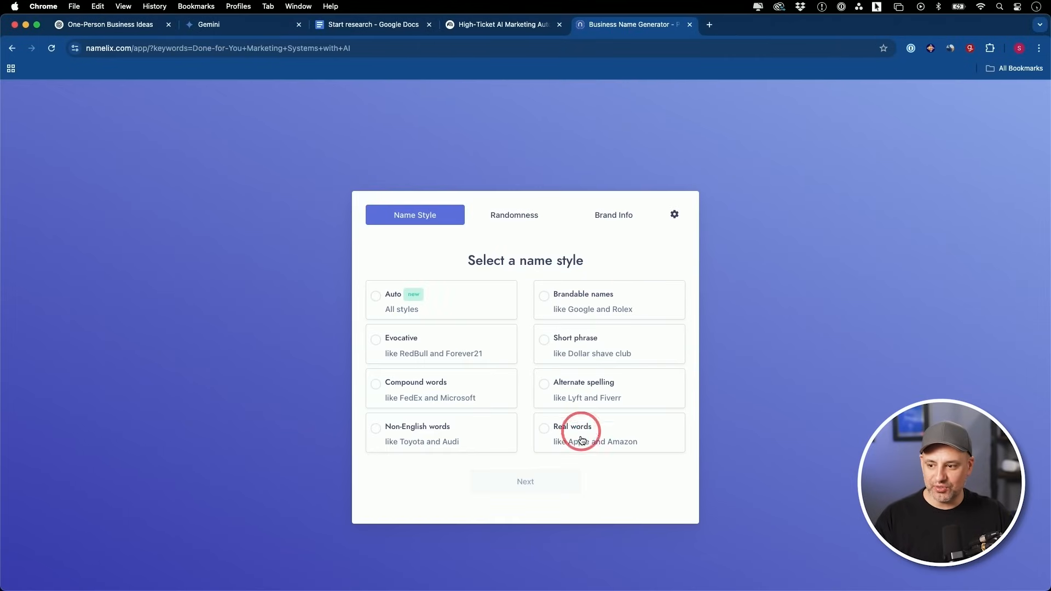
pyautogui.moveTo(593, 351)
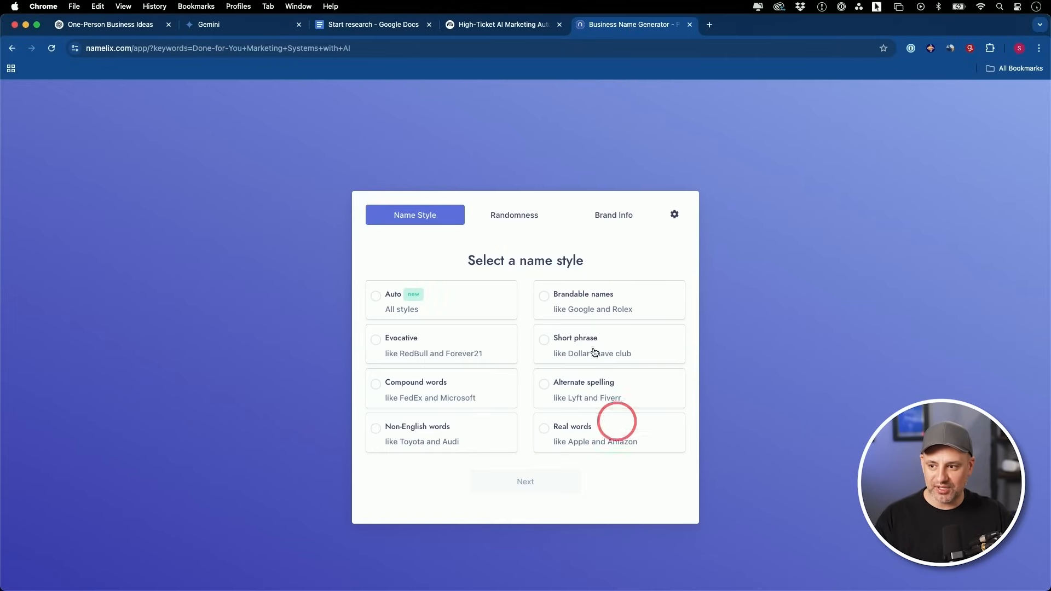
pyautogui.moveTo(581, 309)
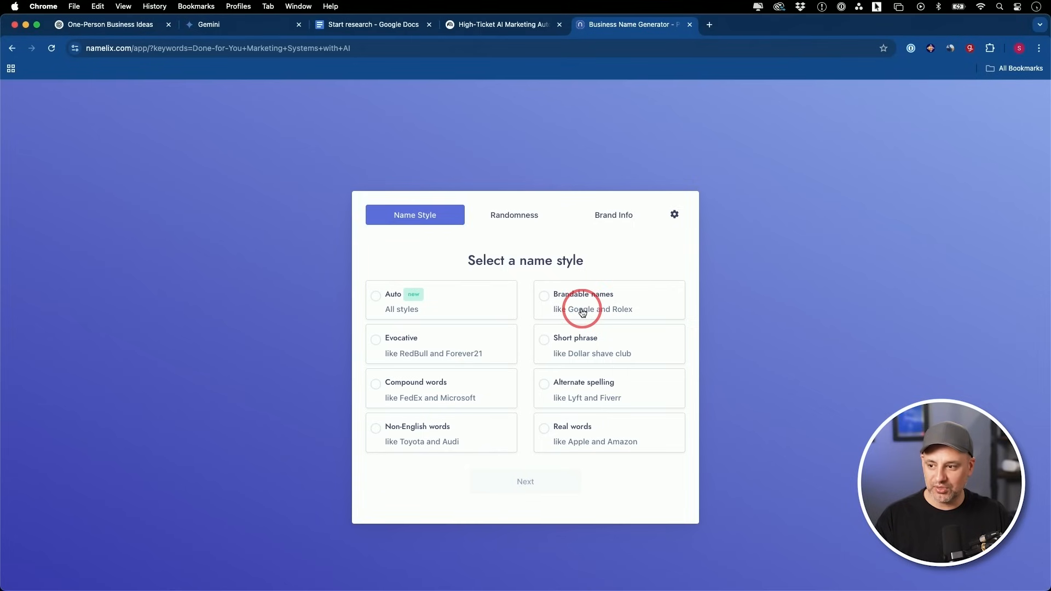
pyautogui.click(613, 214)
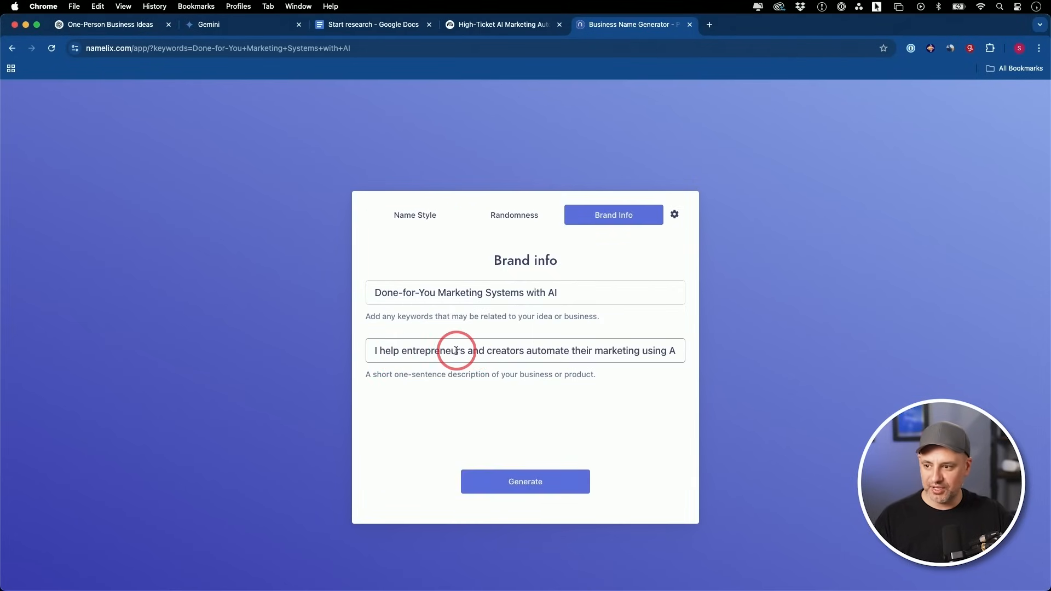
pyautogui.write('powered systems that save time and drive consistent growth.')
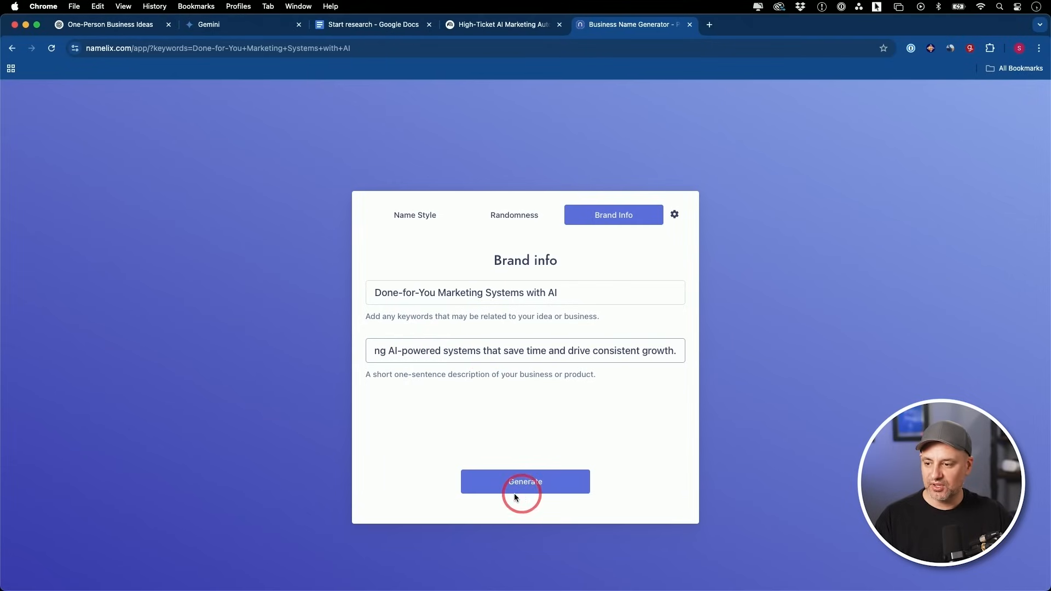
pyautogui.click(525, 482)
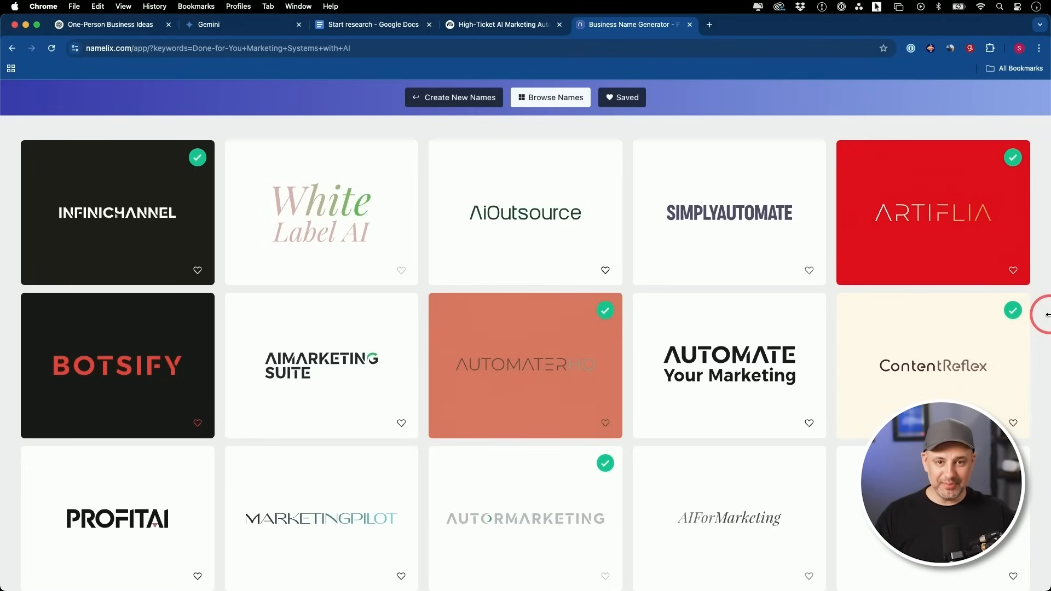
pyautogui.moveTo(1039, 246)
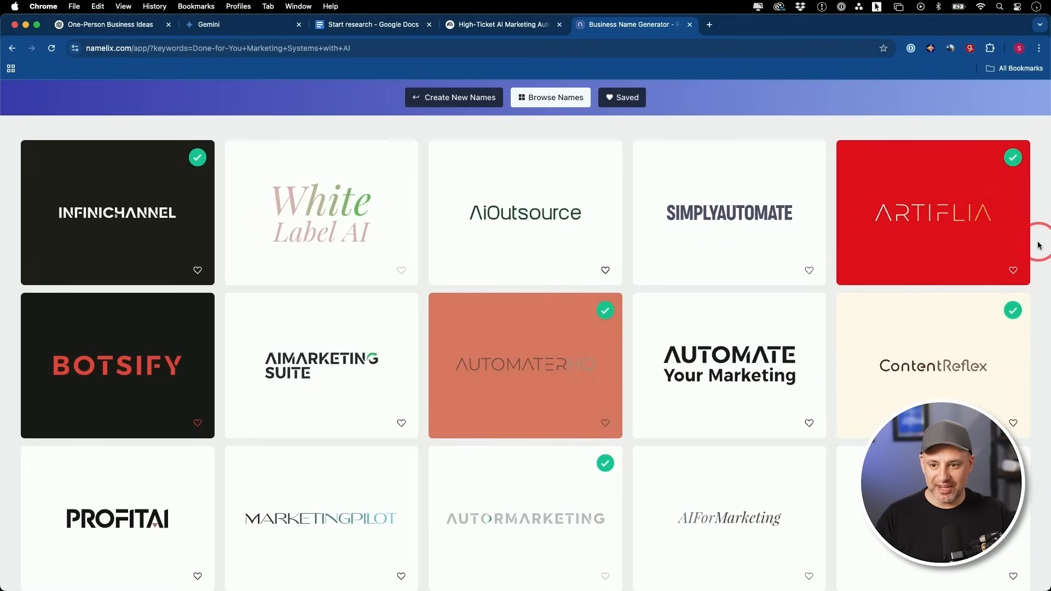
pyautogui.moveTo(1039, 252)
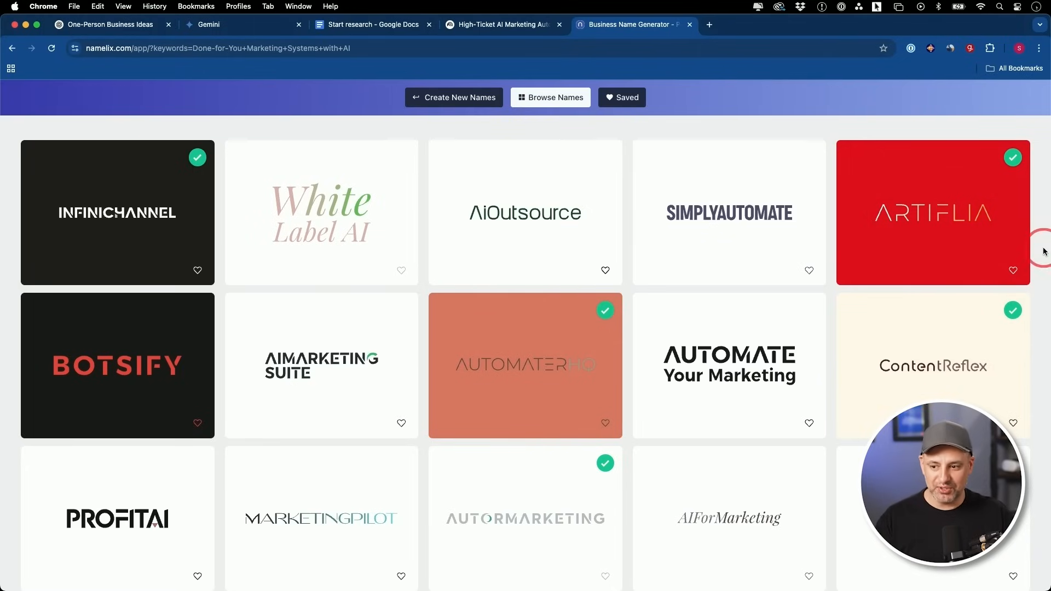
# - Scroll Namelix's generated names down to Magic Marketer, Systemosaurus and AgencyAvi
pyautogui.scroll(-3)
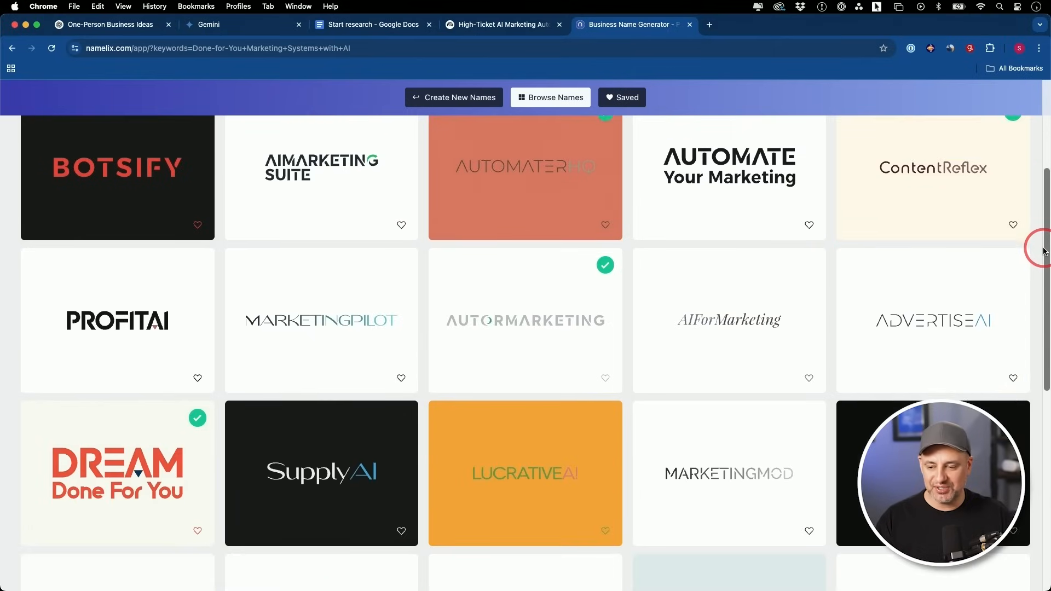
pyautogui.scroll(-3)
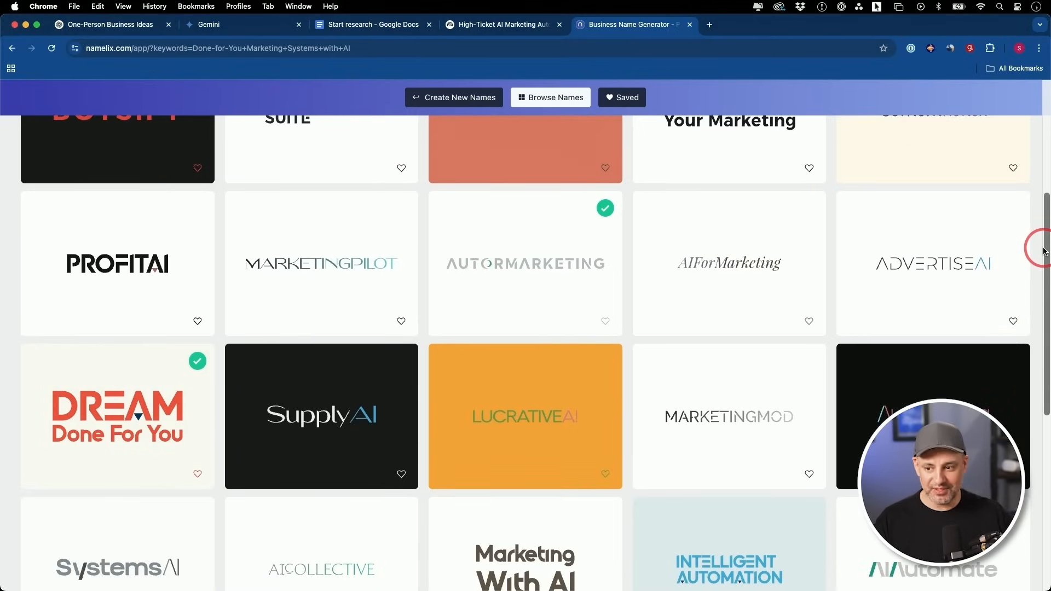
pyautogui.scroll(-3)
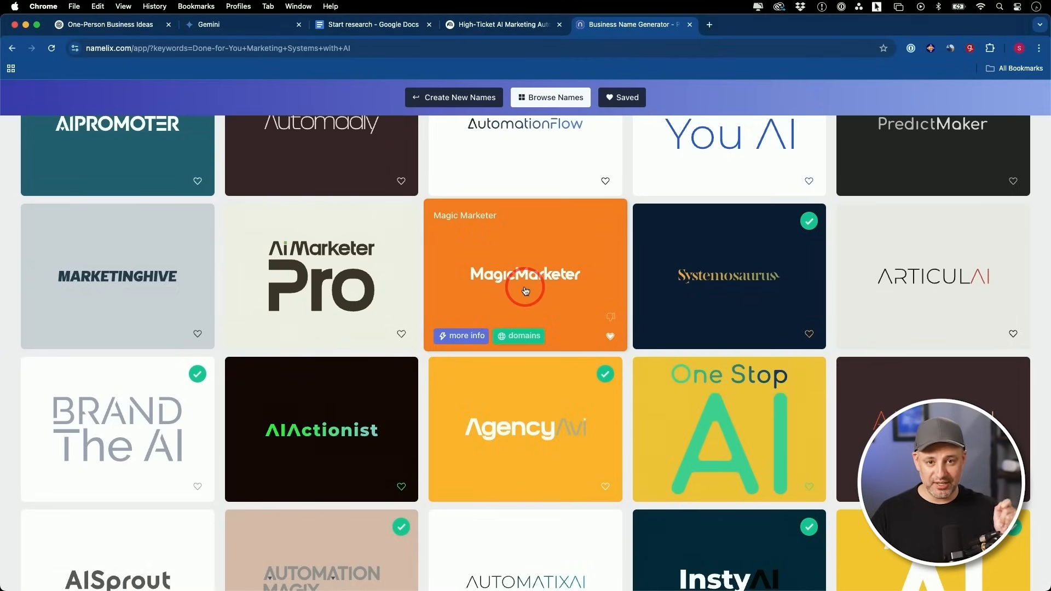
pyautogui.moveTo(468, 248)
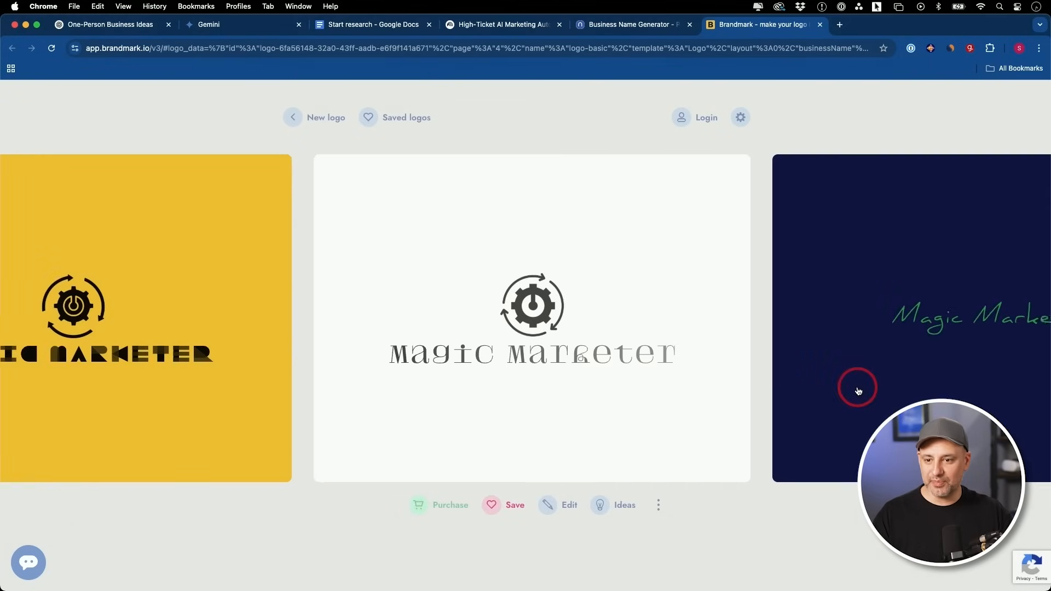
# - View another Brandmark logo concept for Magic Marketer
pyautogui.click(840, 25)
pyautogui.write('looka.com')
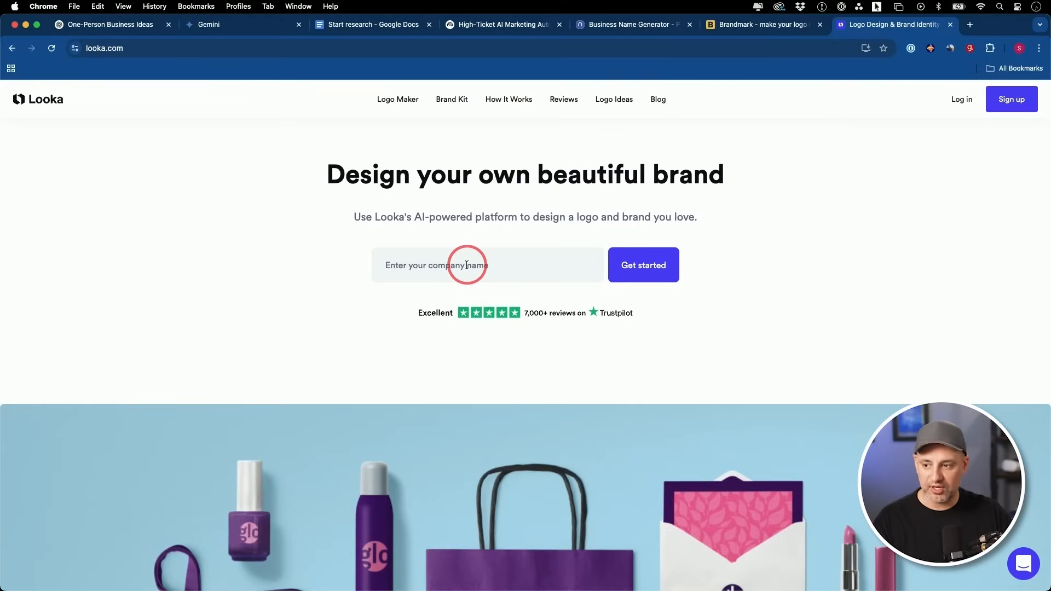
# - Enter the company name, choose Consulting as the industry and pick an inspiration logo in Looka
pyautogui.click(487, 264)
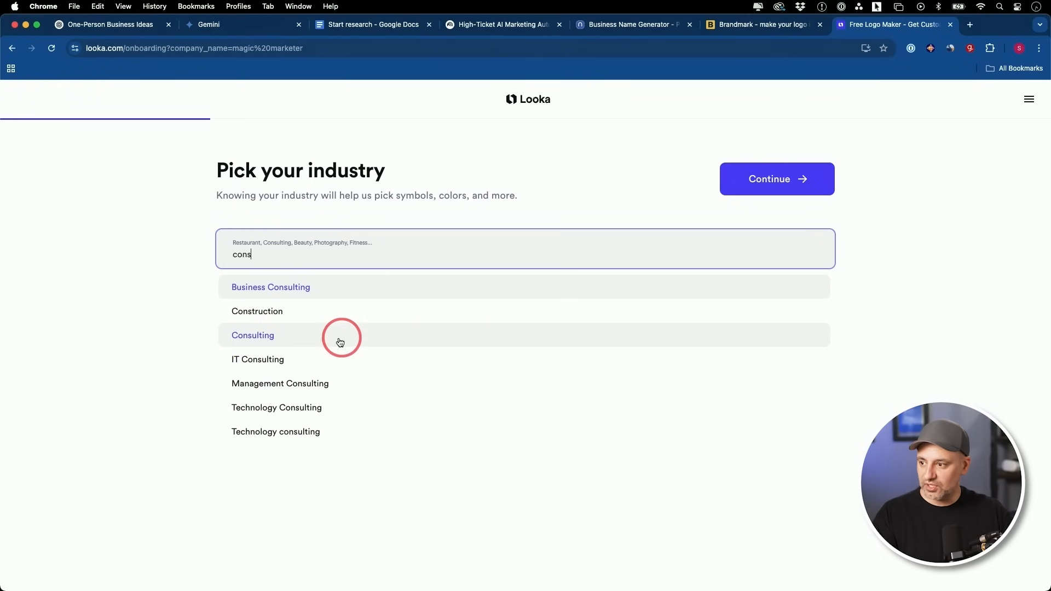
pyautogui.click(775, 178)
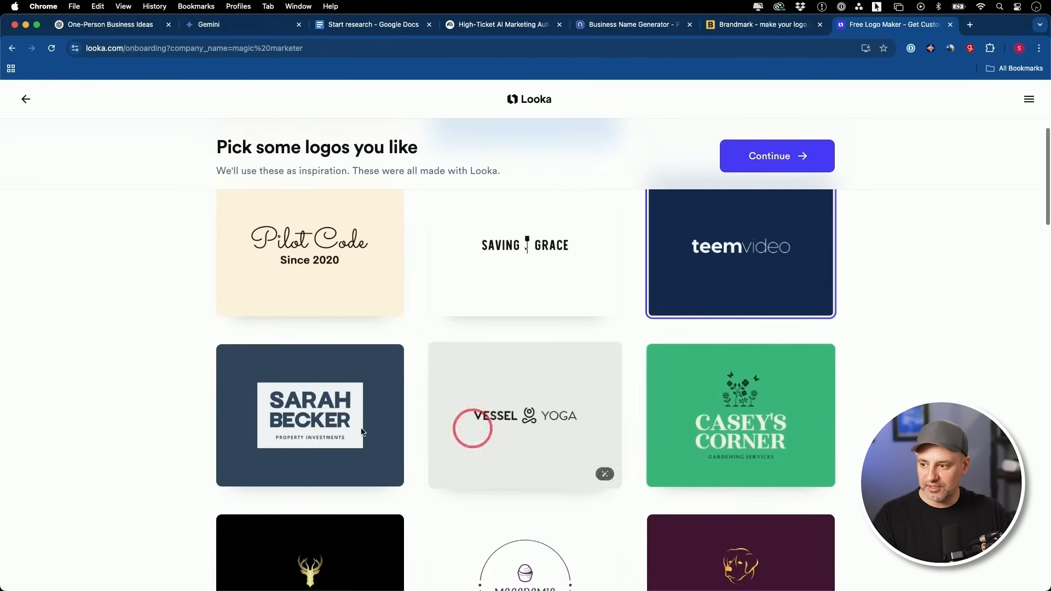
pyautogui.click(776, 155)
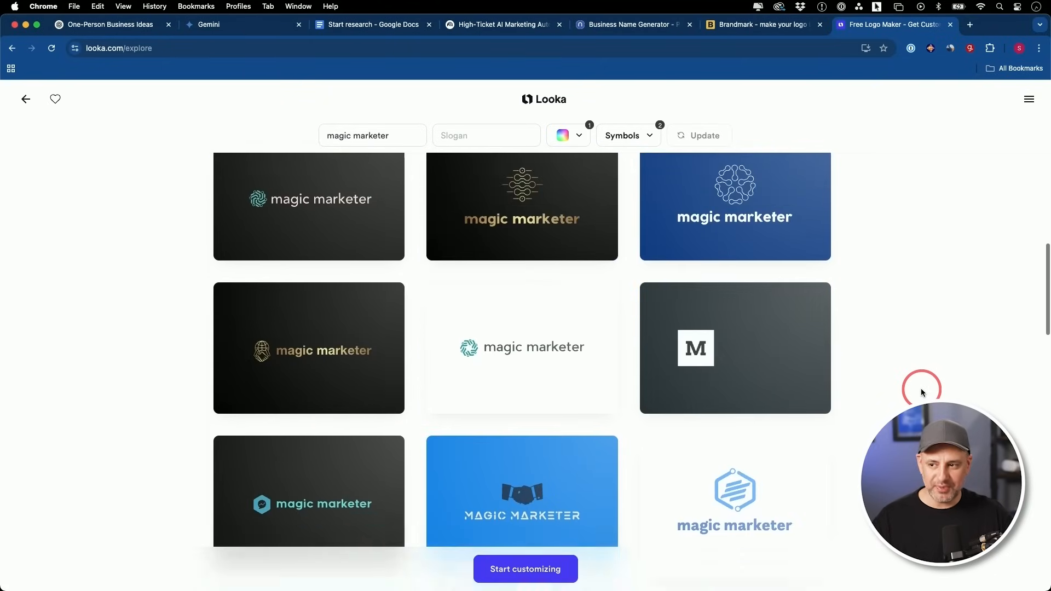
# - Choose the black molecule-symbol Magic Marketer logo from the results for customizing
pyautogui.scroll(-3)
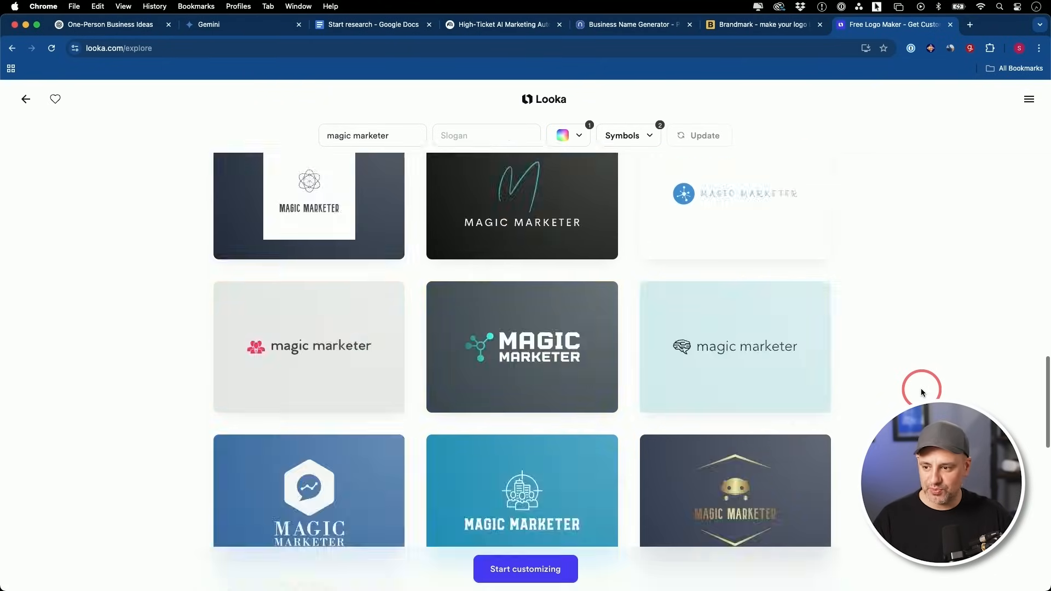
pyautogui.scroll(-3)
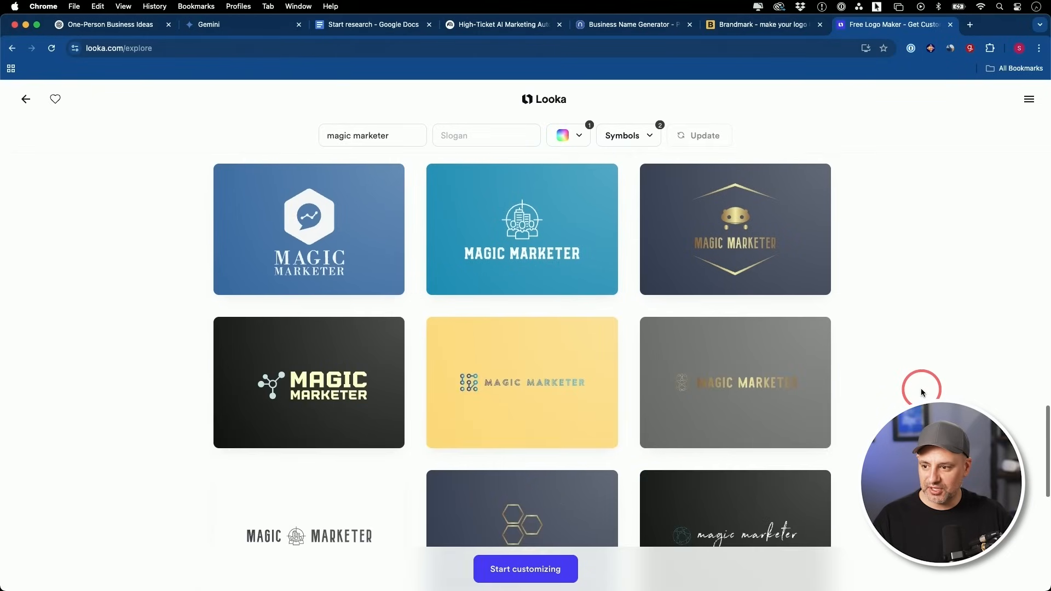
pyautogui.click(526, 569)
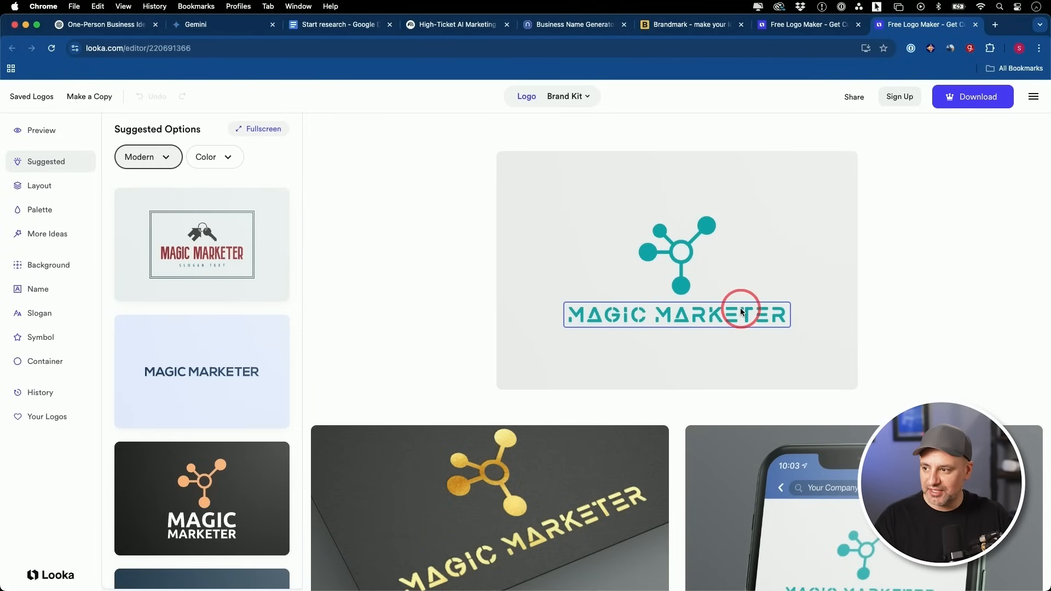
# - Review the Looka editor's business card and phone mockups and Brand Essentials section
pyautogui.scroll(-3)
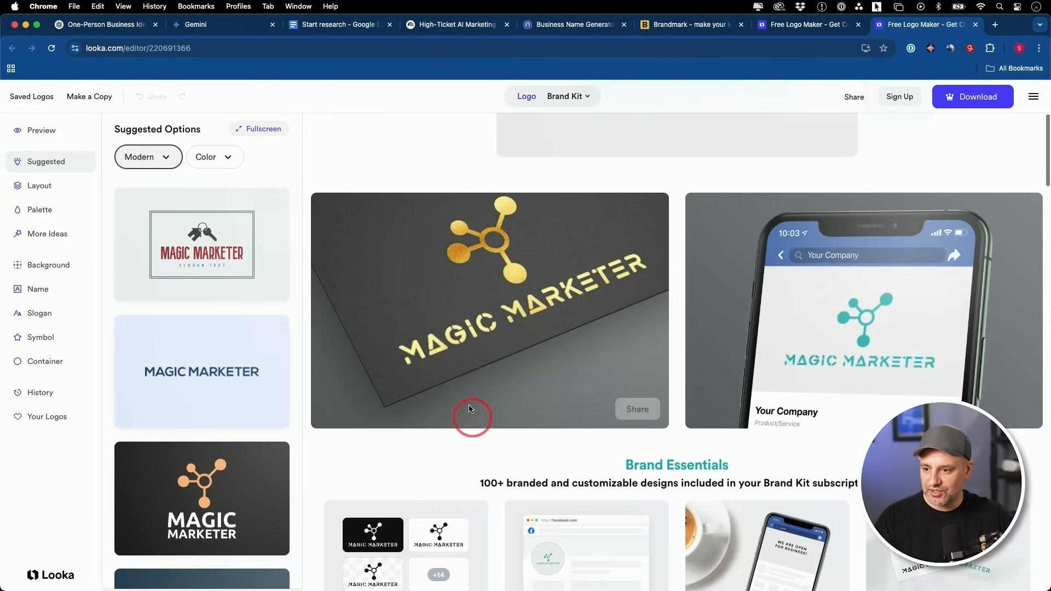
pyautogui.scroll(-3)
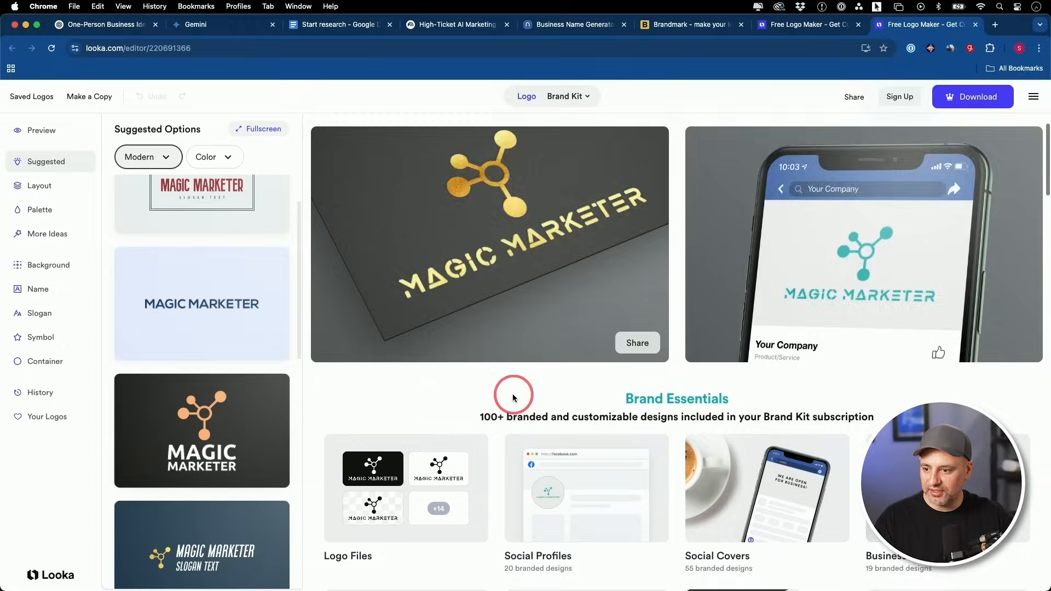
pyautogui.scroll(3)
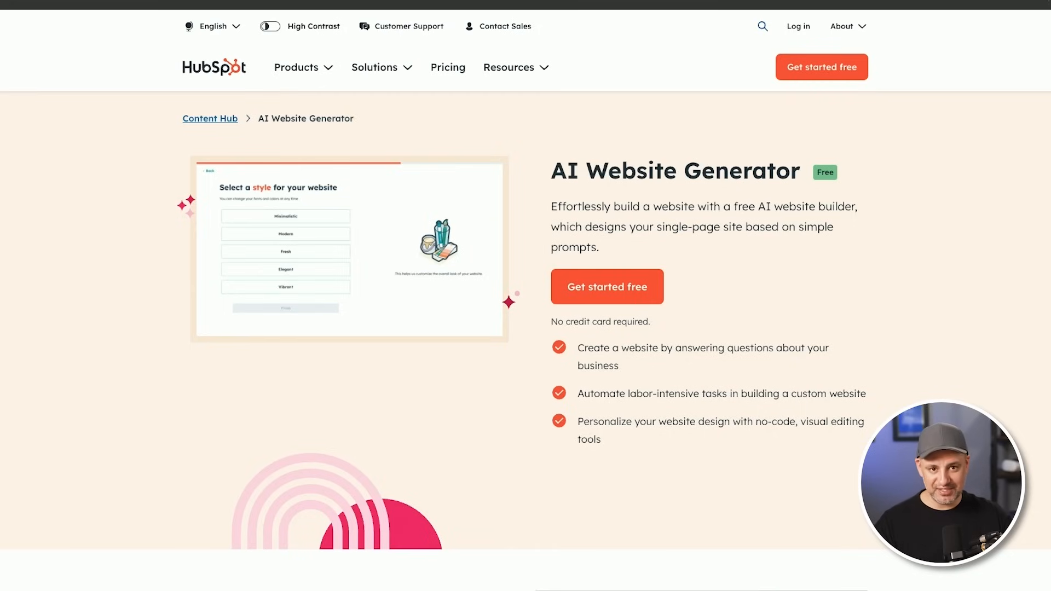
# - Start HubSpot's free AI Website Generator, pass sign-up and choose Technology and Services
pyautogui.click(605, 286)
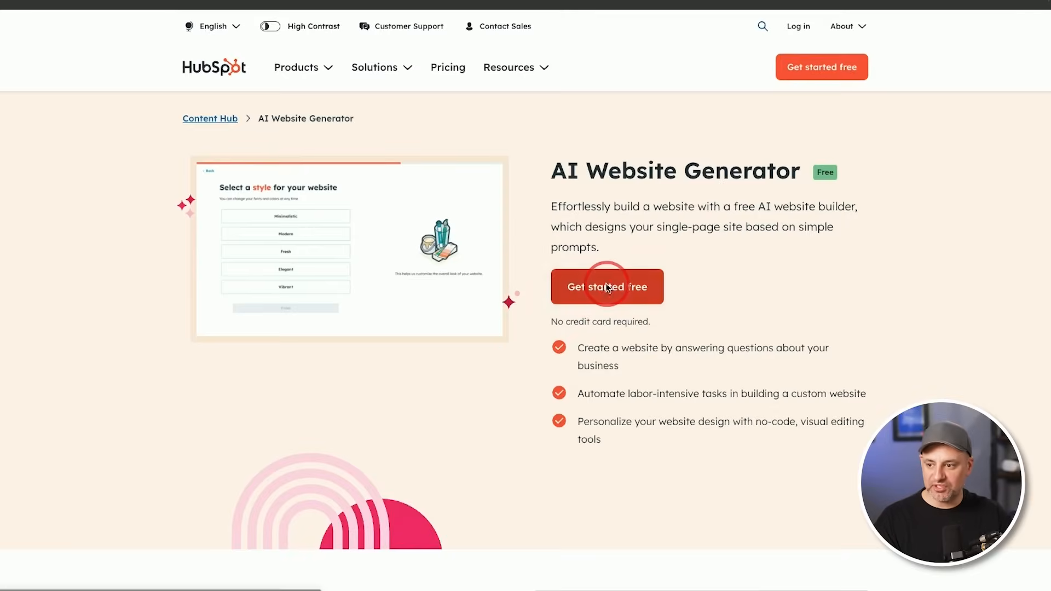
pyautogui.click(607, 287)
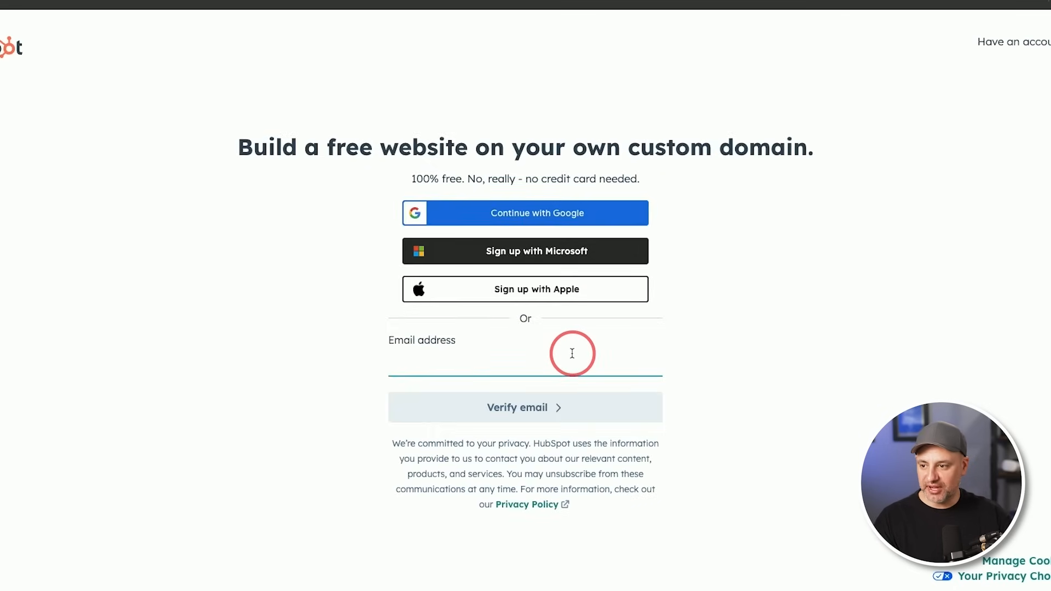
pyautogui.click(524, 408)
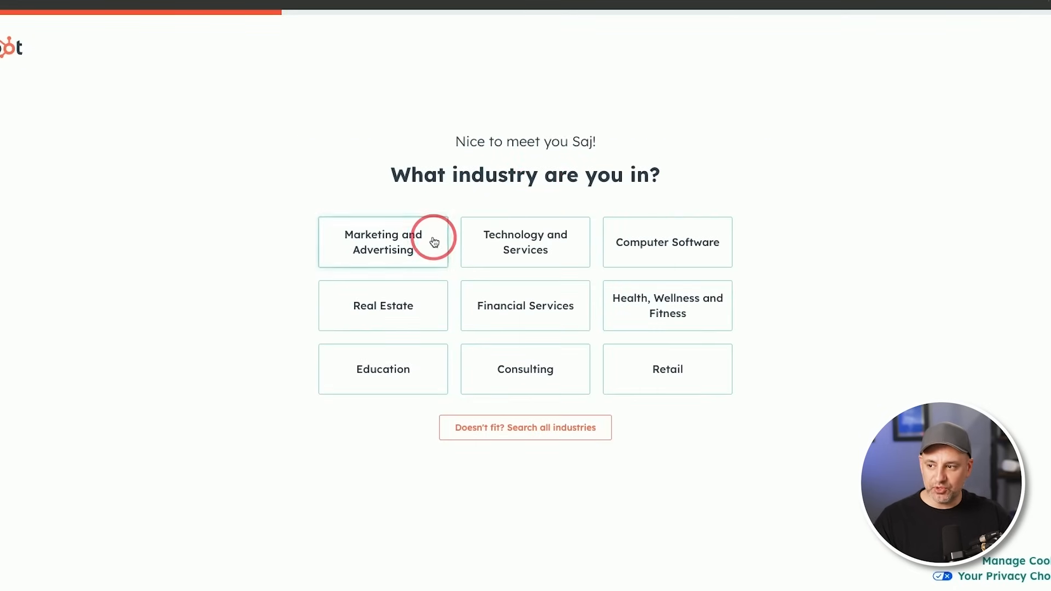
pyautogui.moveTo(524, 242)
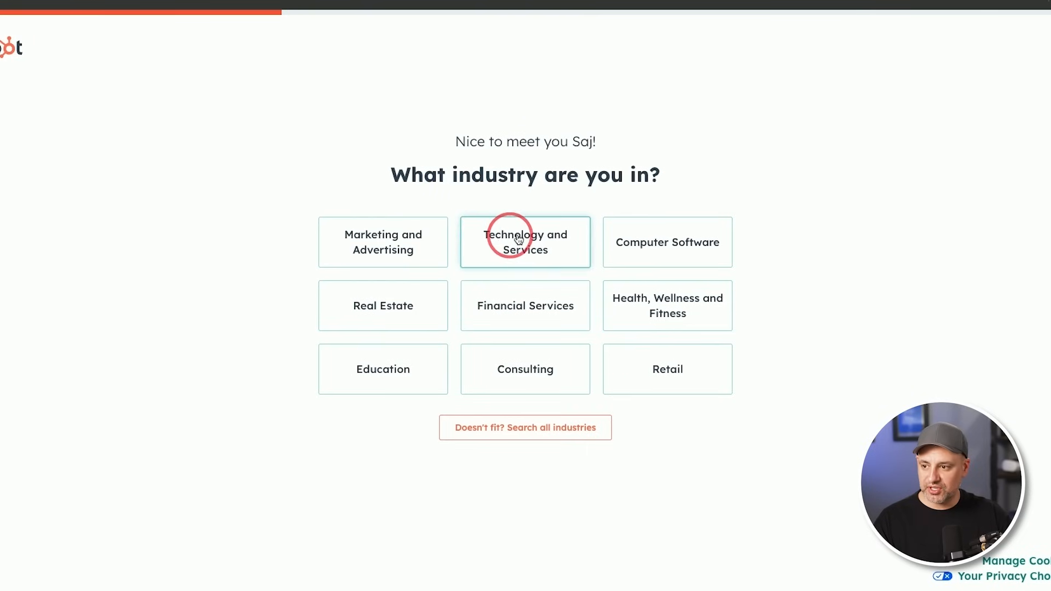
pyautogui.click(525, 242)
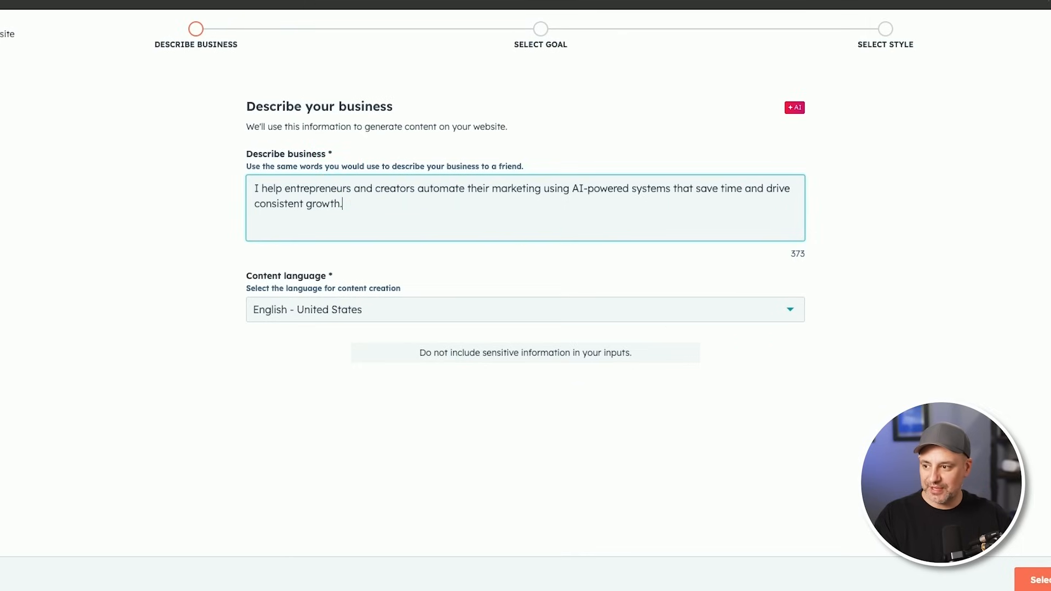
# - Confirm the business description, services, leads and blog goals, and generate a Modern-style site
pyautogui.click(1035, 579)
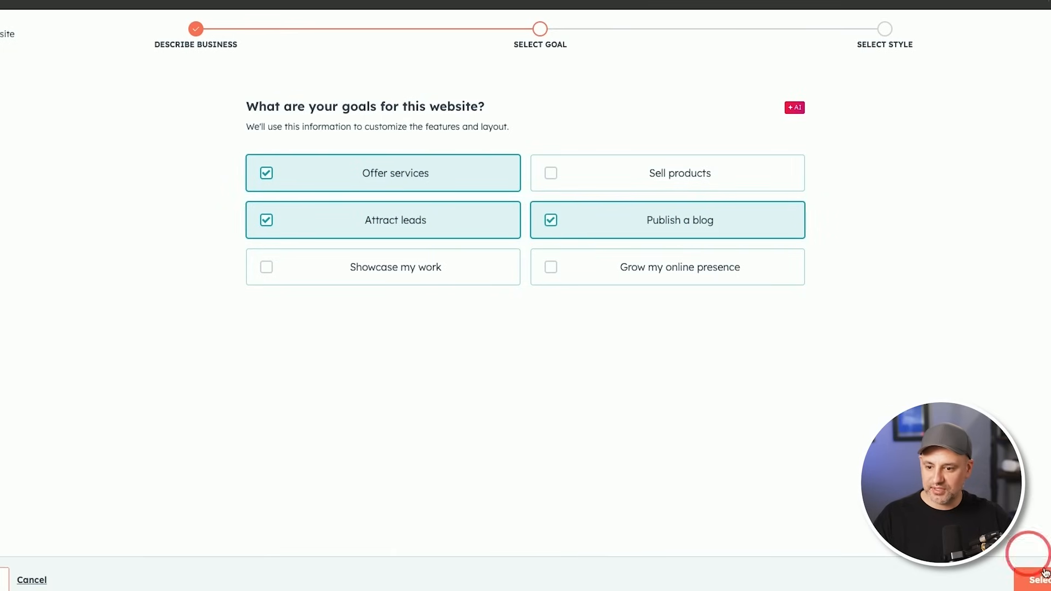
pyautogui.click(1035, 578)
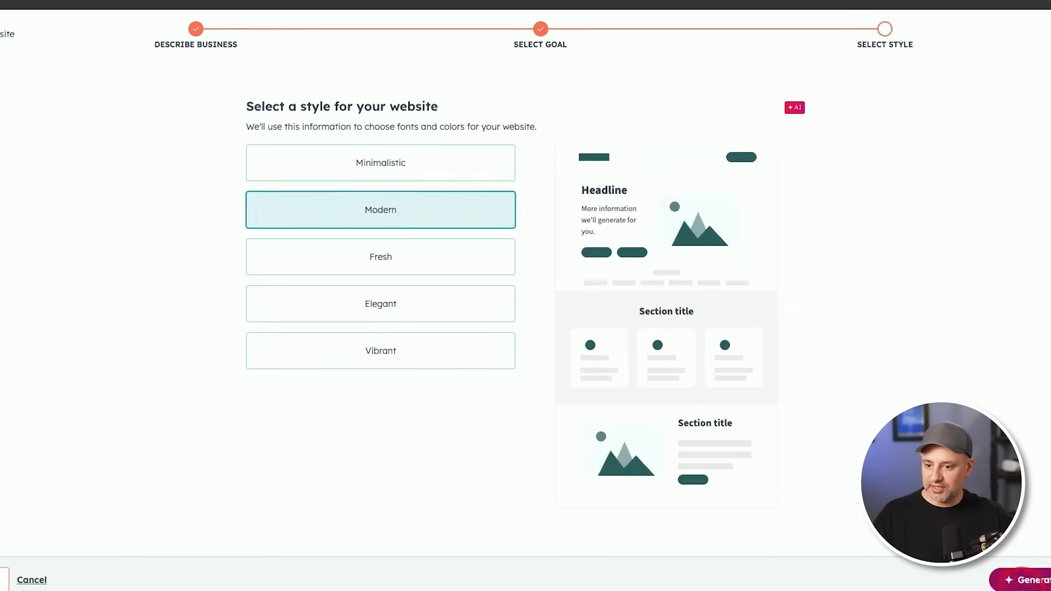
pyautogui.click(1025, 580)
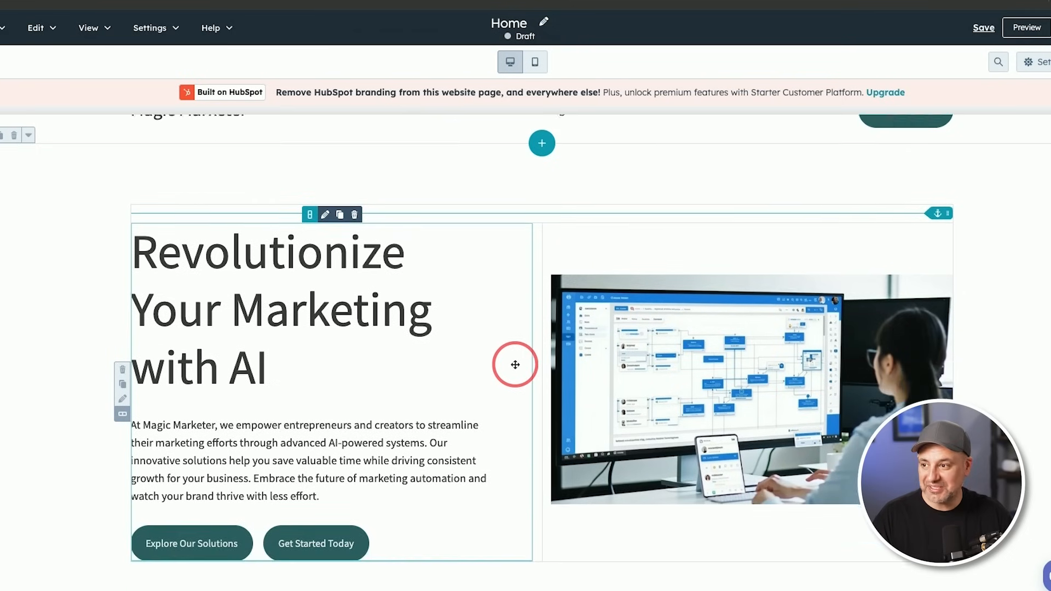
pyautogui.scroll(-3)
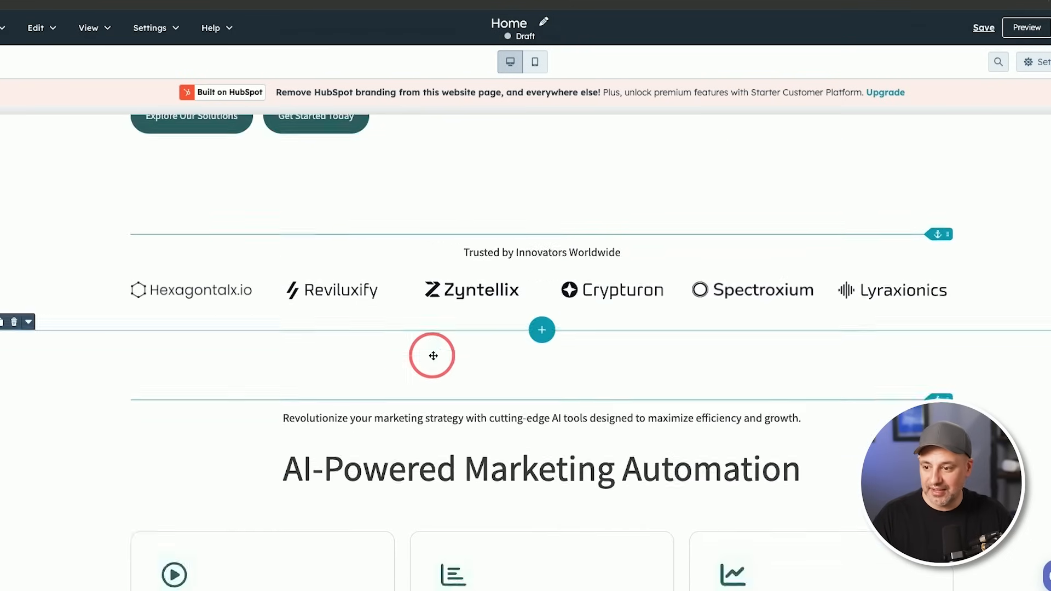
pyautogui.scroll(-3)
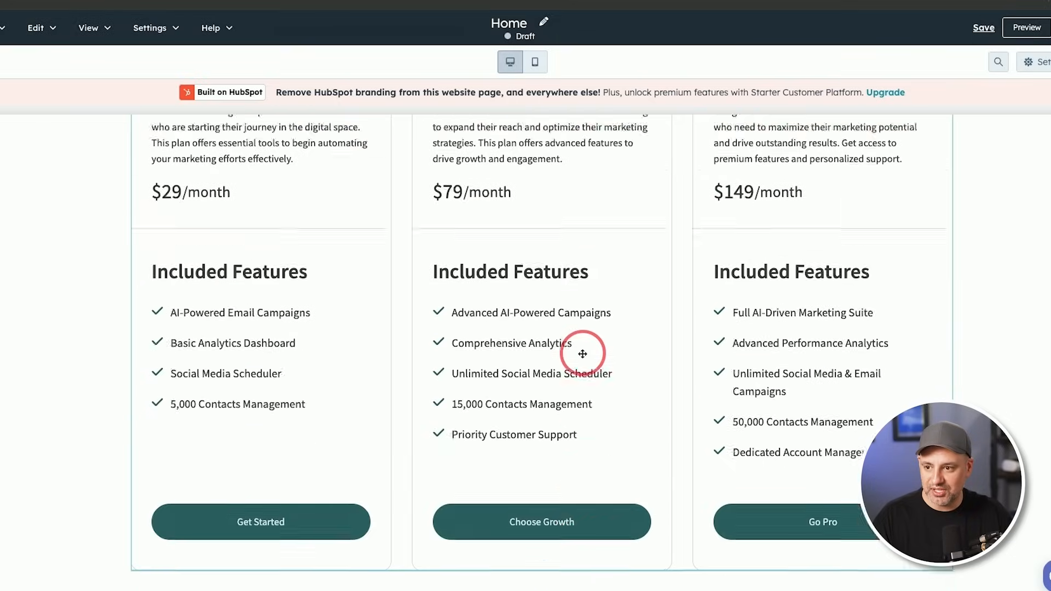
pyautogui.scroll(-3)
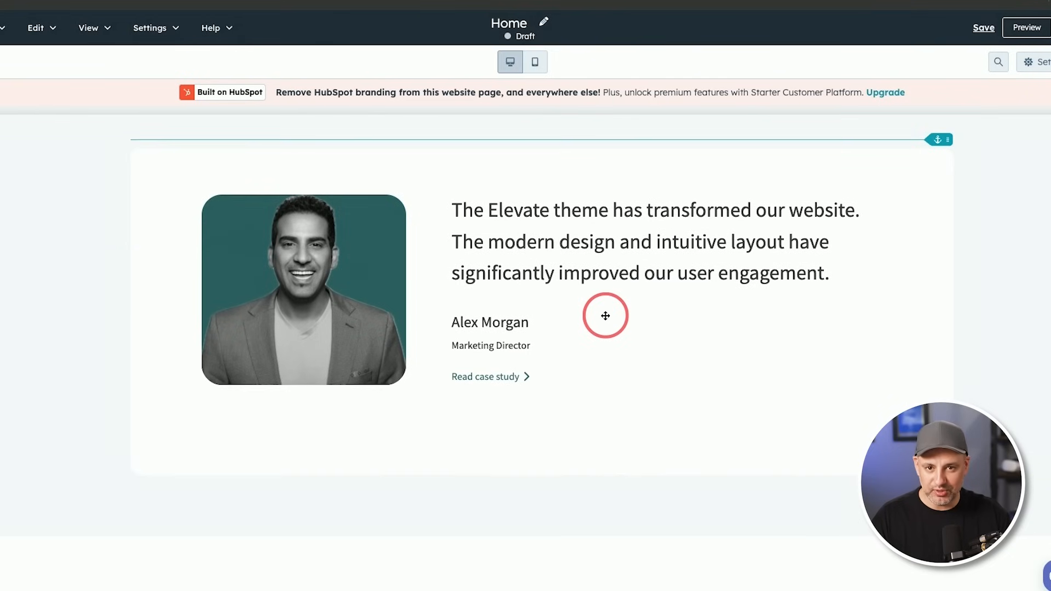
pyautogui.scroll(-3)
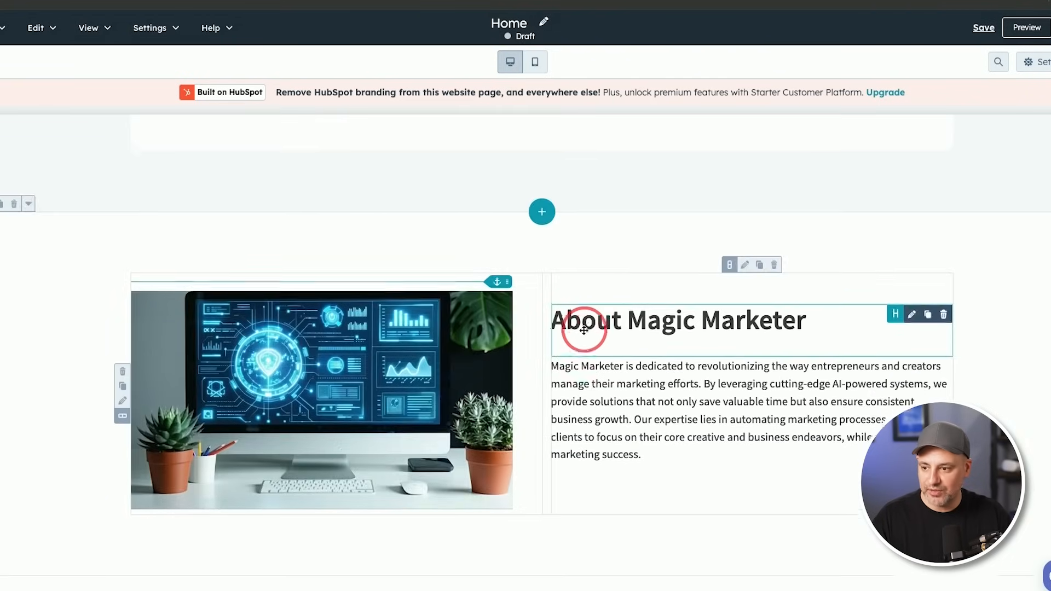
pyautogui.scroll(-3)
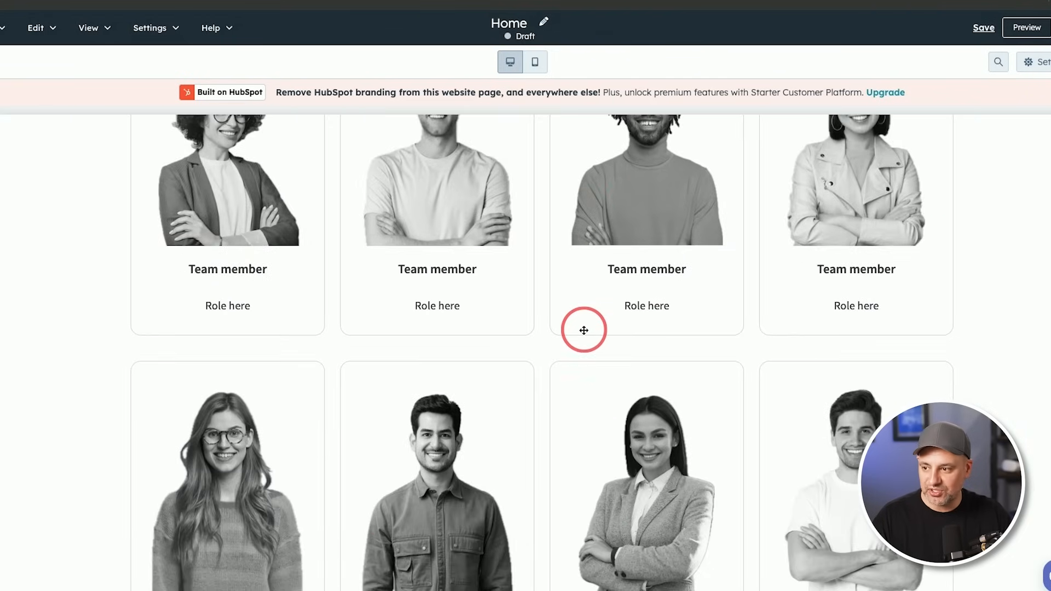
pyautogui.scroll(3)
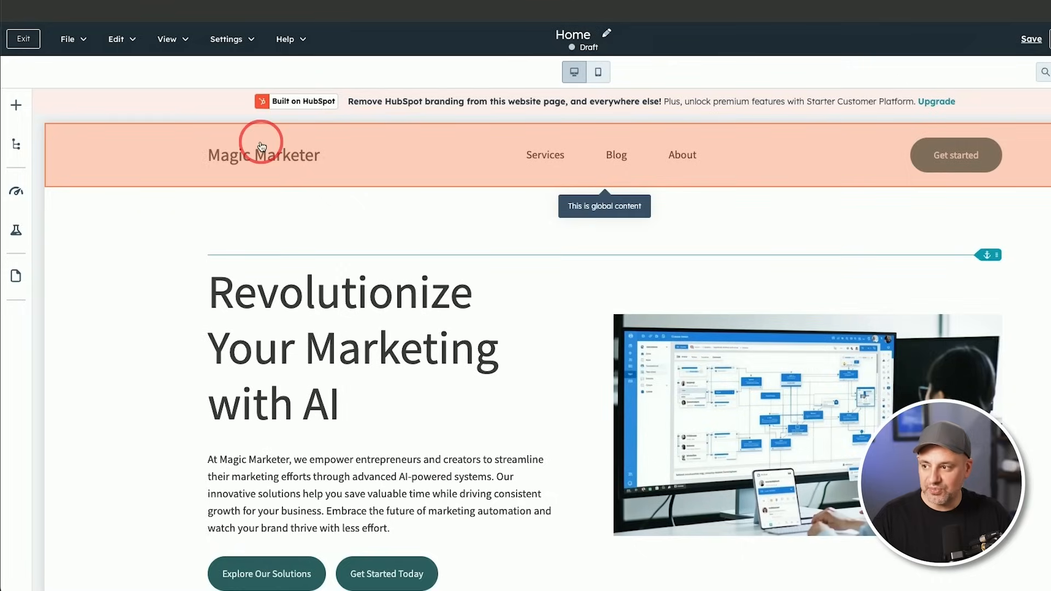
# - Override the global header's default logo with the Magic Marketer logo and return to the page editor
pyautogui.click(264, 154)
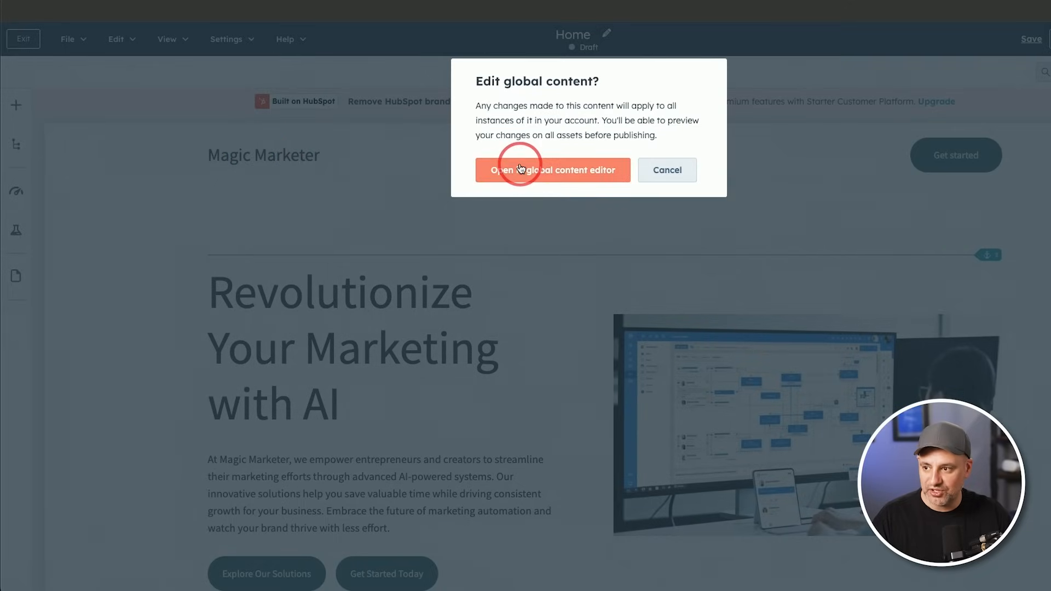
pyautogui.click(552, 170)
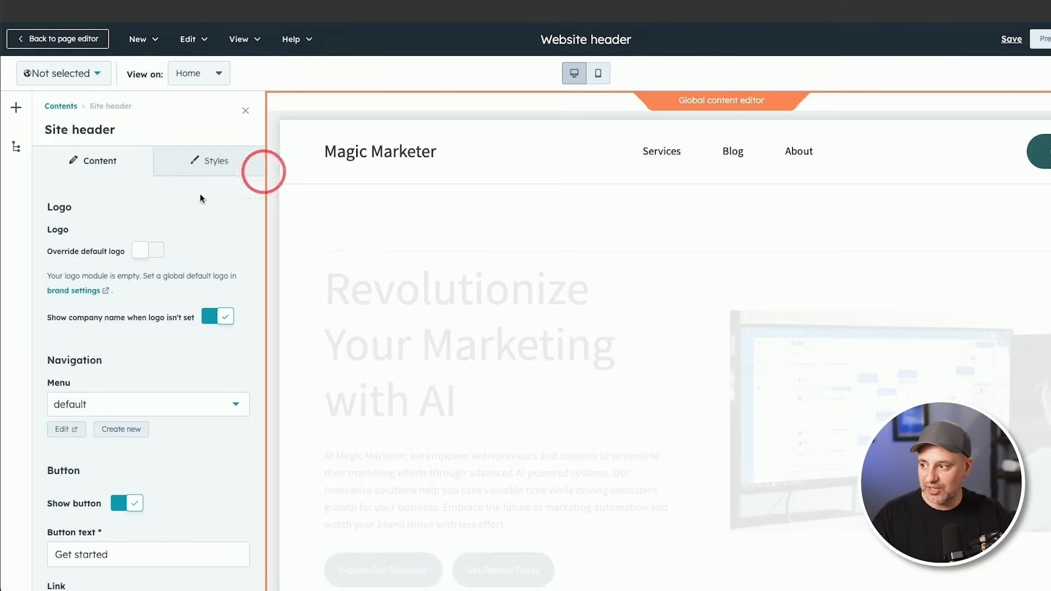
pyautogui.scroll(-3)
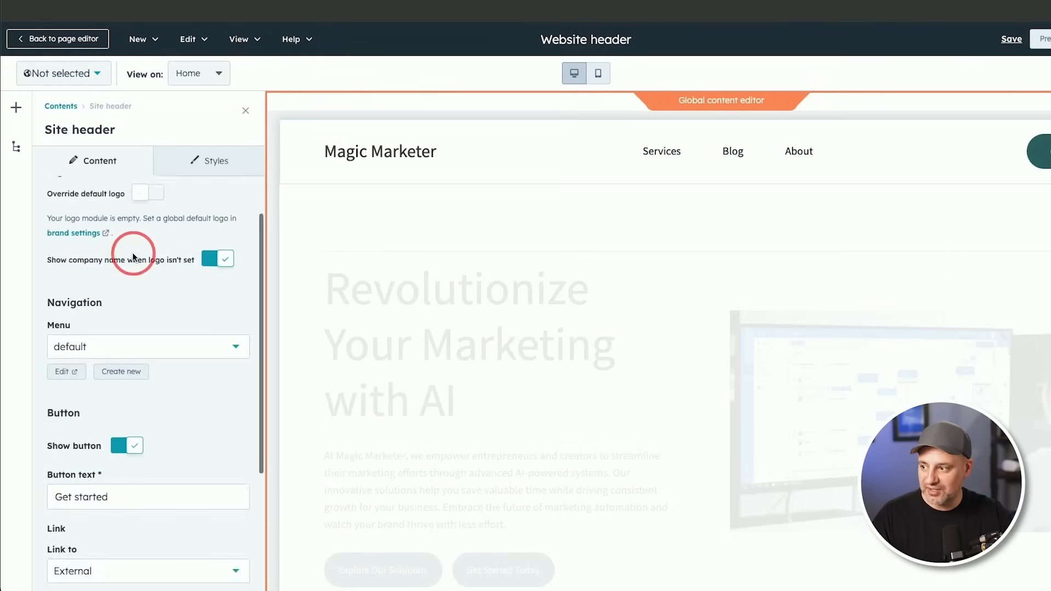
pyautogui.scroll(3)
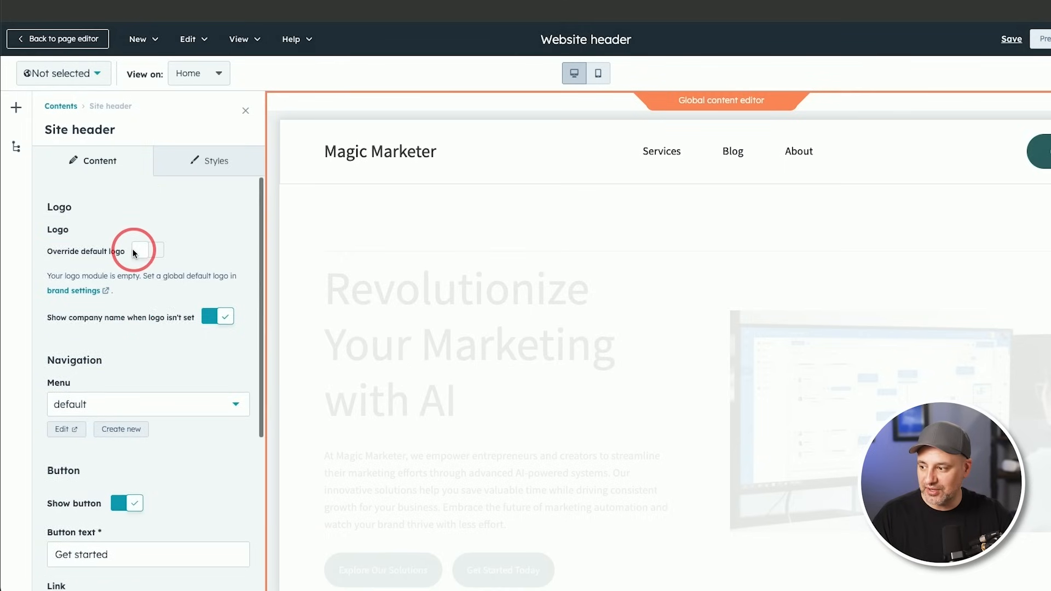
pyautogui.scroll(-3)
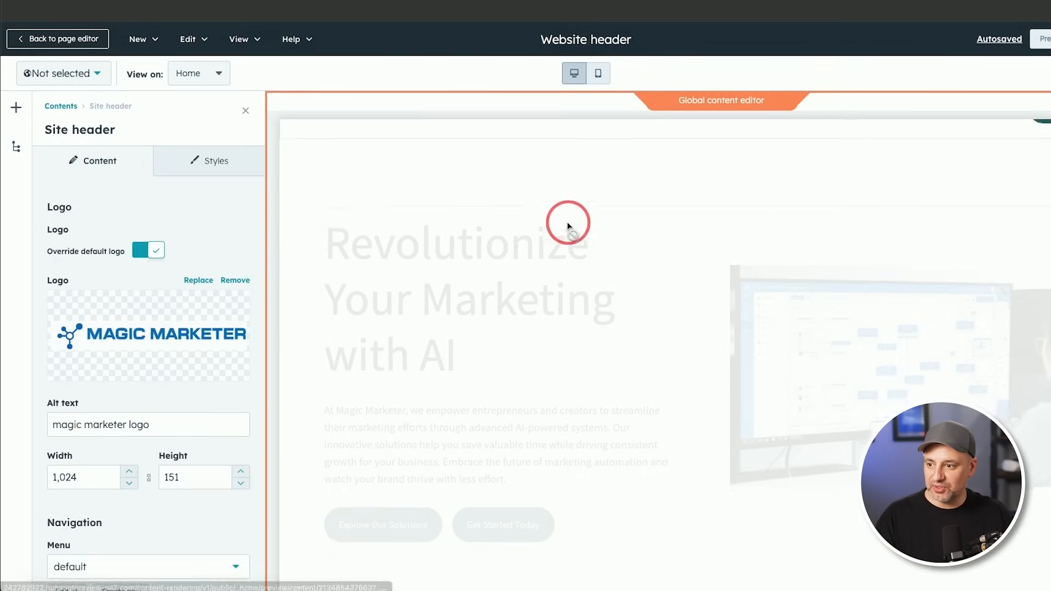
pyautogui.click(58, 38)
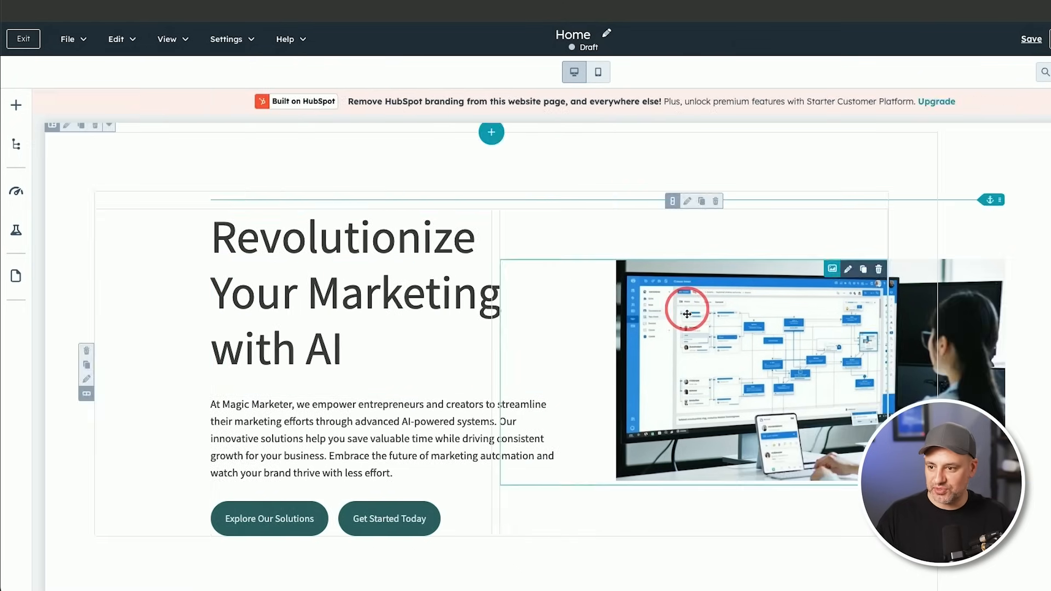
# - Open the hero image and then the main heading of the draft home page for editing
pyautogui.click(847, 269)
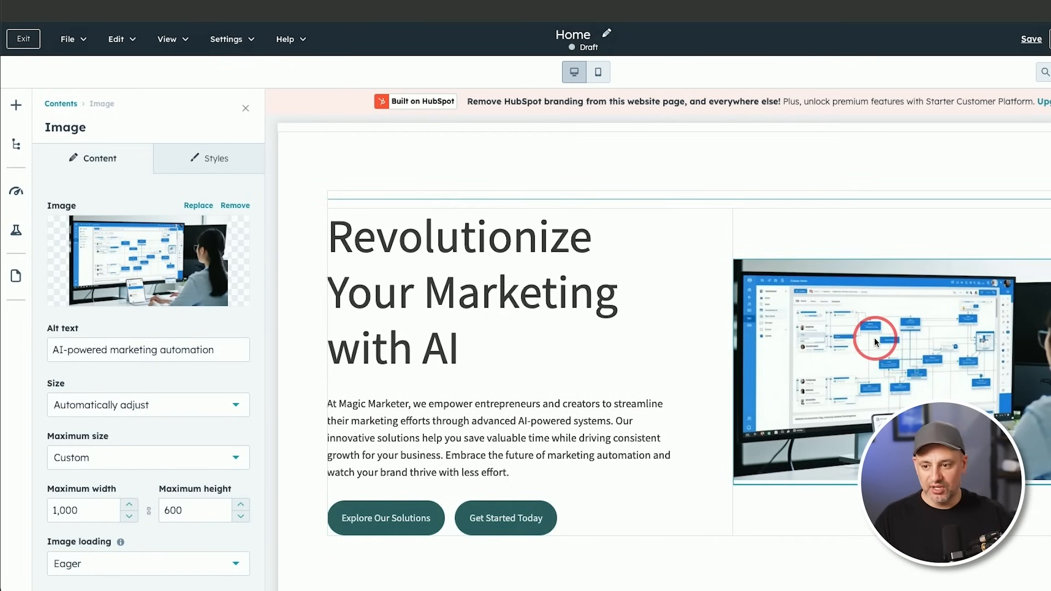
pyautogui.moveTo(905, 355)
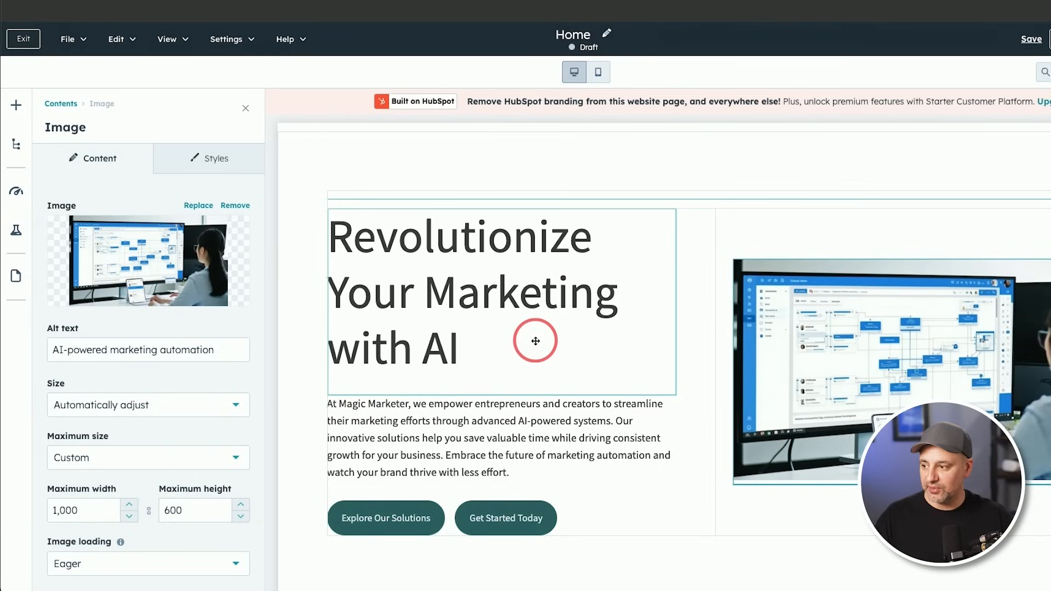
pyautogui.click(470, 291)
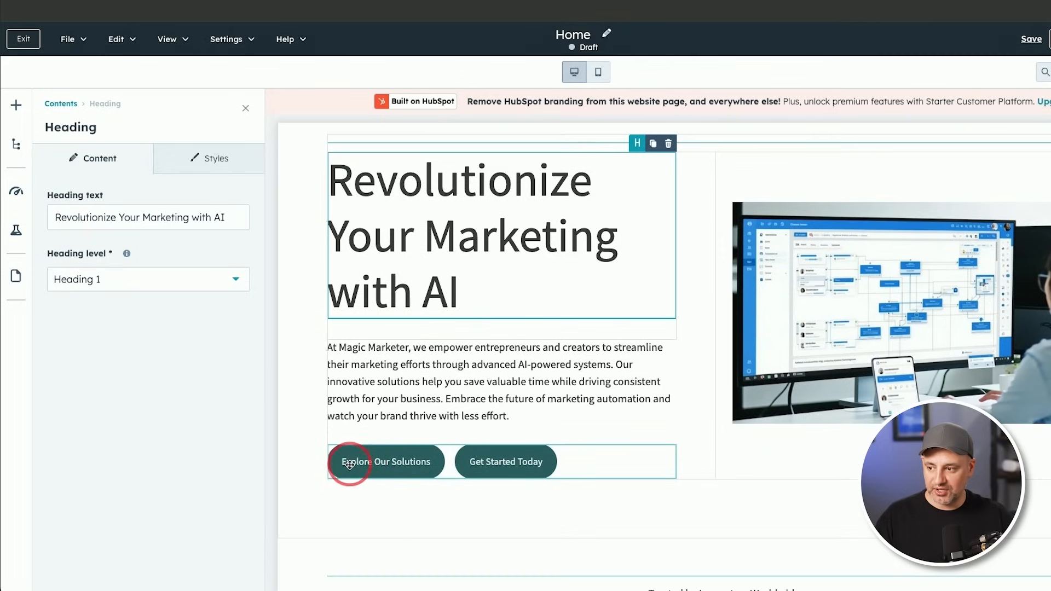
pyautogui.moveTo(518, 466)
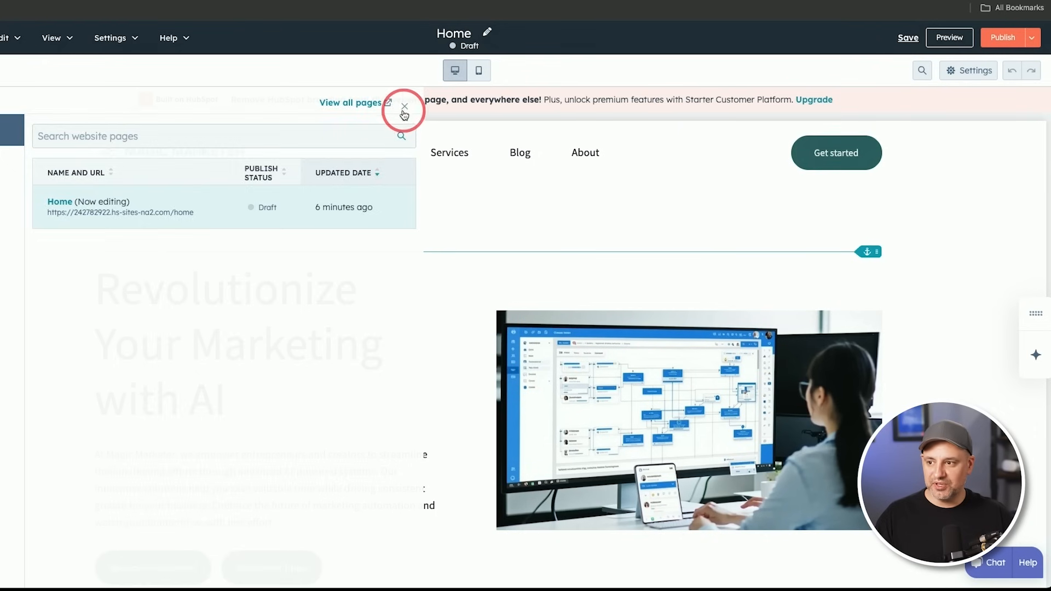
# - Save and publish the Magic Marketer Home page live and dismiss the 'Nicely done' confirmation
pyautogui.click(404, 108)
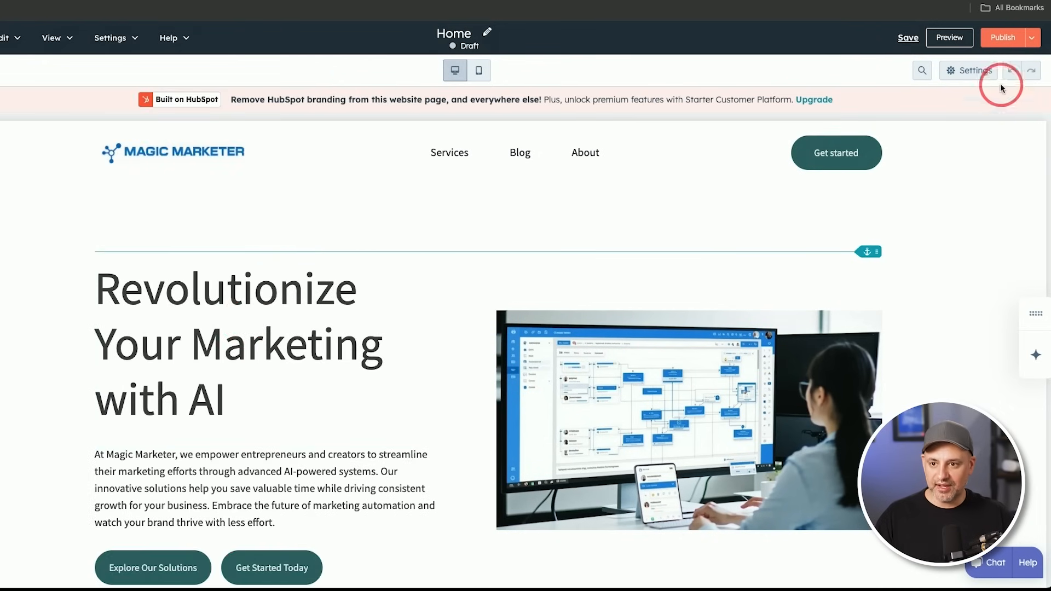
pyautogui.click(908, 38)
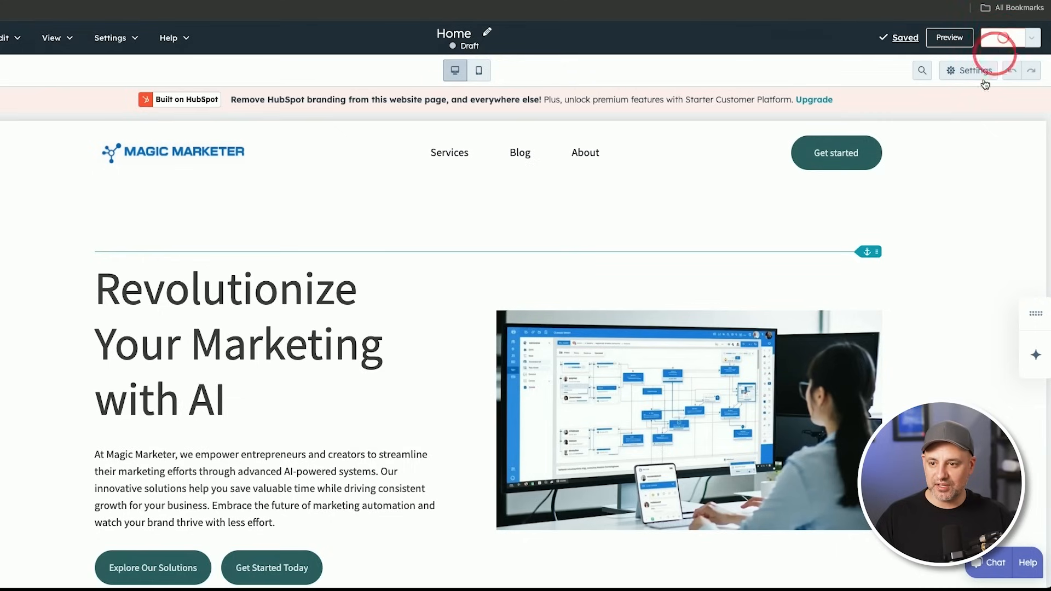
pyautogui.click(1005, 37)
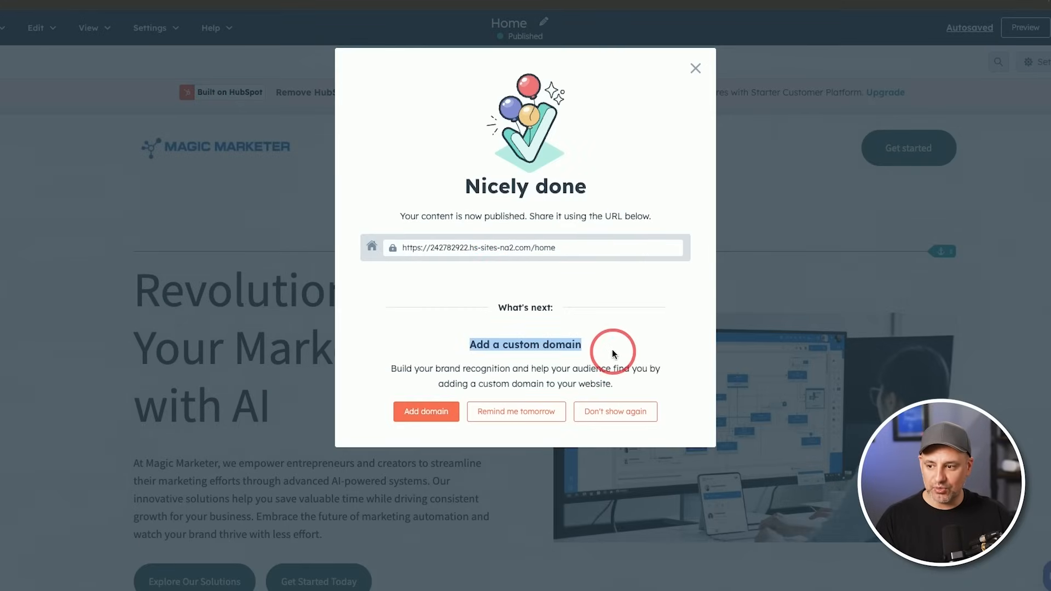
pyautogui.moveTo(462, 399)
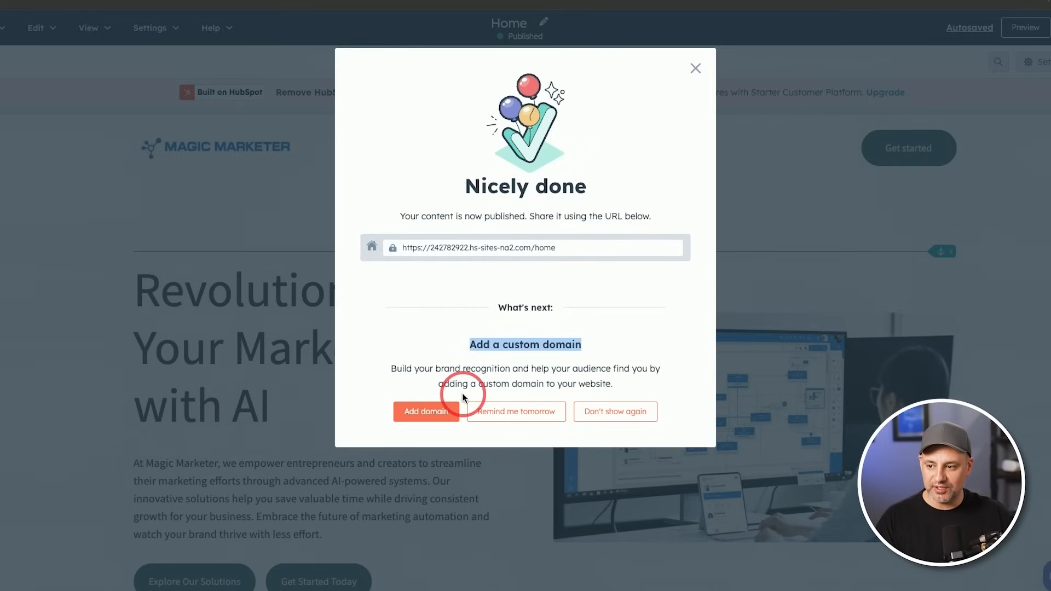
pyautogui.click(695, 68)
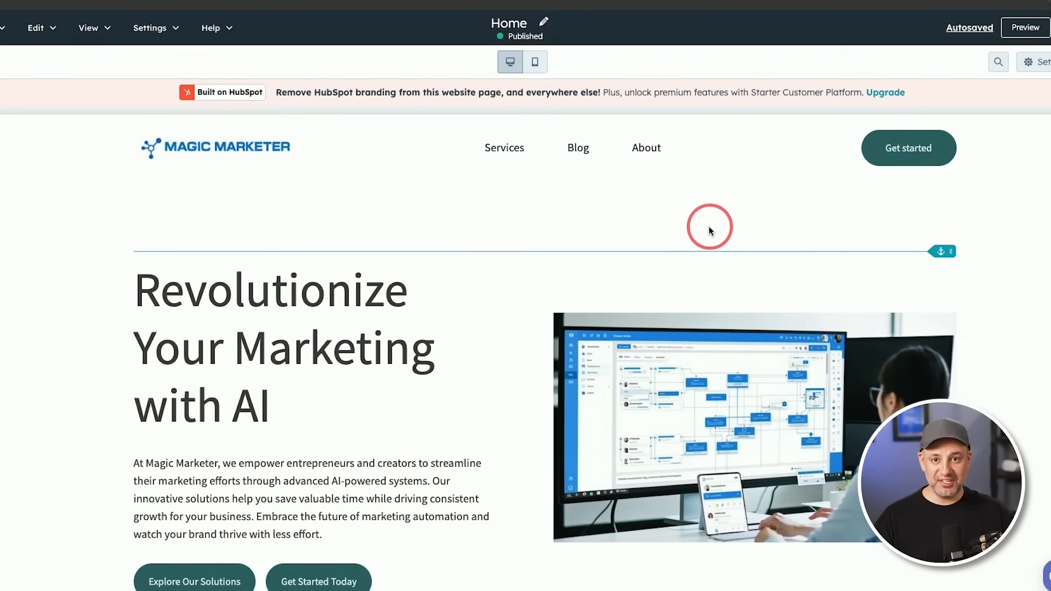
pyautogui.moveTo(706, 231)
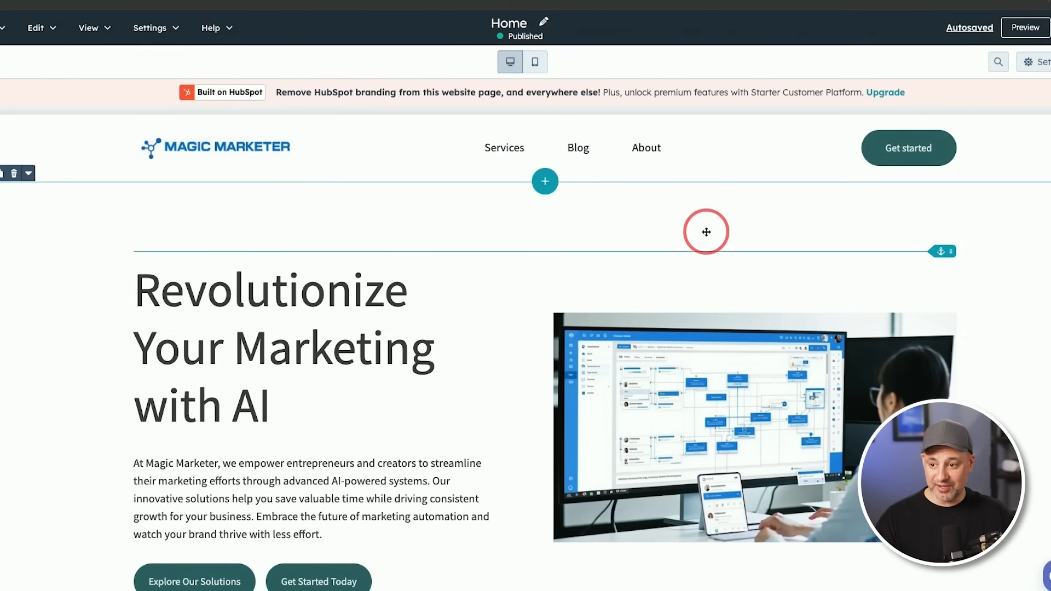
pyautogui.scroll(-3)
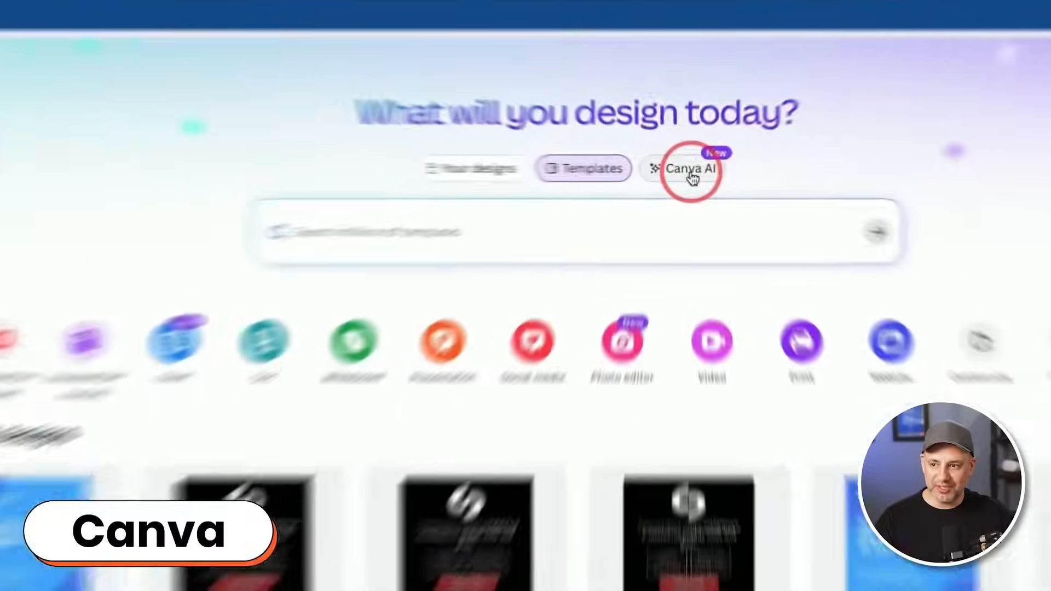
# - Switch Canva to Canva AI mode, then bring the NotebookLM blueprint notebook forward
pyautogui.click(691, 169)
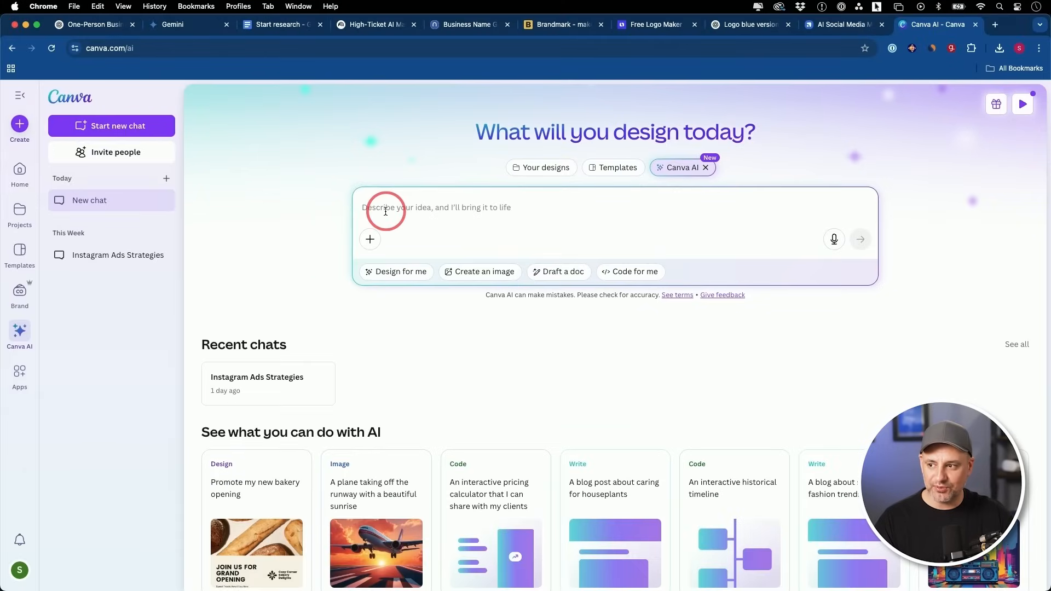
pyautogui.moveTo(496, 207)
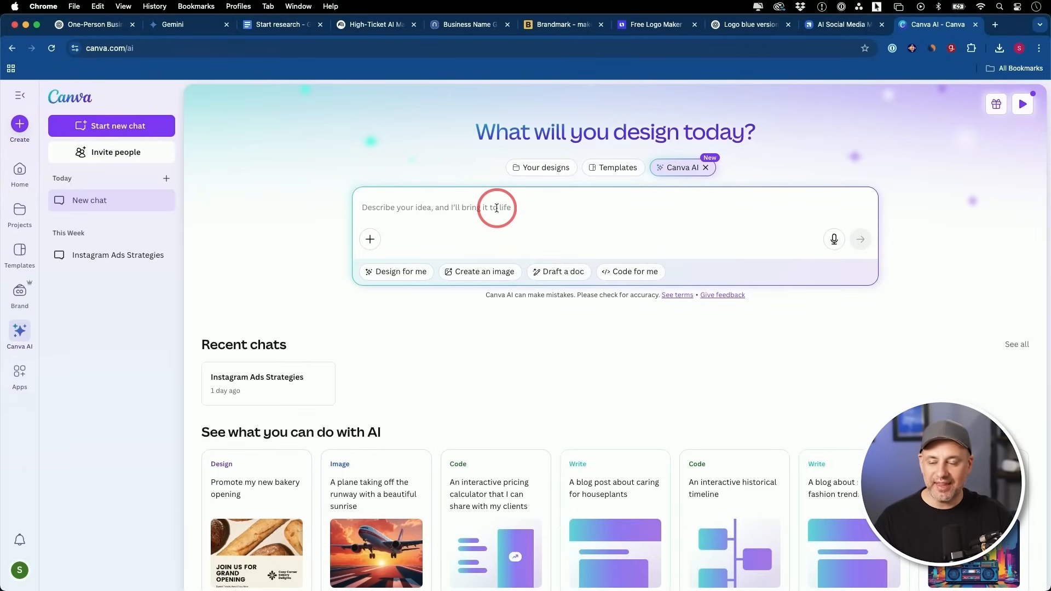
pyautogui.moveTo(407, 129)
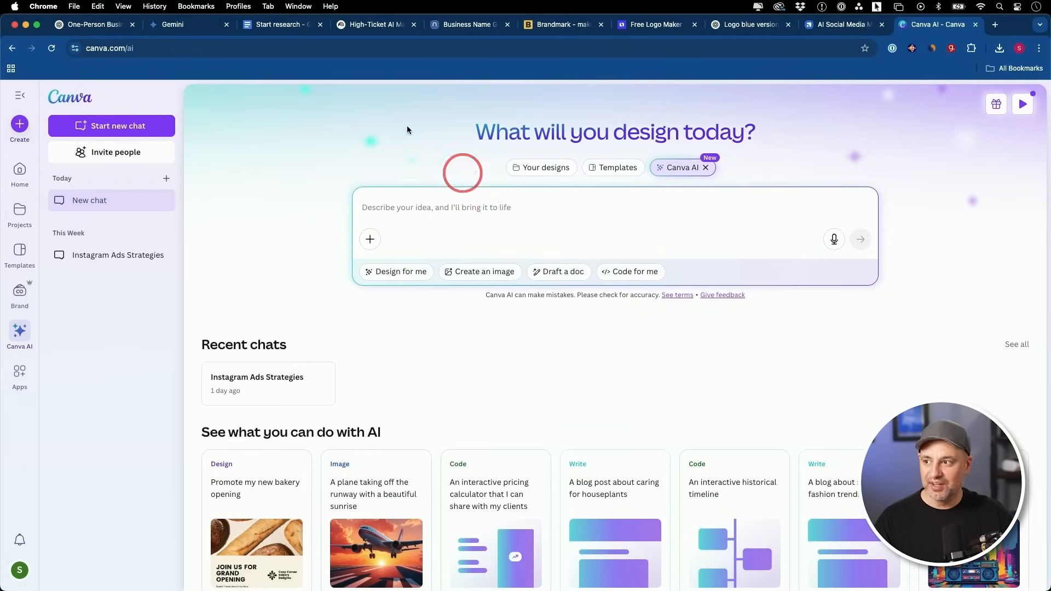
pyautogui.click(373, 24)
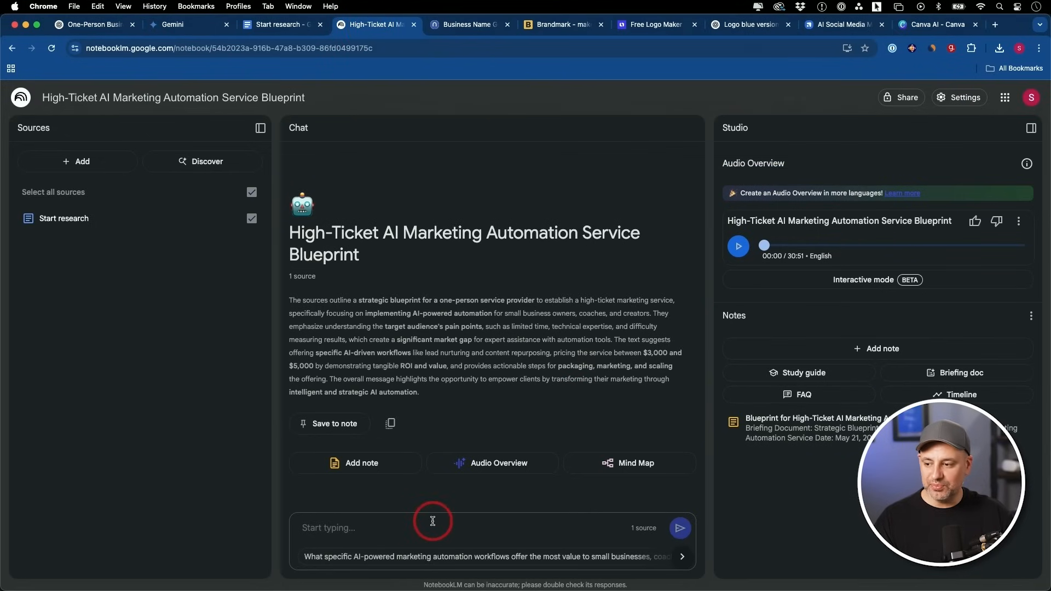
pyautogui.moveTo(145, 230)
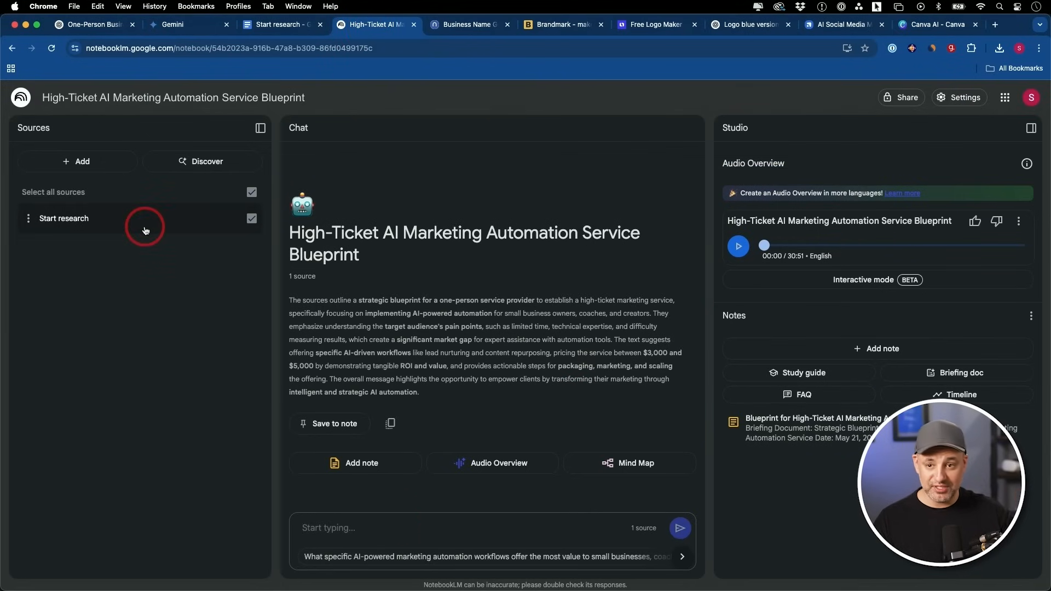
pyautogui.moveTo(98, 240)
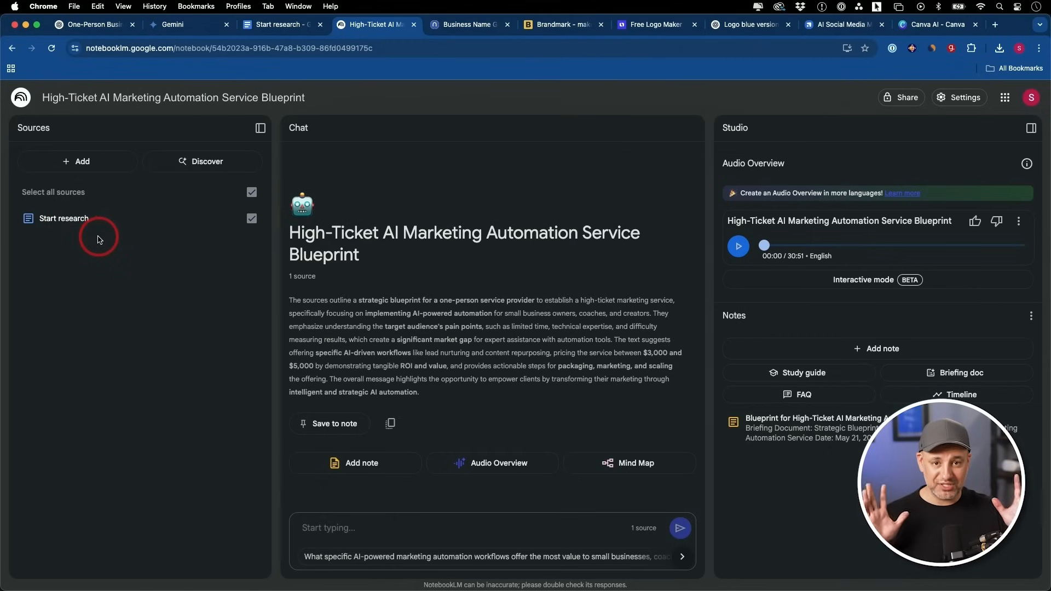
pyautogui.moveTo(387, 495)
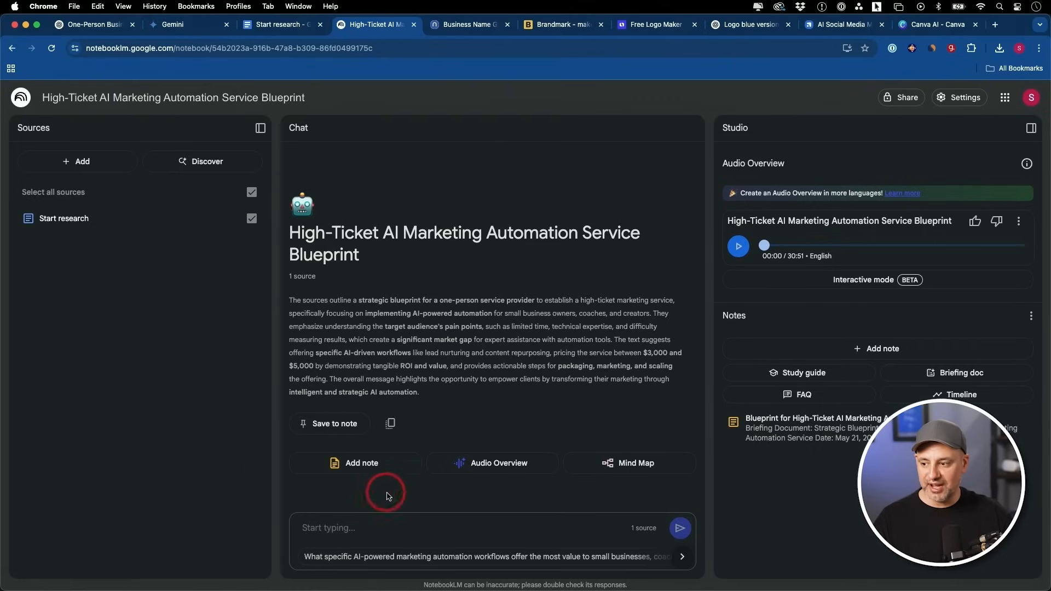
pyautogui.moveTo(331, 543)
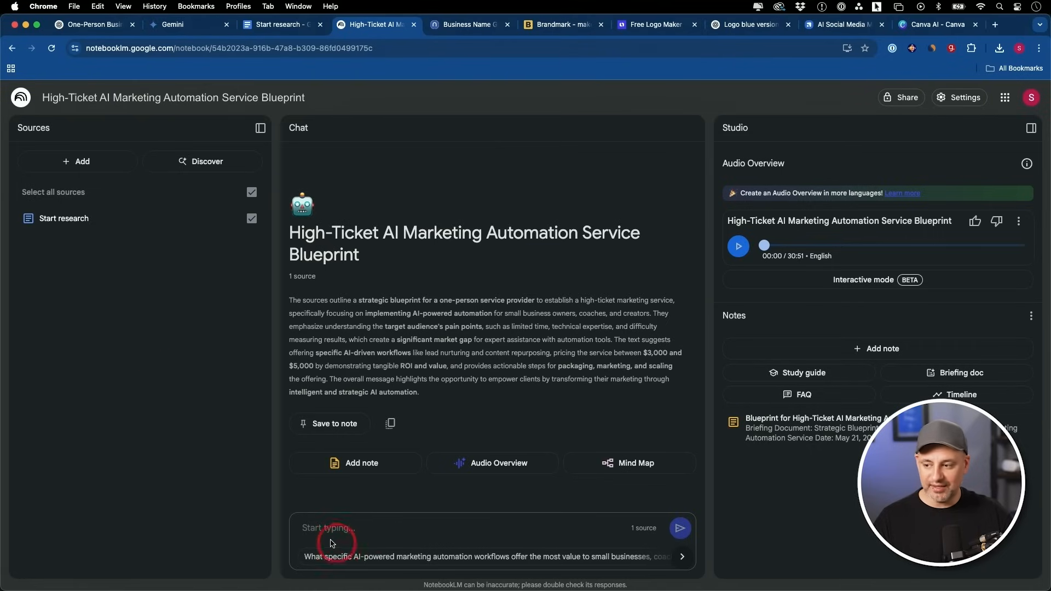
pyautogui.moveTo(383, 518)
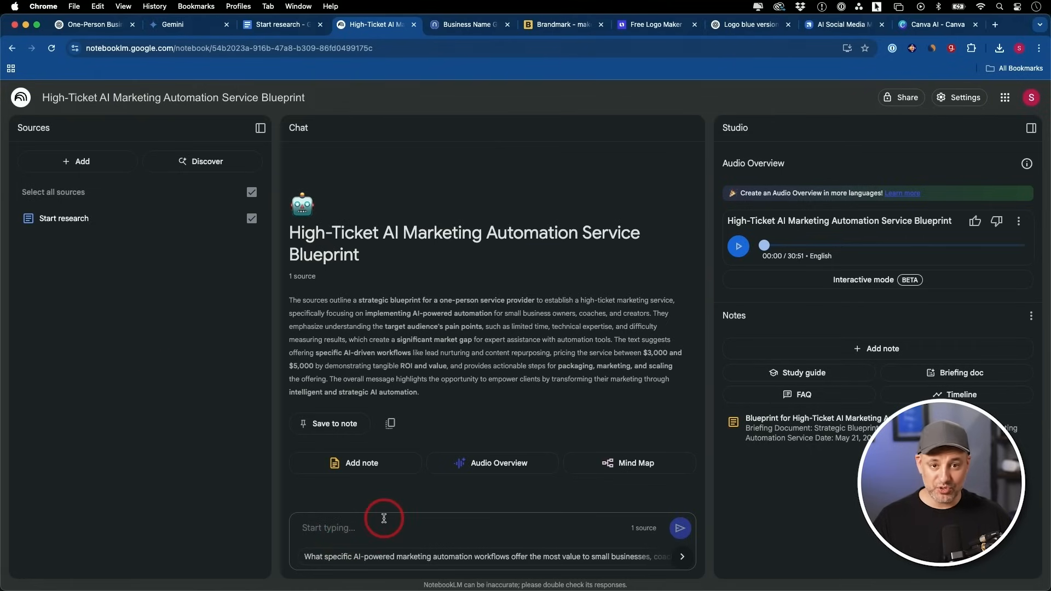
# - Ask NotebookLM for Canva design-platform post prompts and copy Prompt Idea 2, the Engagement Post
pyautogui.click(680, 527)
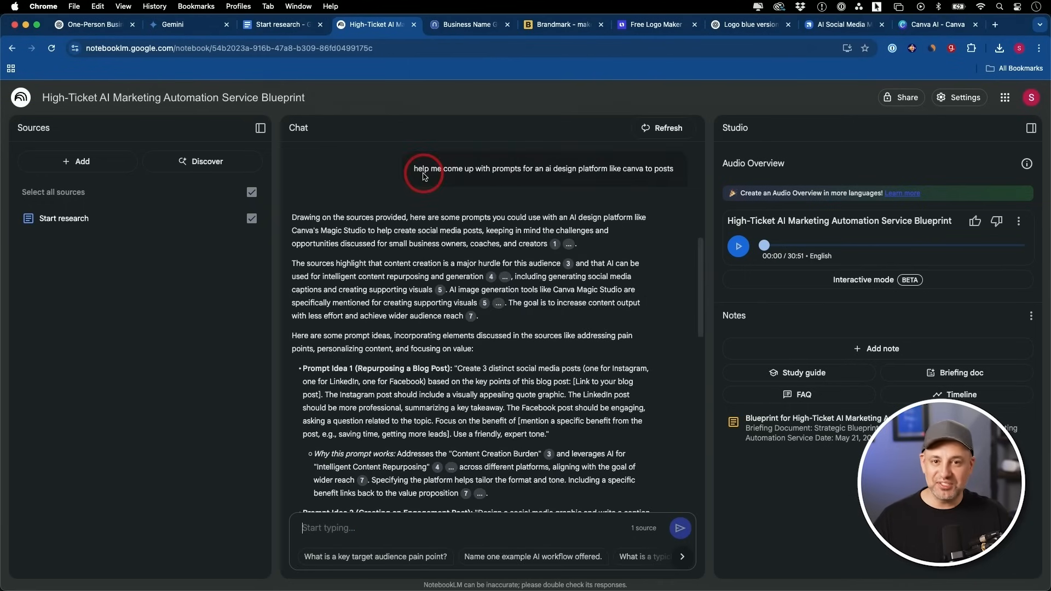
pyautogui.moveTo(577, 177)
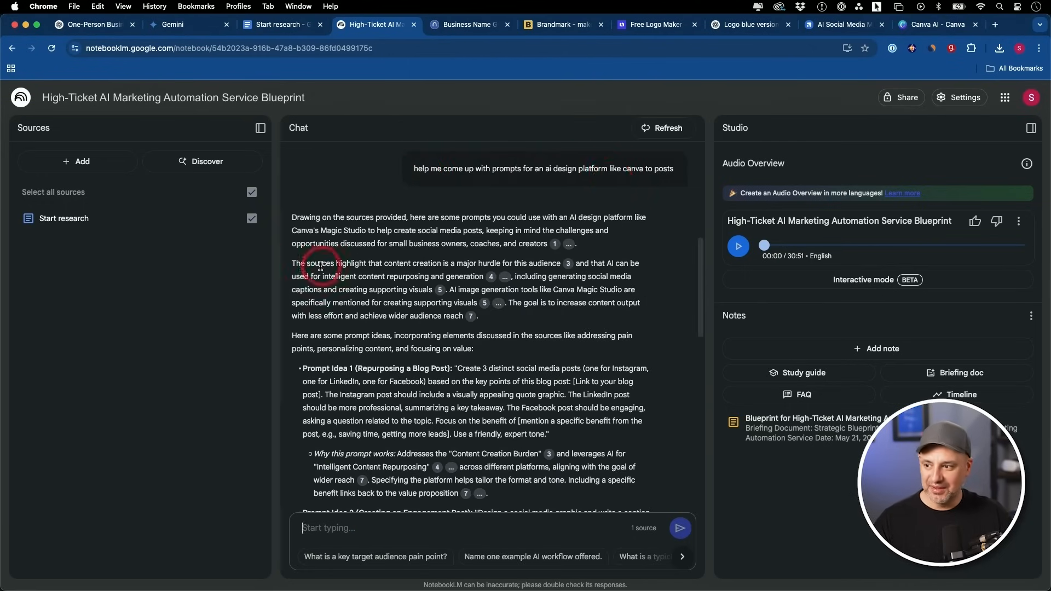
pyautogui.scroll(-3)
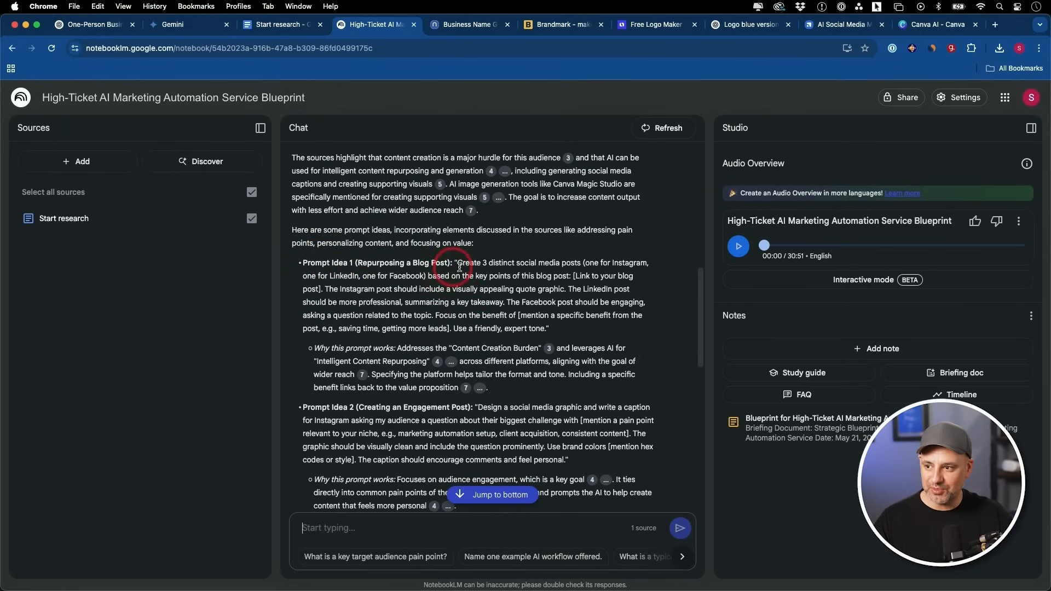
pyautogui.scroll(-3)
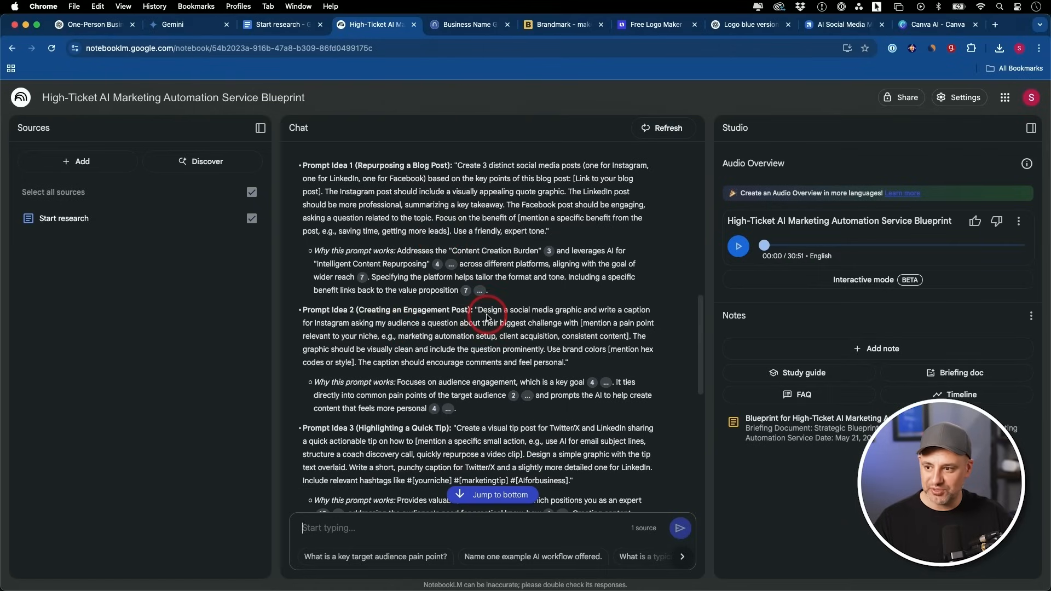
pyautogui.scroll(-3)
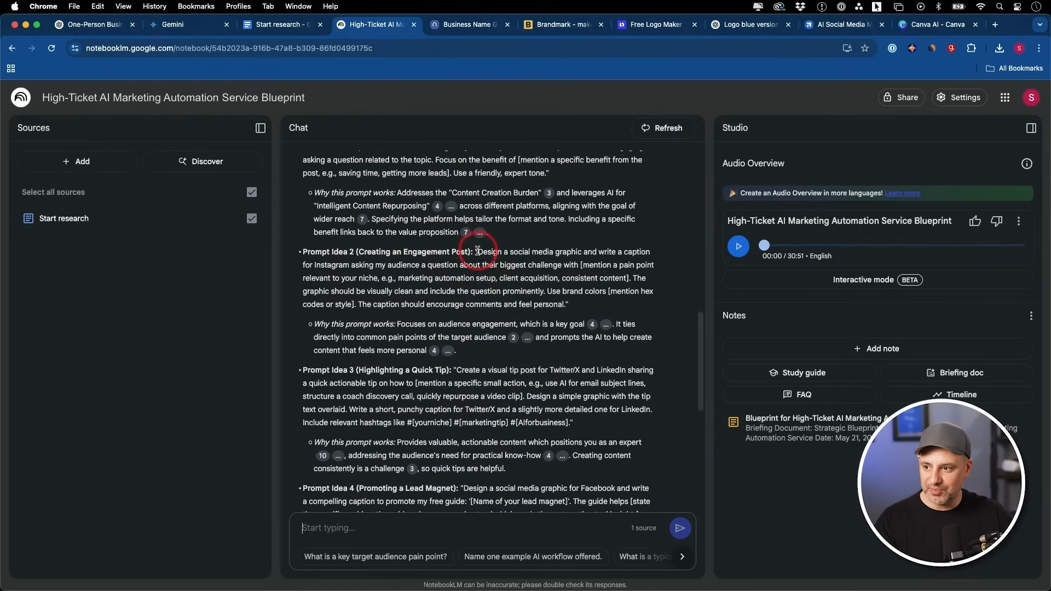
pyautogui.click(937, 24)
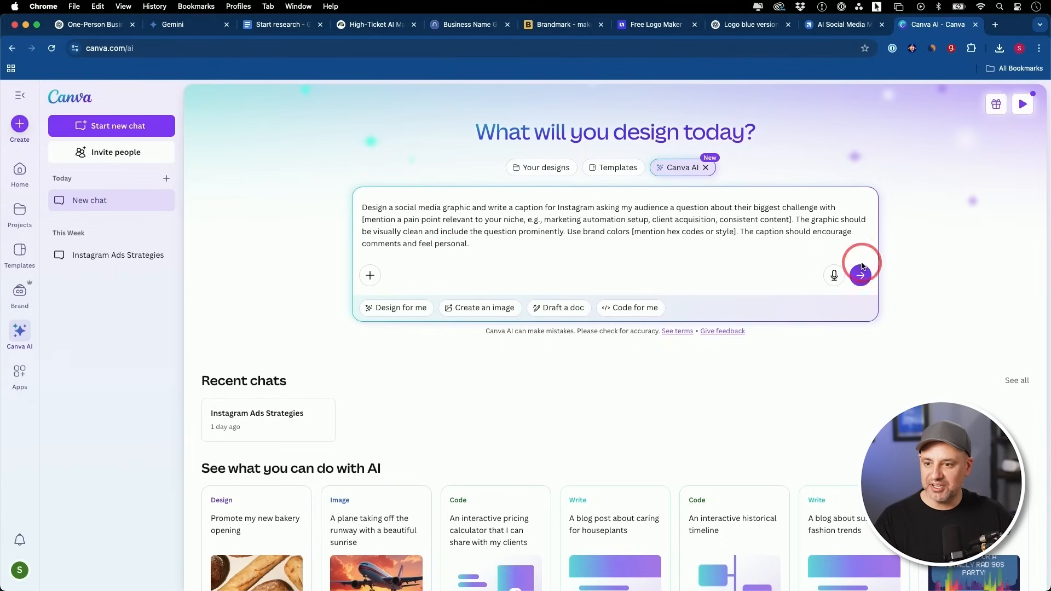
# - Generate the Instagram challenge-question designs and preview the beige, brown and 'What Is Your Biggest Challenge?' ones
pyautogui.click(861, 275)
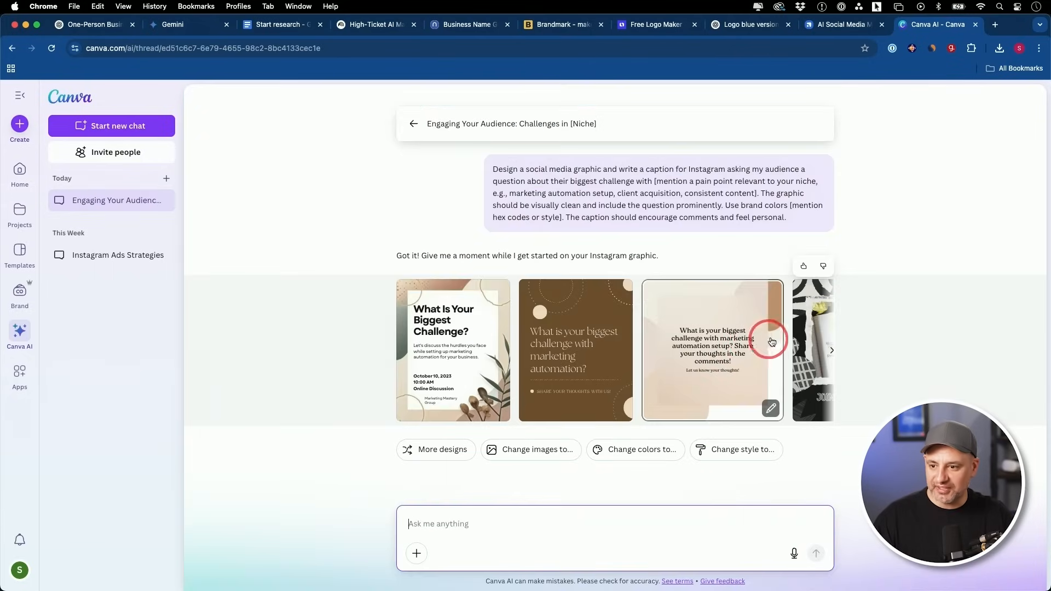
pyautogui.click(830, 350)
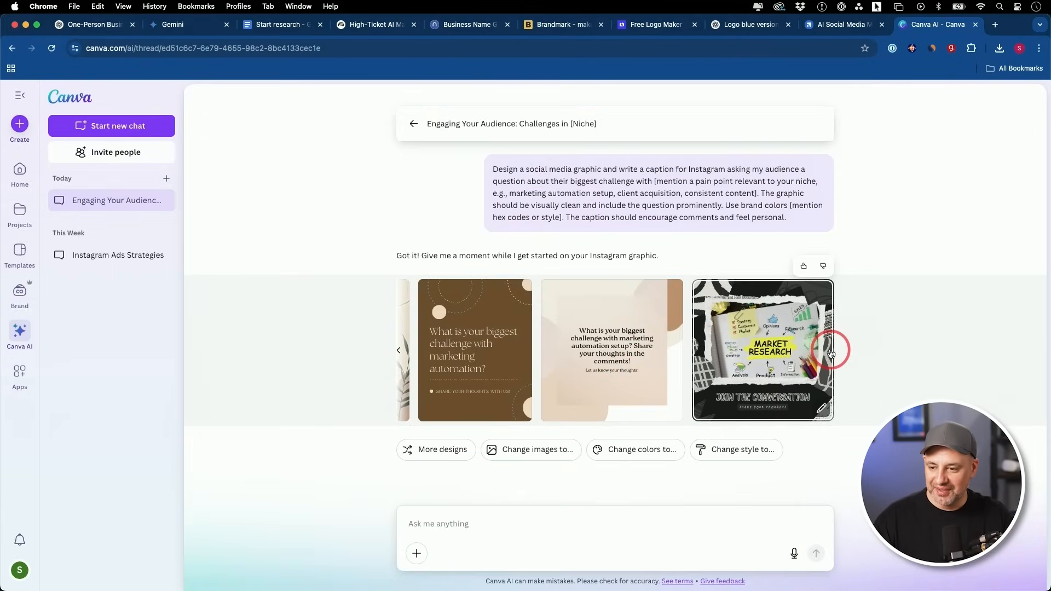
pyautogui.click(611, 349)
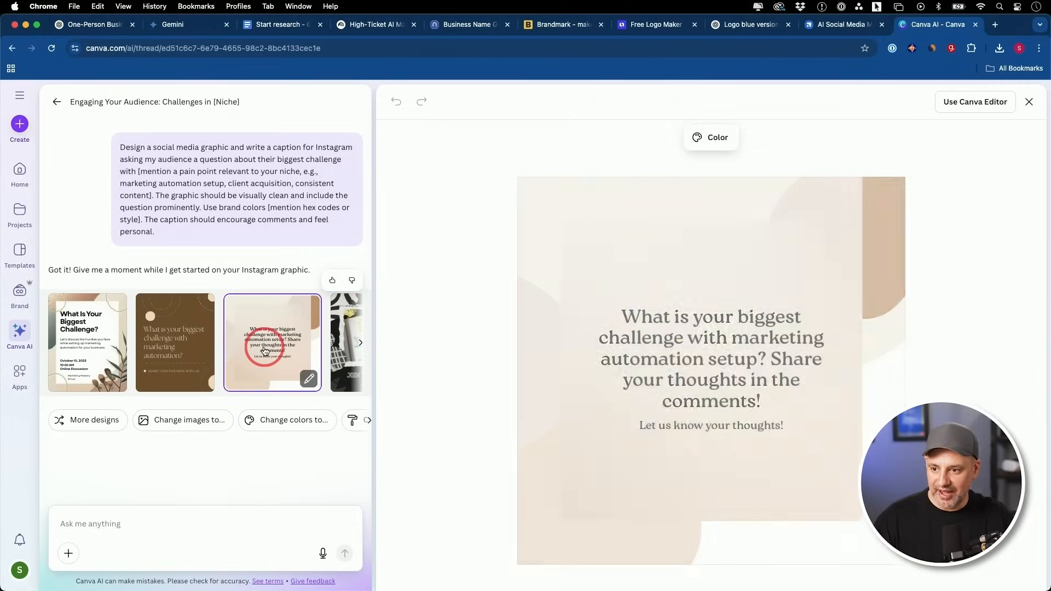
pyautogui.click(174, 342)
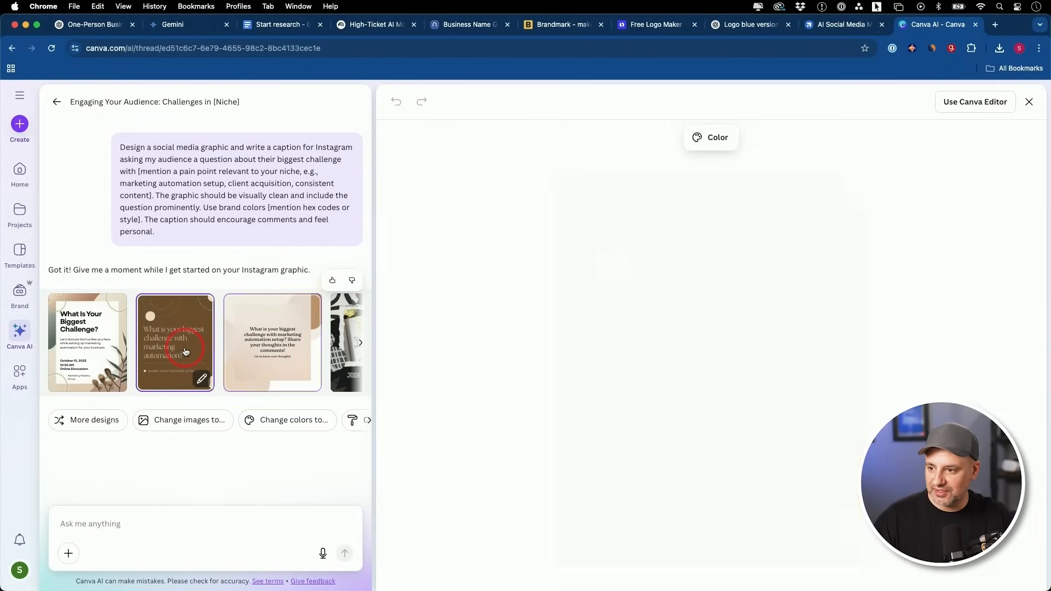
pyautogui.click(175, 343)
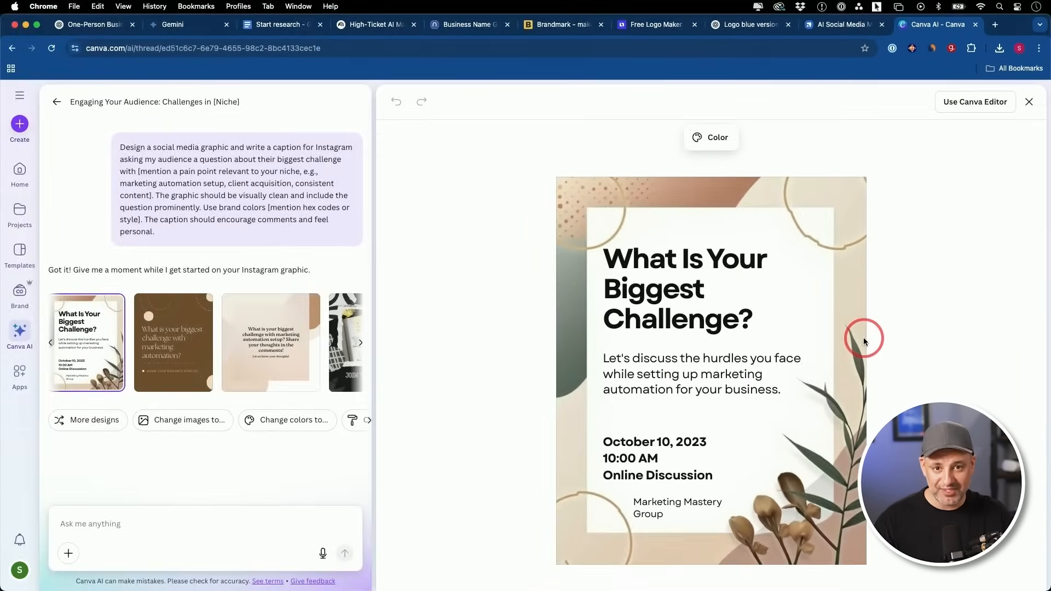
pyautogui.moveTo(913, 277)
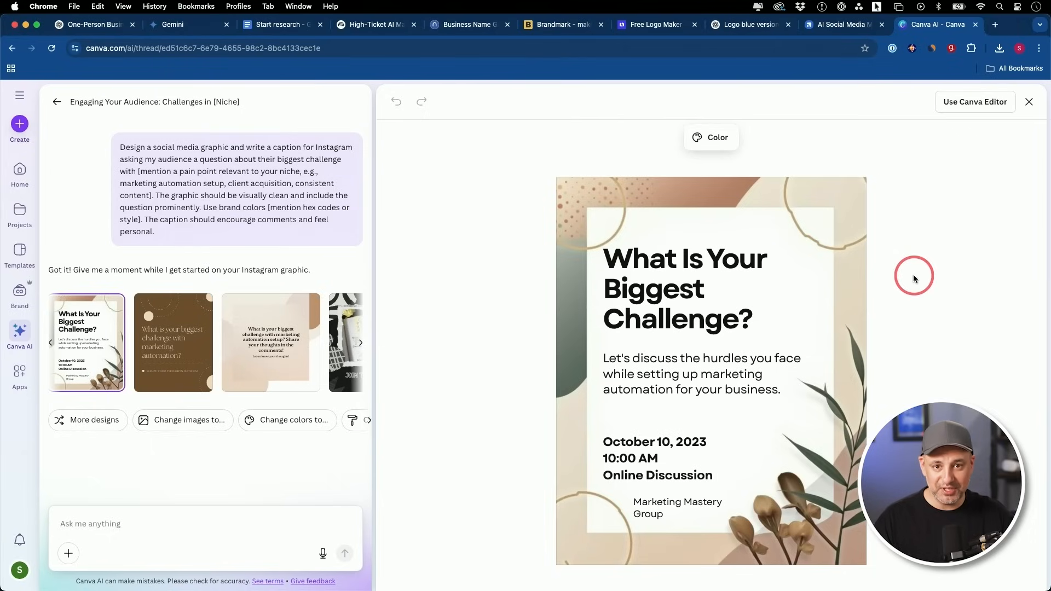
pyautogui.click(841, 24)
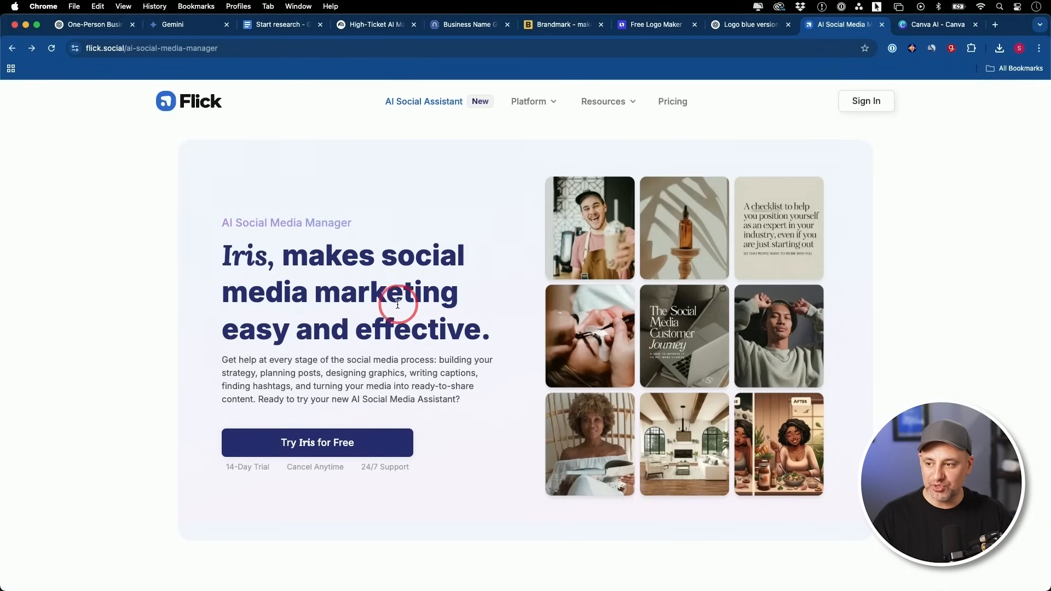
pyautogui.scroll(-3)
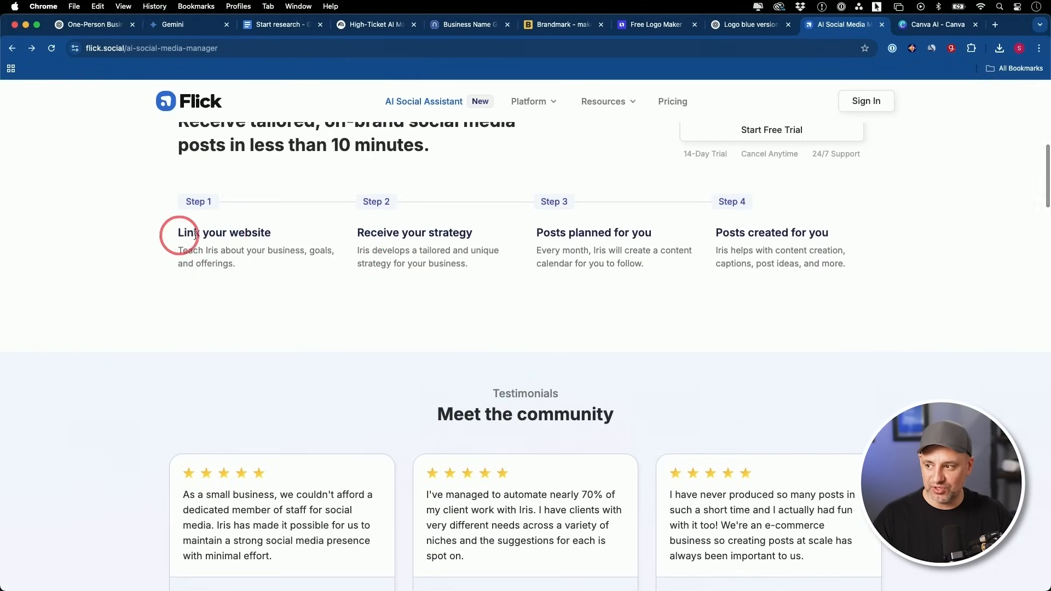
pyautogui.scroll(3)
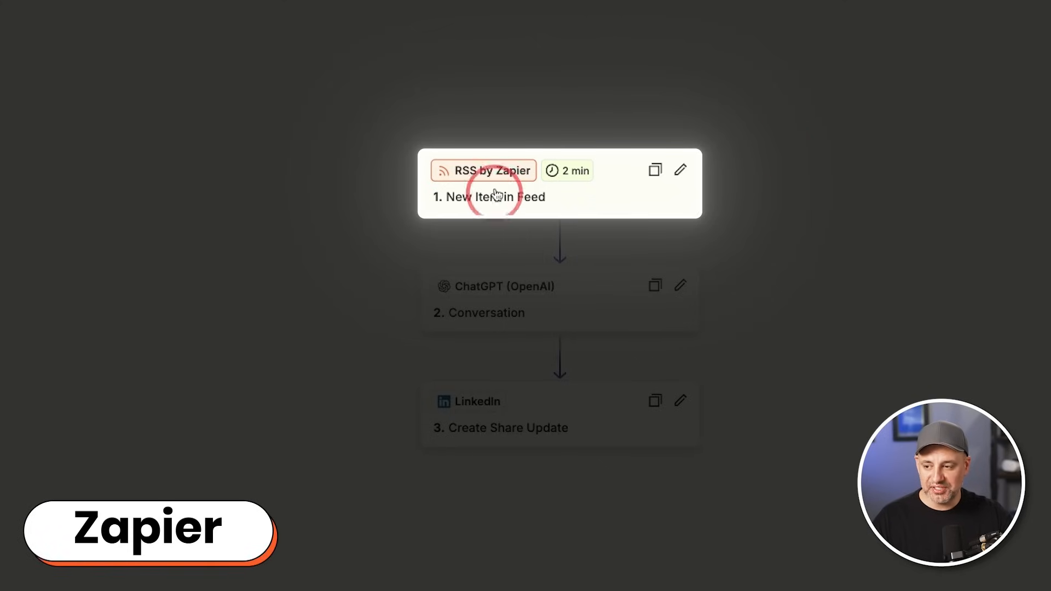
pyautogui.moveTo(543, 190)
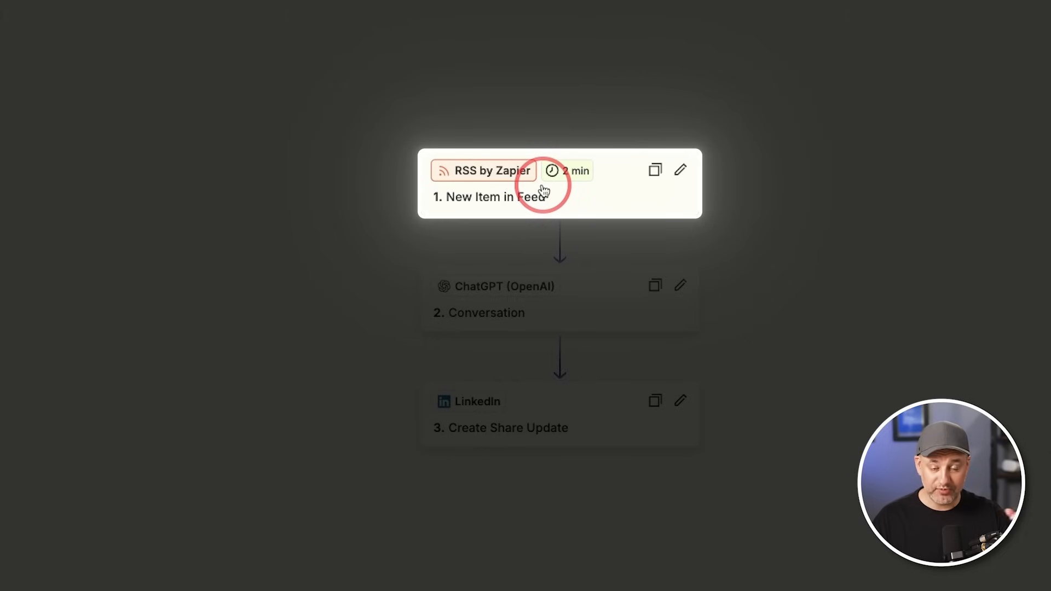
# - Walk through the Zap's steps and show the LinkedIn 'Create Share Update' step's settings
pyautogui.click(496, 299)
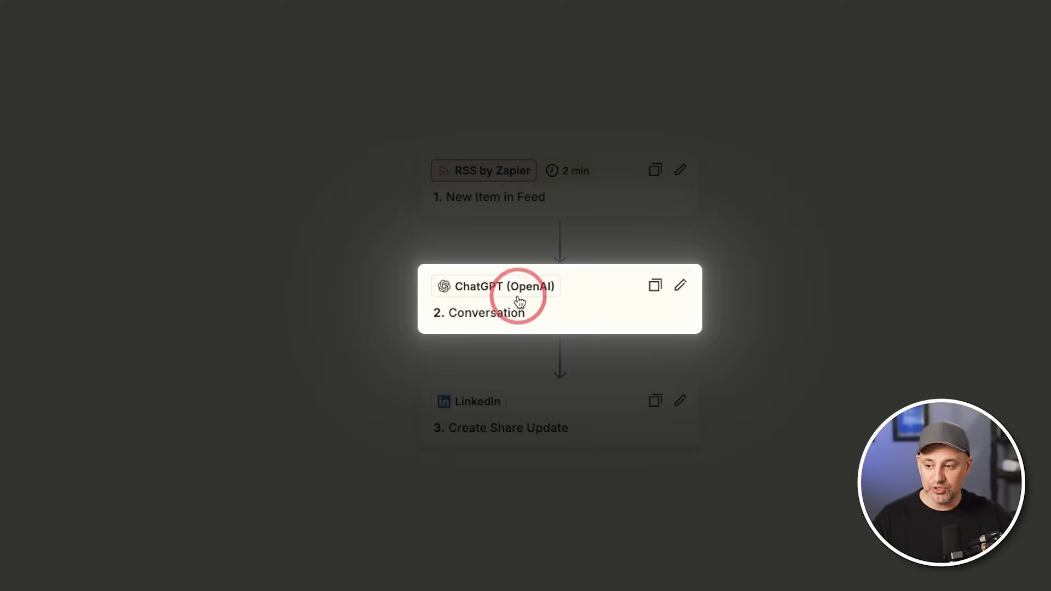
pyautogui.moveTo(529, 293)
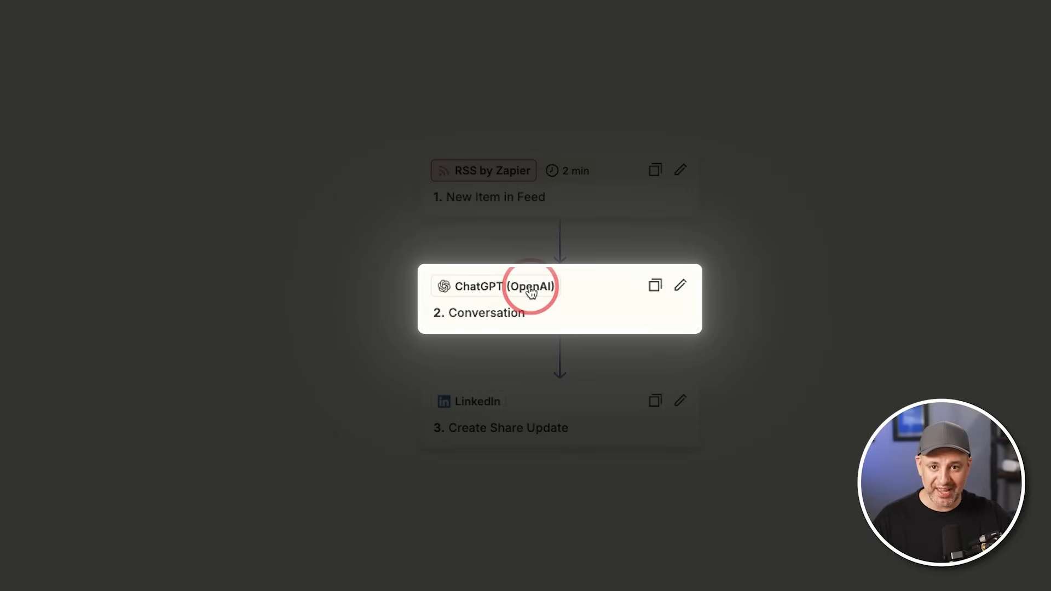
pyautogui.moveTo(477, 299)
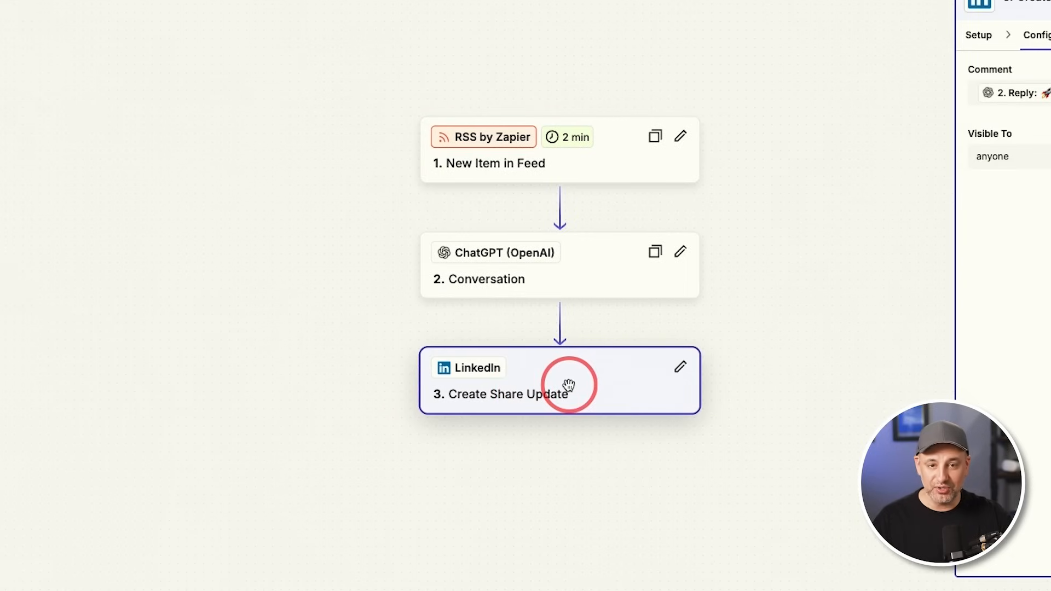
pyautogui.click(938, 25)
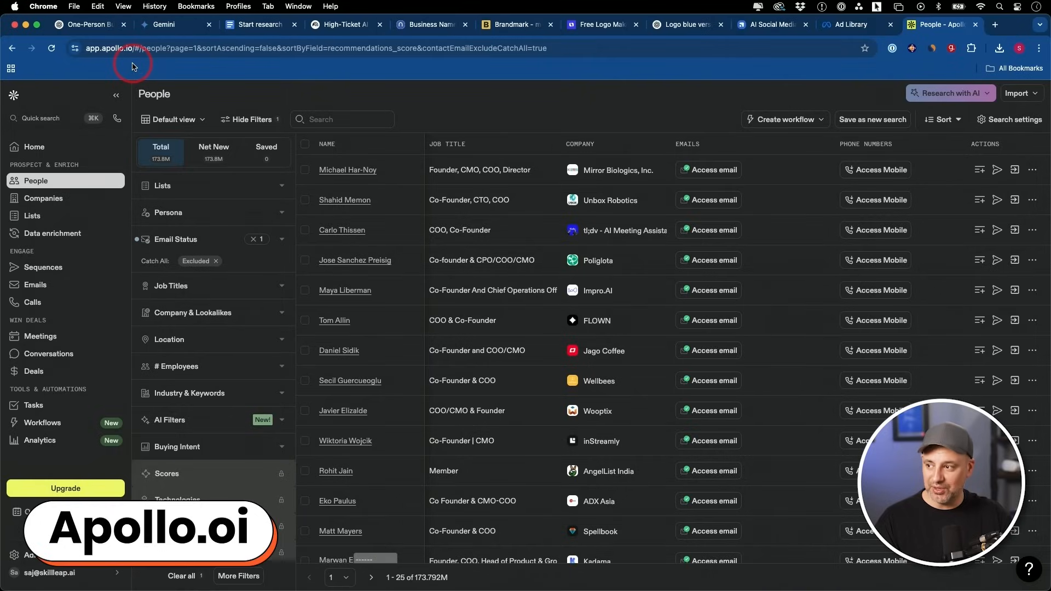
pyautogui.moveTo(306, 104)
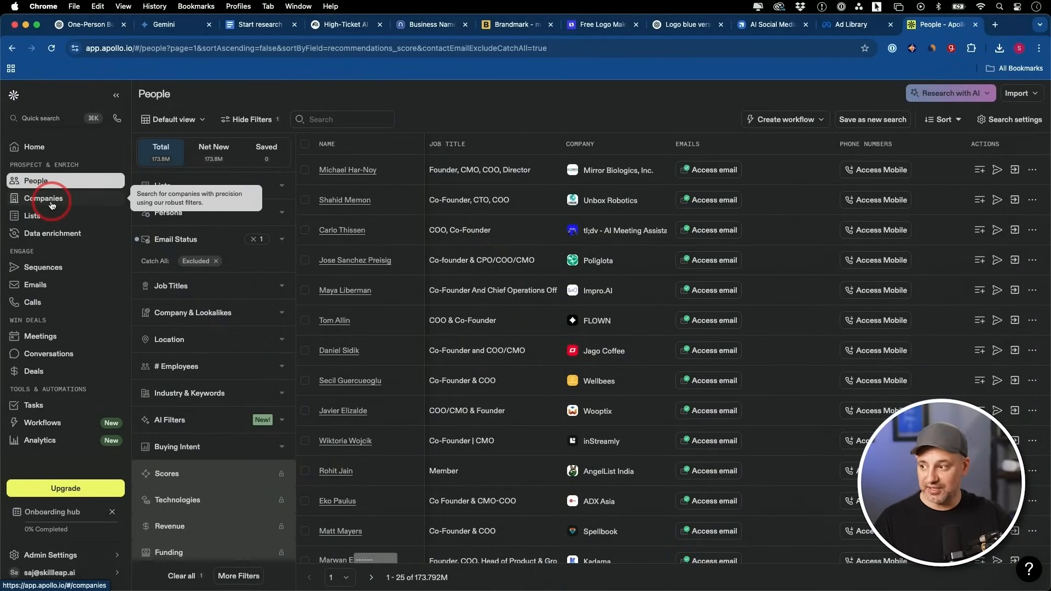
# - Glance at the Companies search, then return to the People search with the Persona filter
pyautogui.click(44, 198)
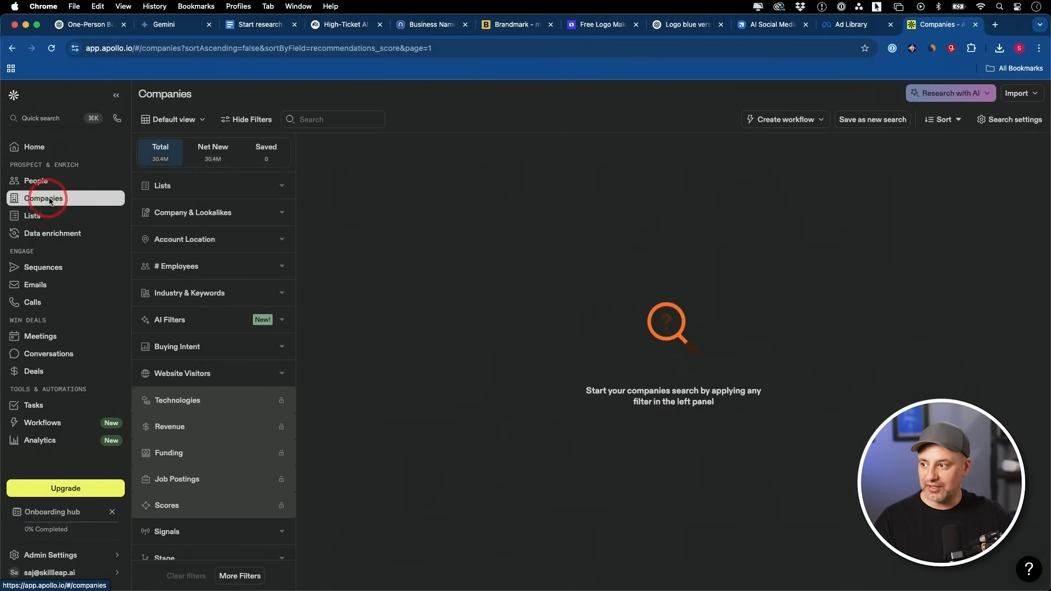
pyautogui.click(35, 180)
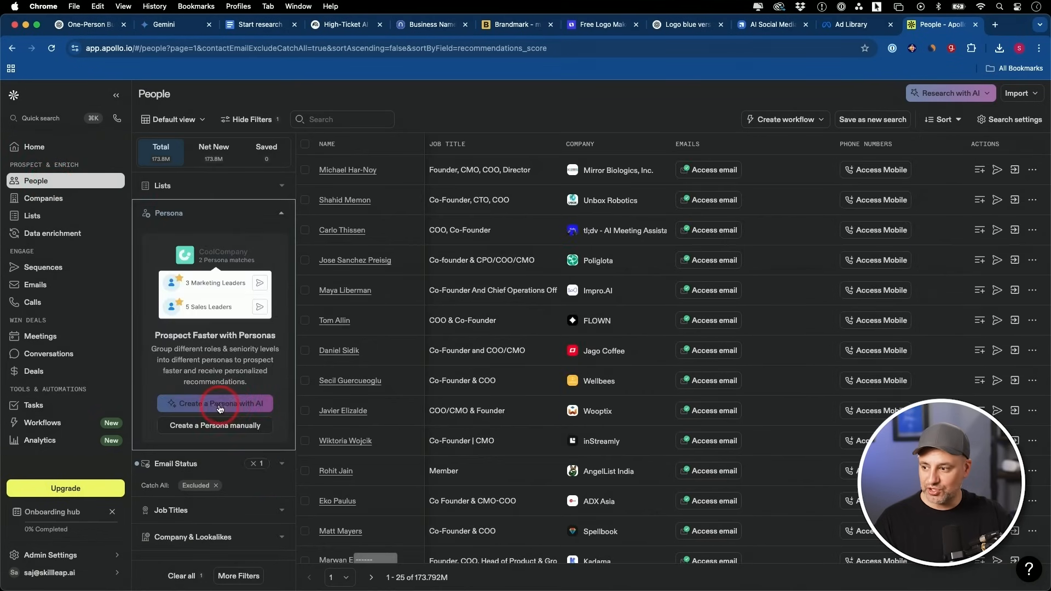
# - Create AI personas for Magic Marketer, confirming the company details and the three suggested personas
pyautogui.click(215, 403)
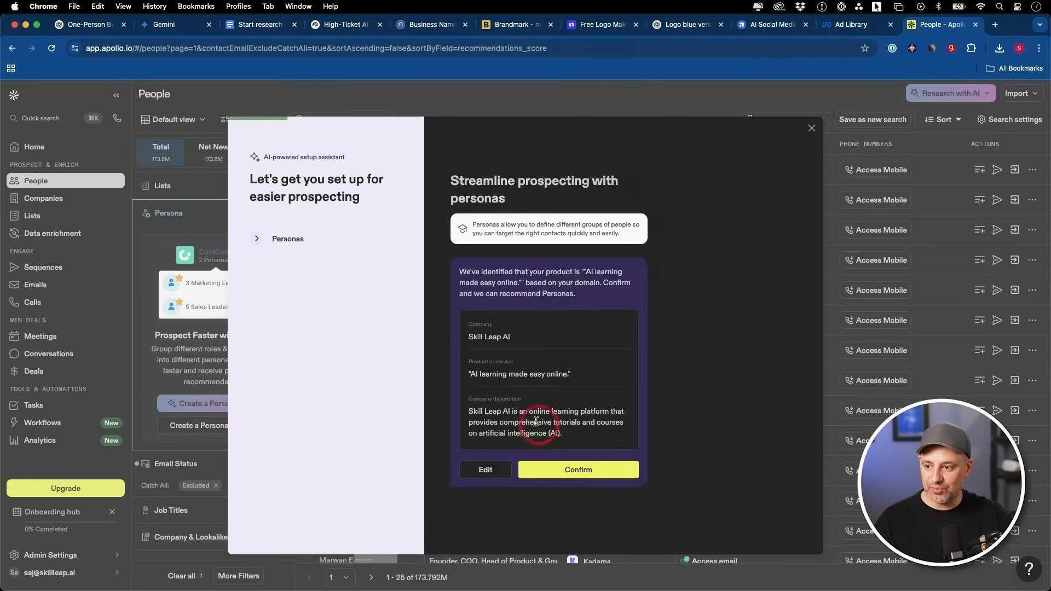
pyautogui.click(485, 470)
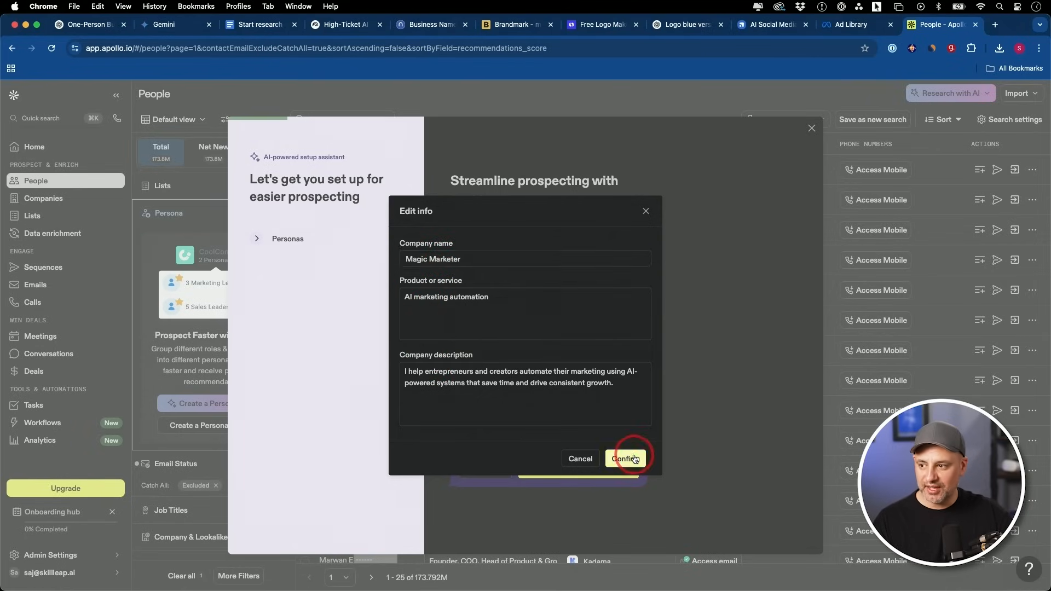
pyautogui.click(625, 459)
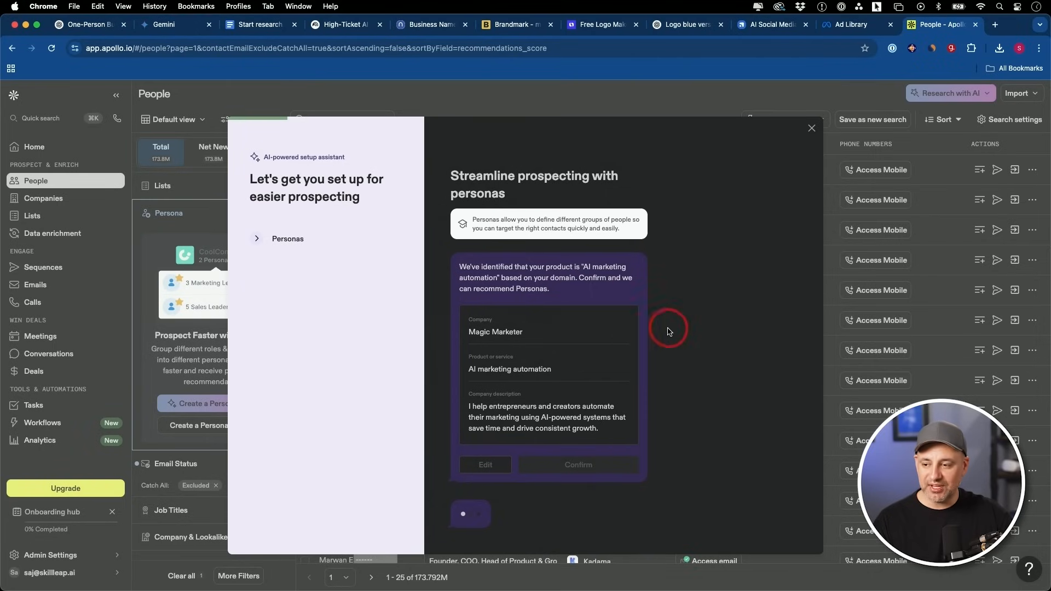
pyautogui.moveTo(664, 368)
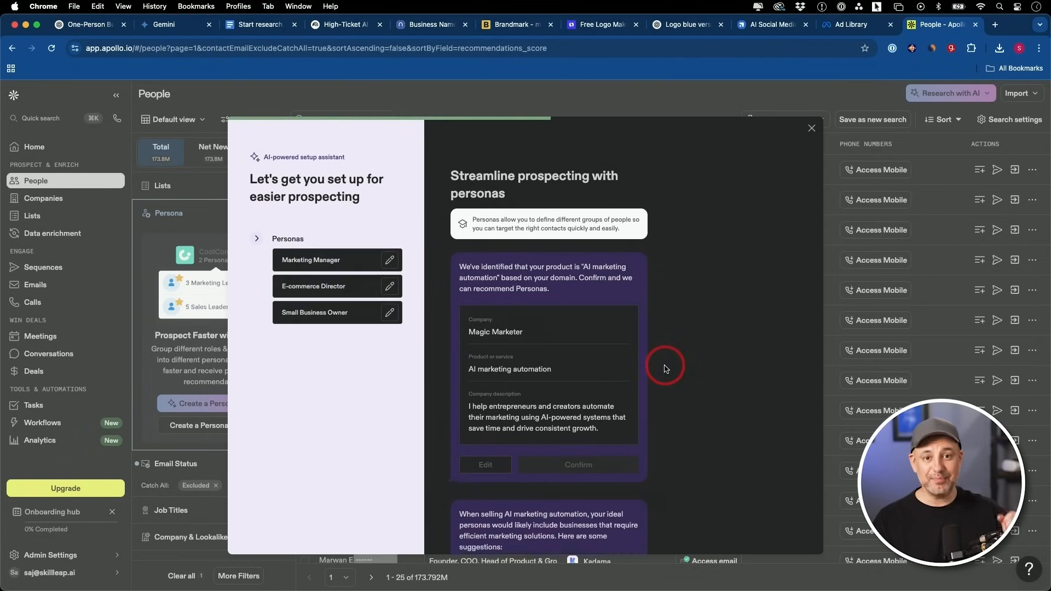
pyautogui.scroll(-3)
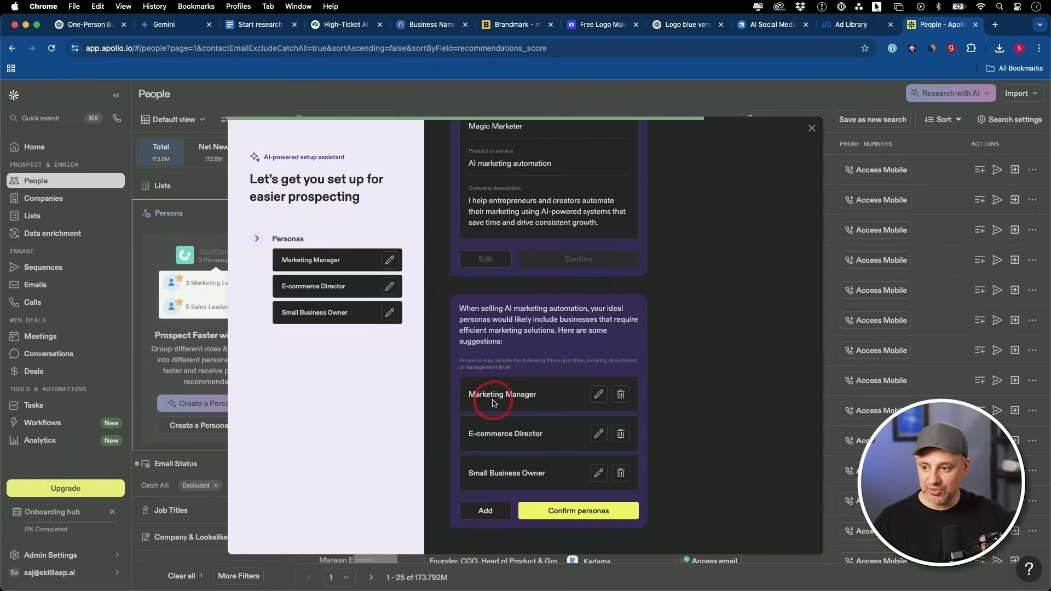
pyautogui.moveTo(546, 477)
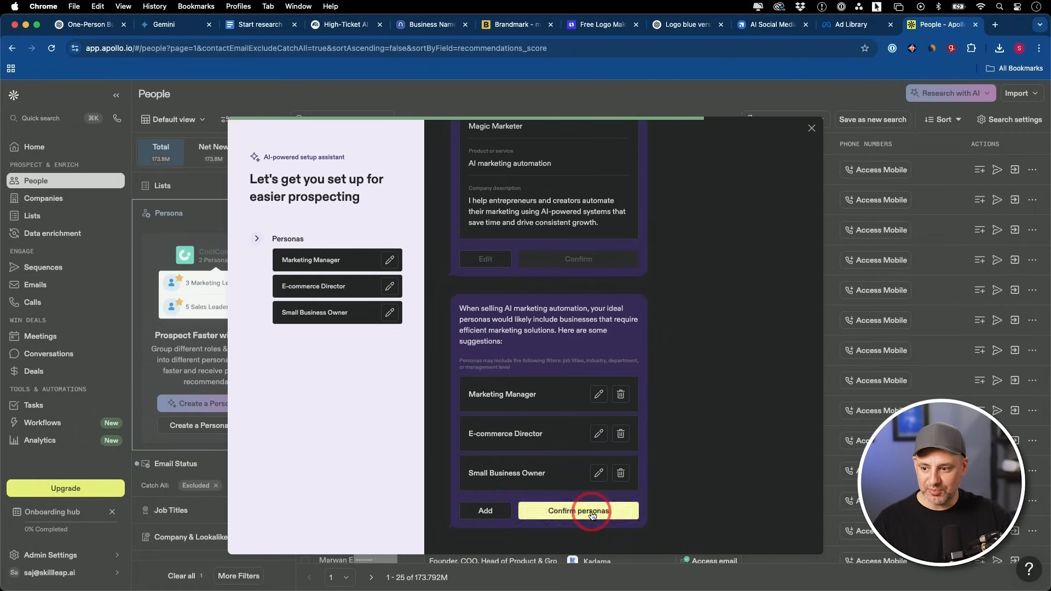
pyautogui.click(578, 512)
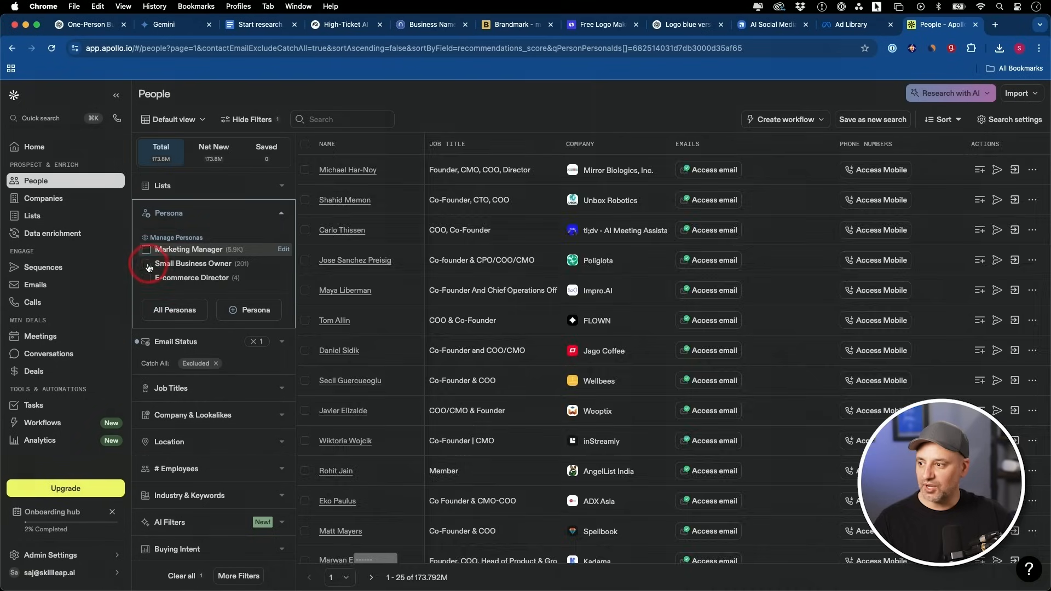
# - Filter the people list by the Marketing Manager and E-commerce Director personas to about 6.1K contacts
pyautogui.click(147, 277)
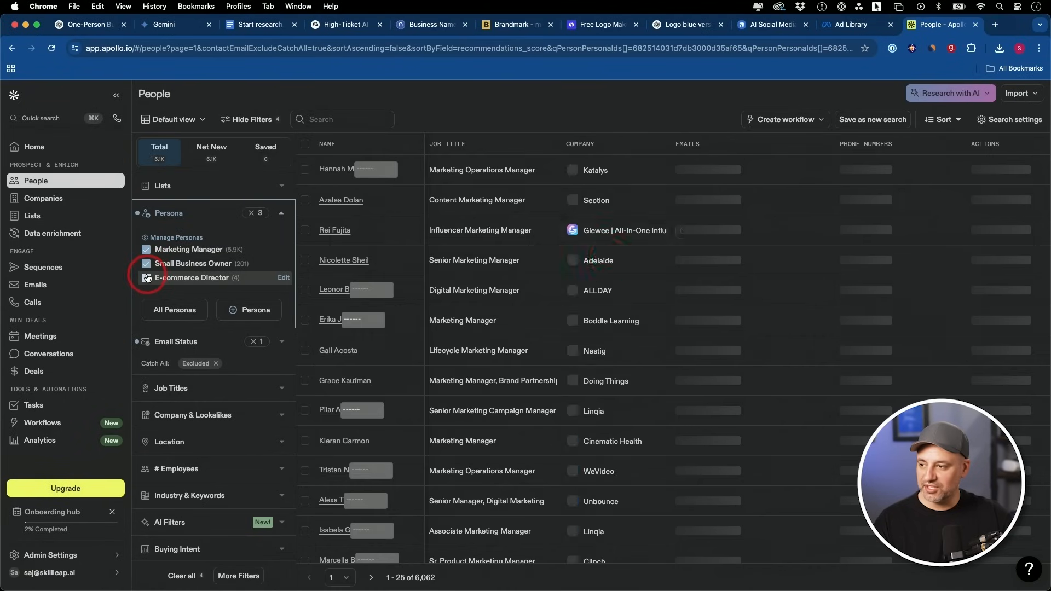
pyautogui.click(147, 277)
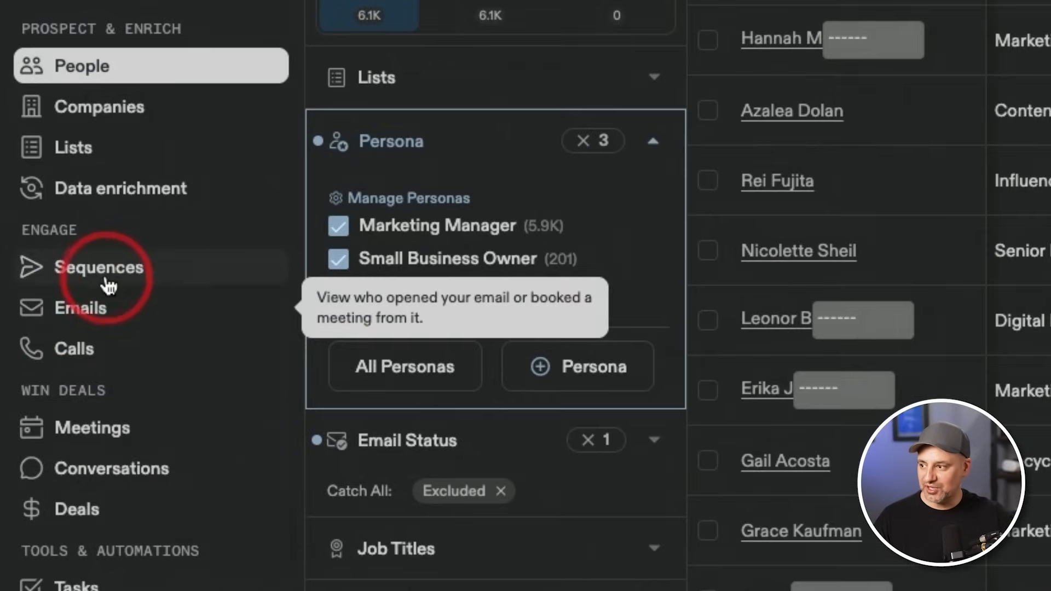
# - View the Sequences page and the AI sequence-creation form, cancelling without generating
pyautogui.click(100, 267)
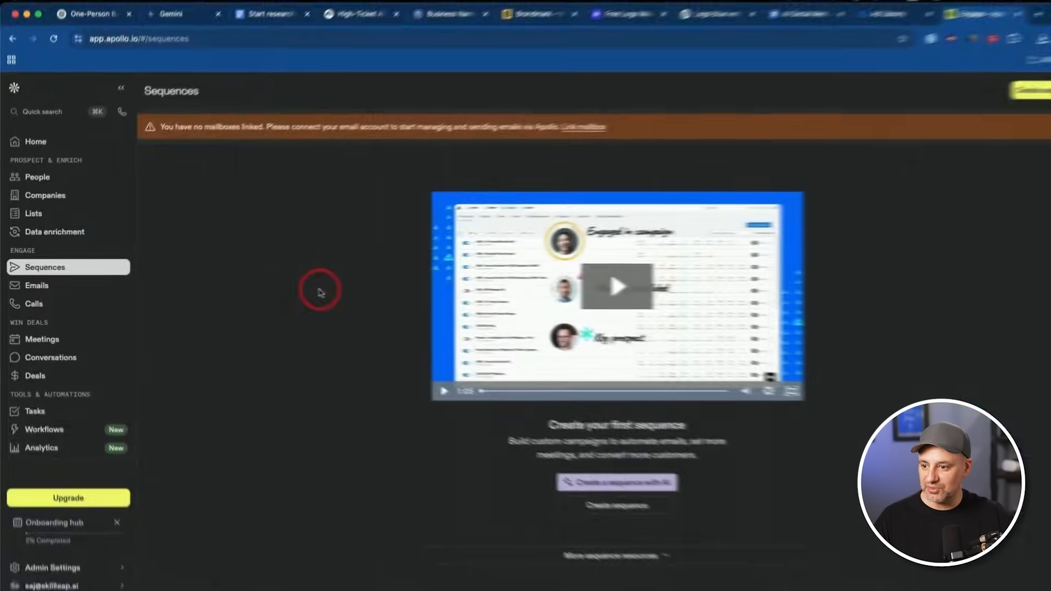
pyautogui.click(616, 481)
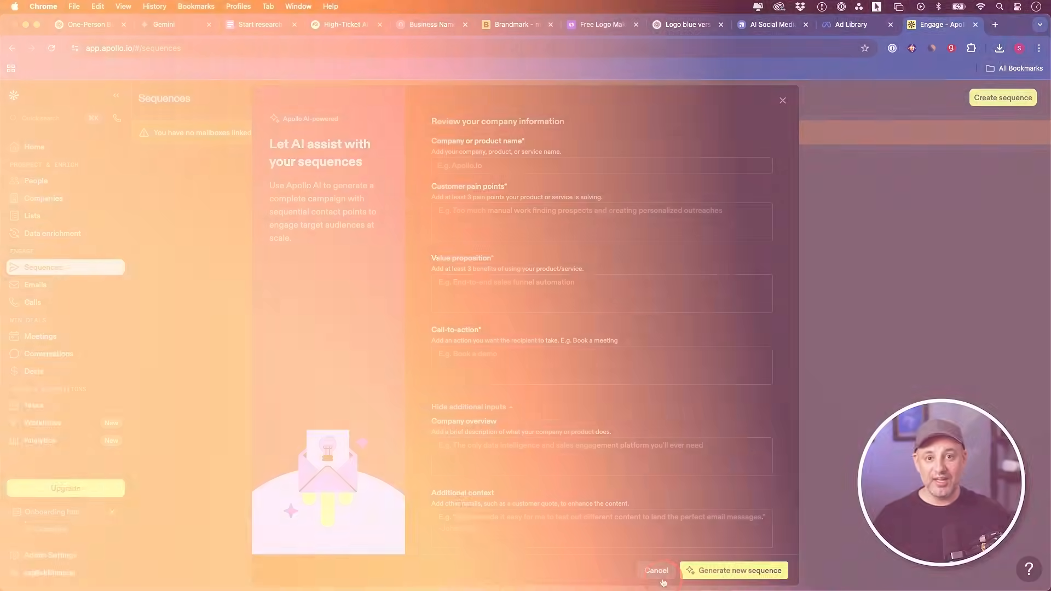
pyautogui.click(848, 26)
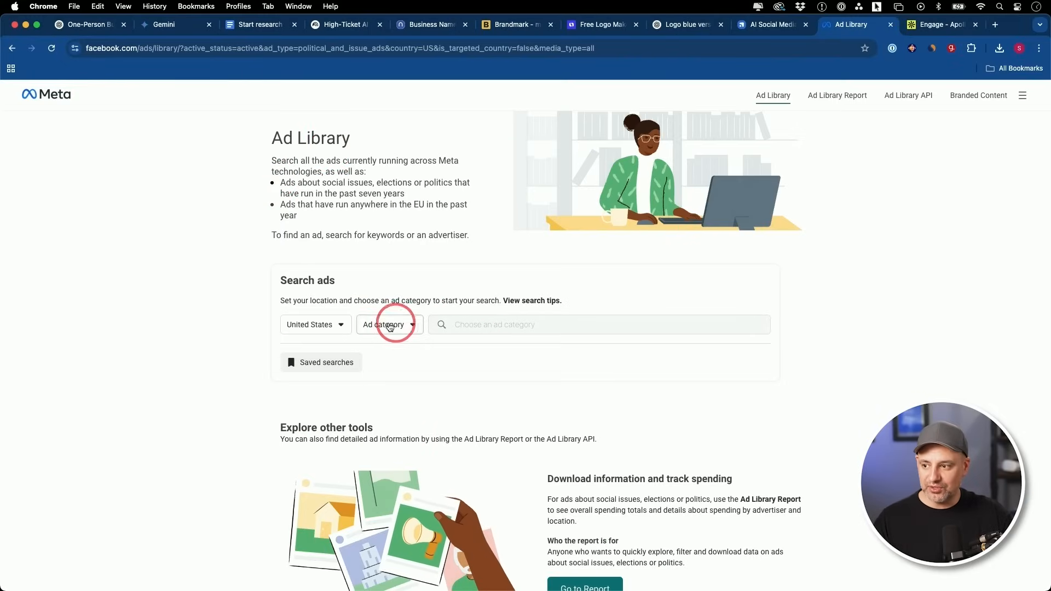
# - Search all ad categories for the exact phrase 'ai automation' and inspect the green 1to10x.ai ad
pyautogui.click(389, 324)
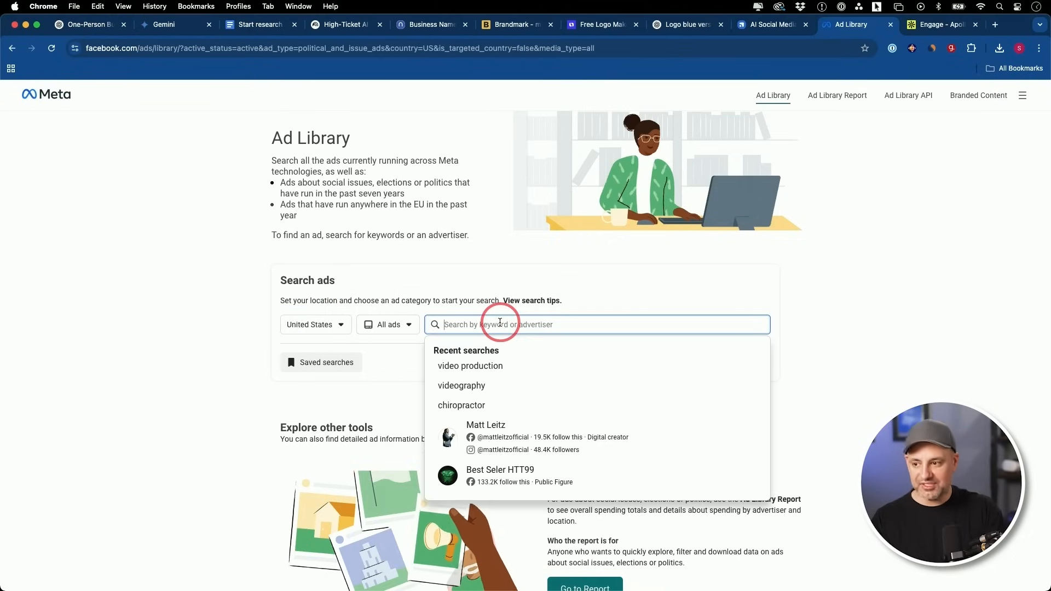
pyautogui.write('ai automation')
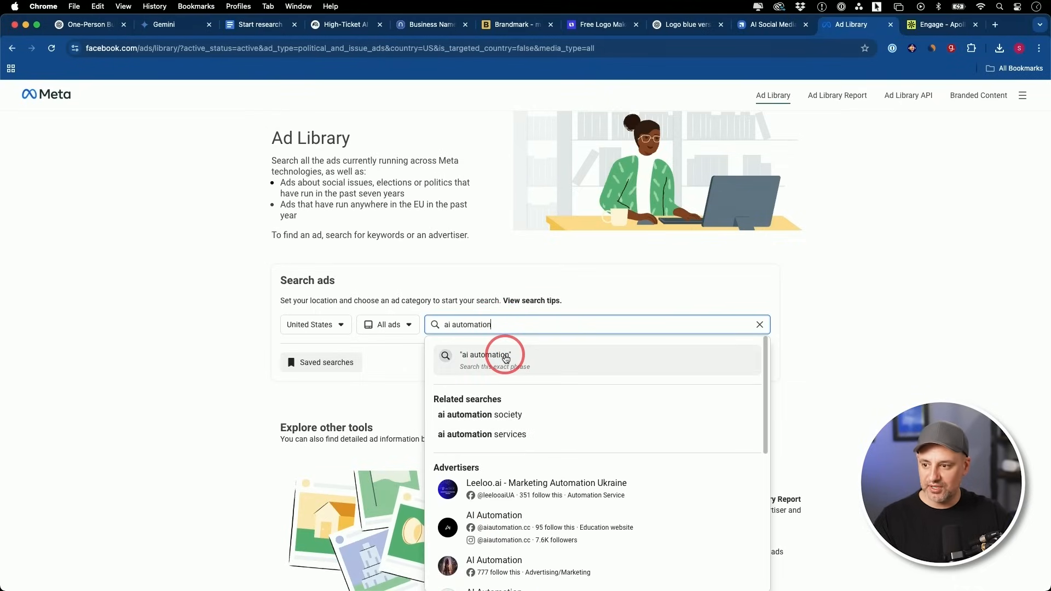
pyautogui.click(483, 355)
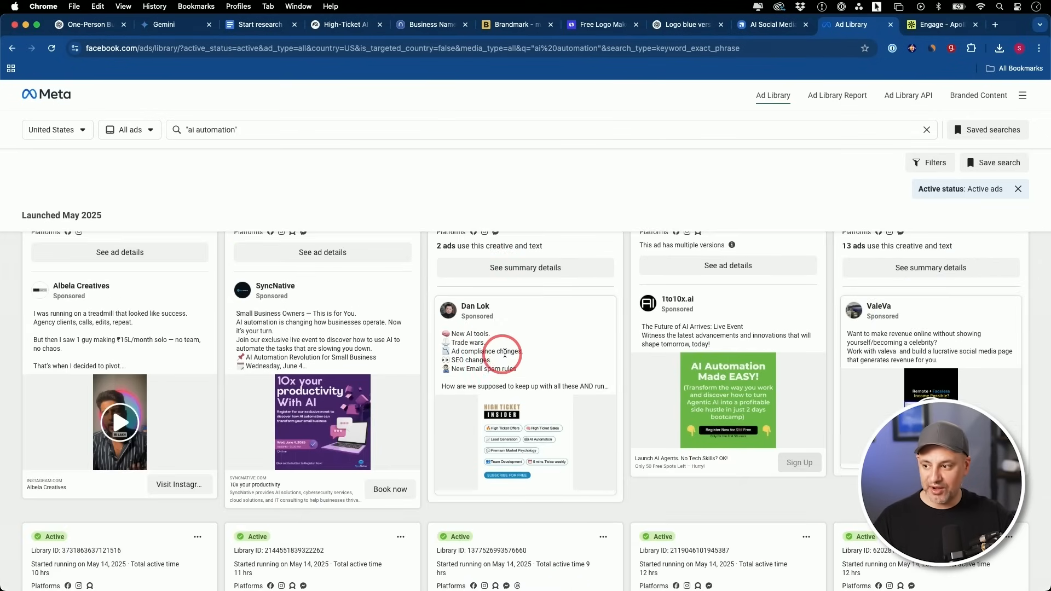
pyautogui.moveTo(795, 409)
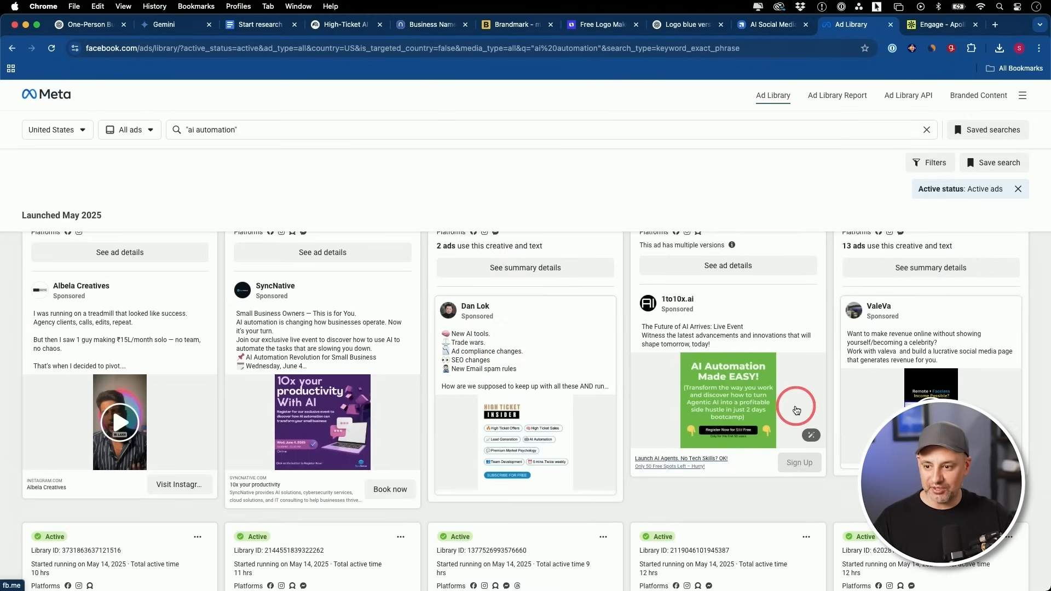
pyautogui.click(727, 265)
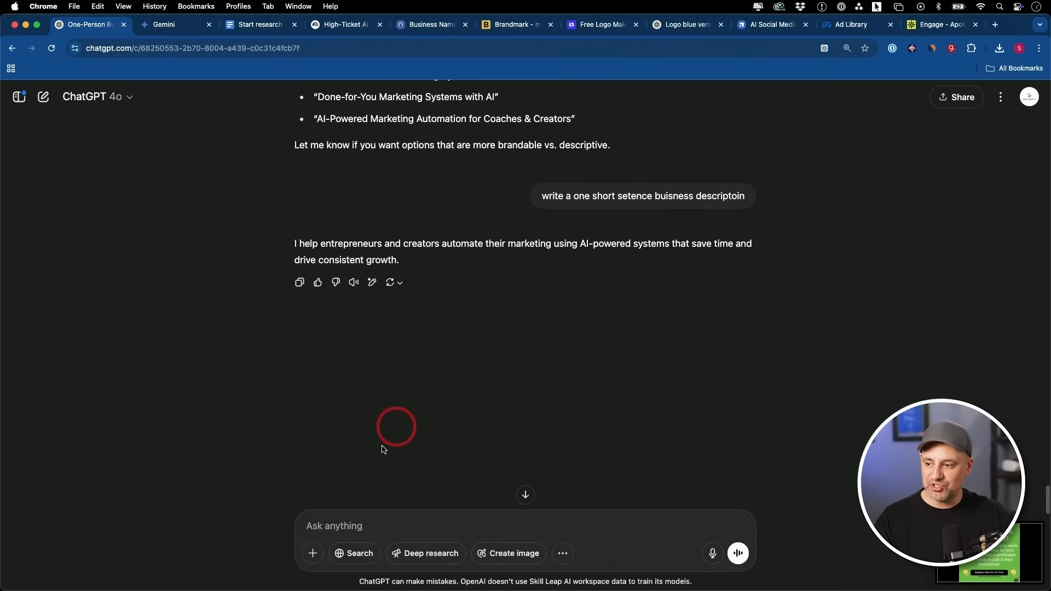
# - Ask ChatGPT for a variation of the attached ad tailored to the offer and review the reply
pyautogui.write('I like this ad. give me a variation on this to work with my offer')
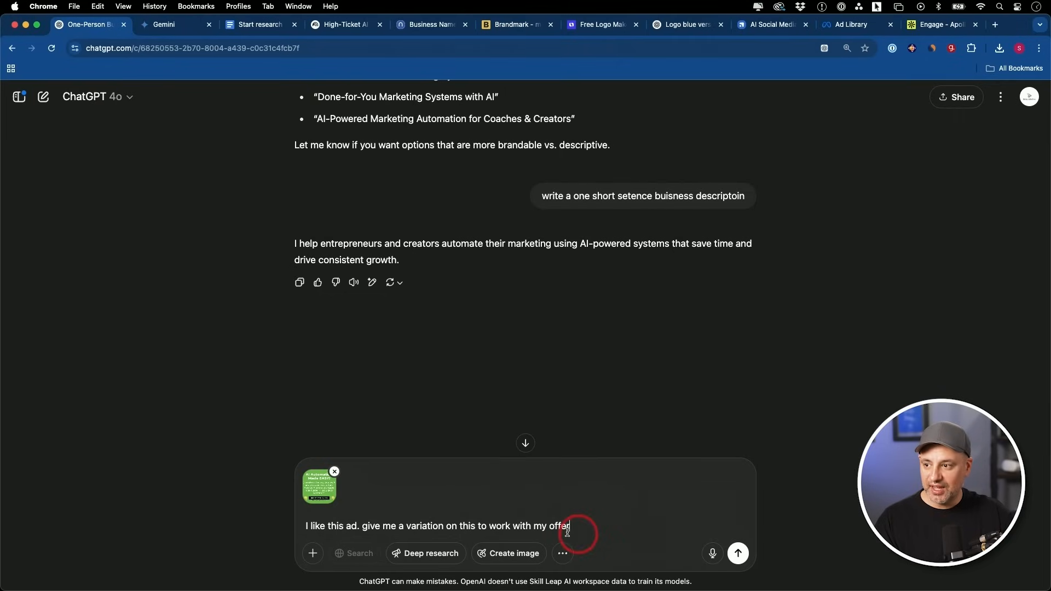
pyautogui.moveTo(467, 339)
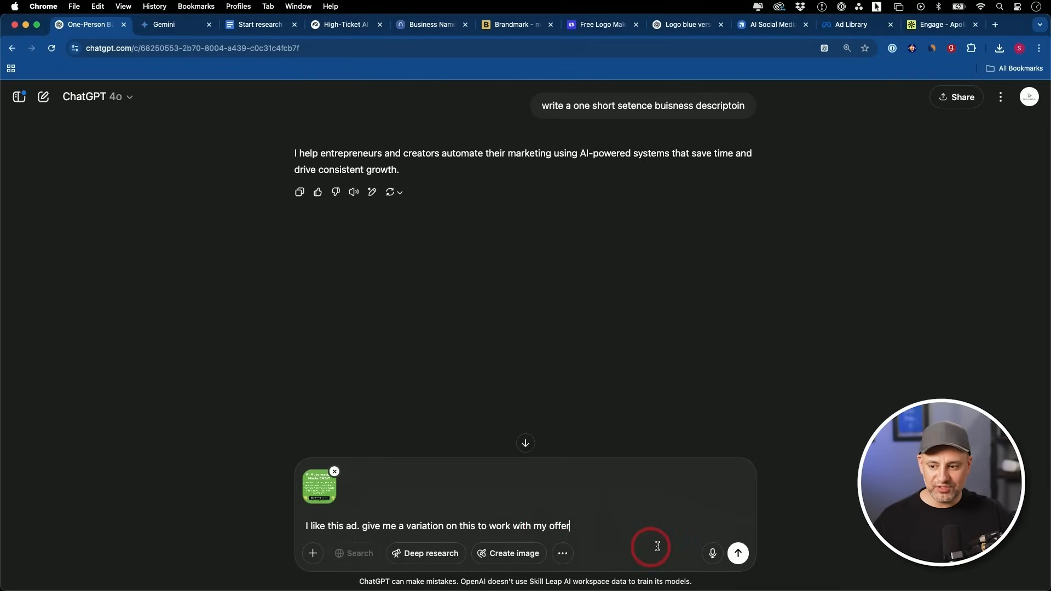
pyautogui.click(737, 553)
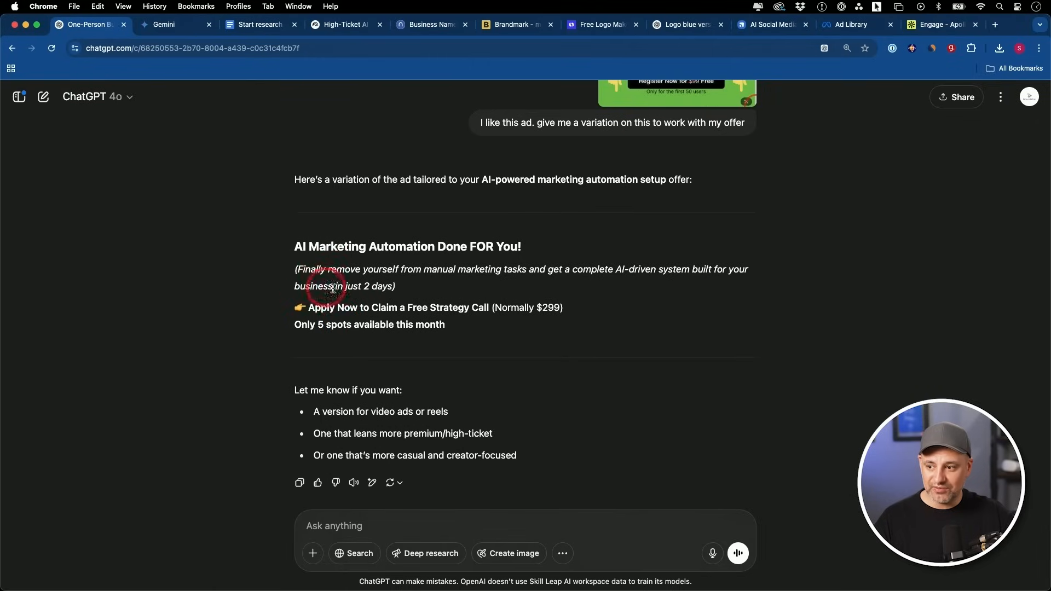
pyautogui.scroll(3)
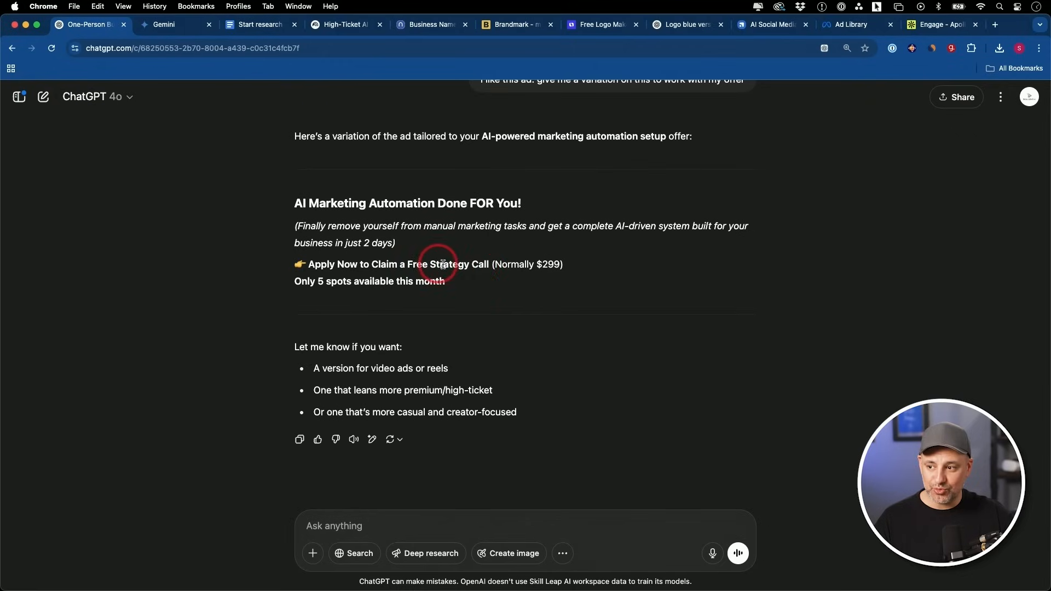
pyautogui.moveTo(490, 263)
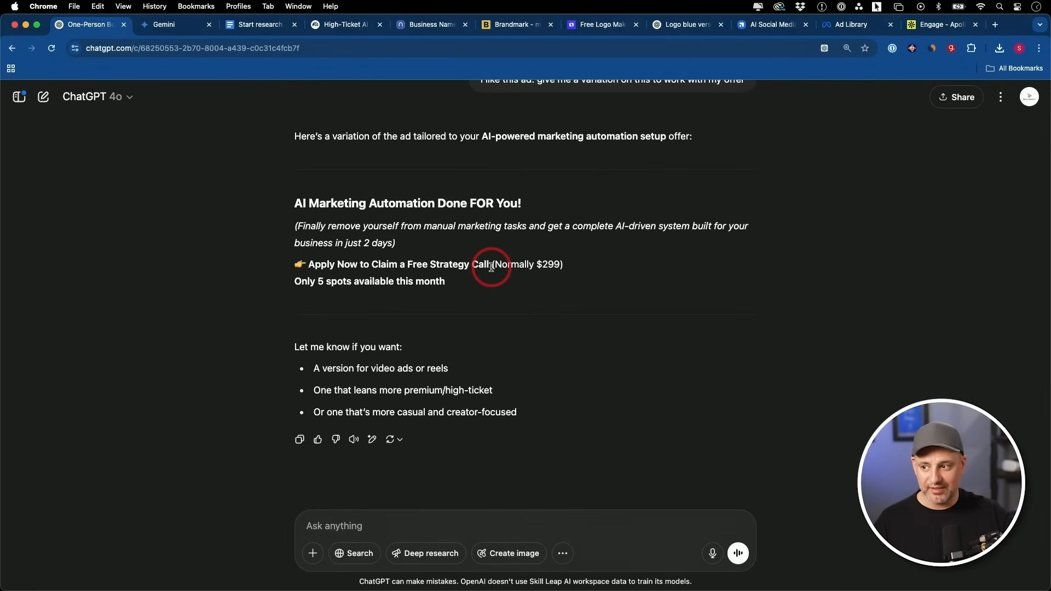
pyautogui.scroll(-3)
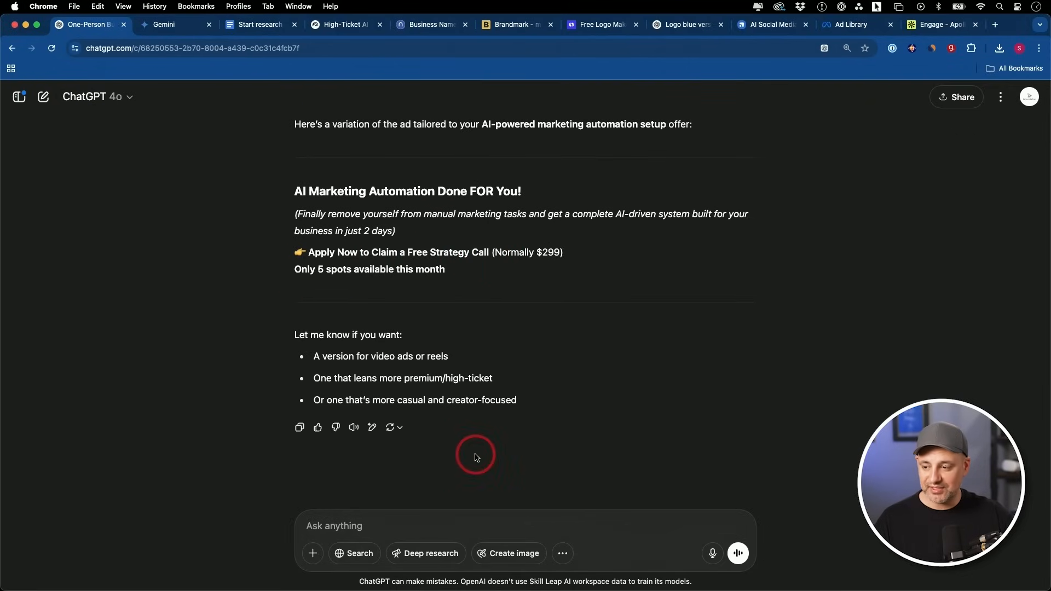
# - Request 'generate this' to create the green 'AI Marketing Automation Done FOR You!' ad image
pyautogui.click(383, 526)
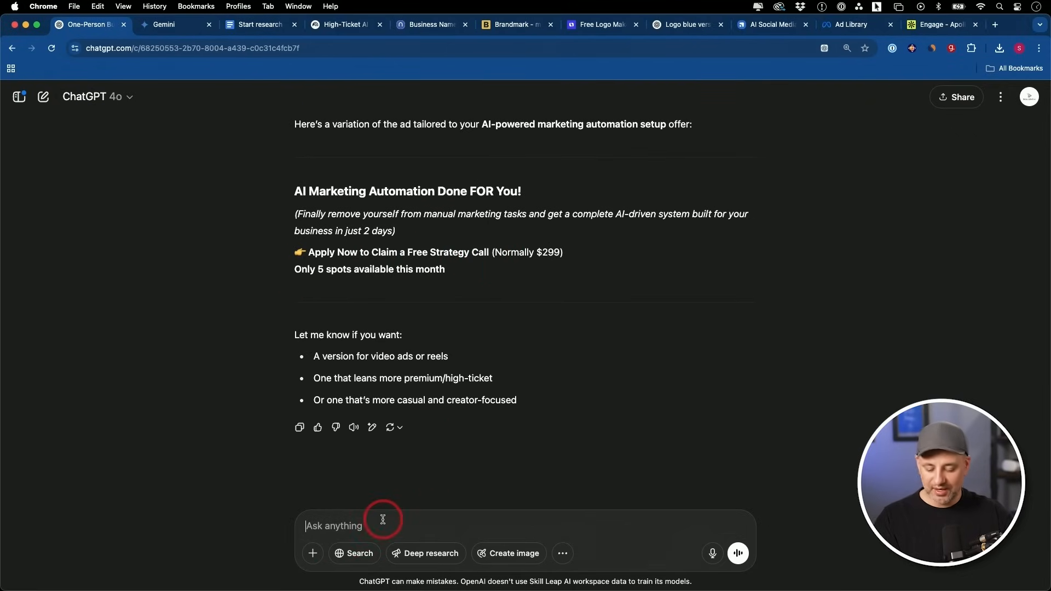
pyautogui.write('generate this')
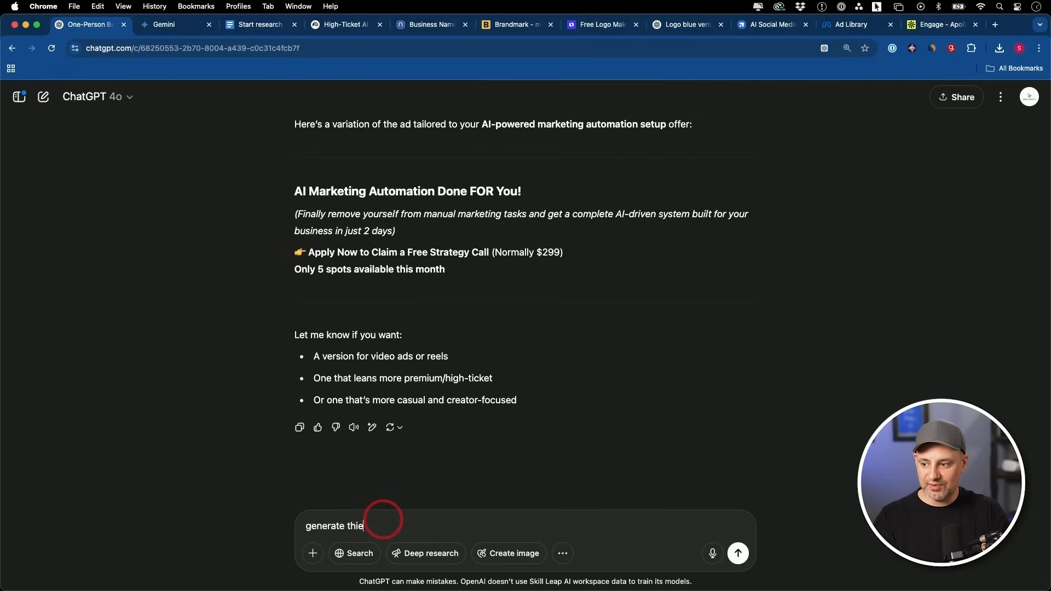
pyautogui.click(736, 552)
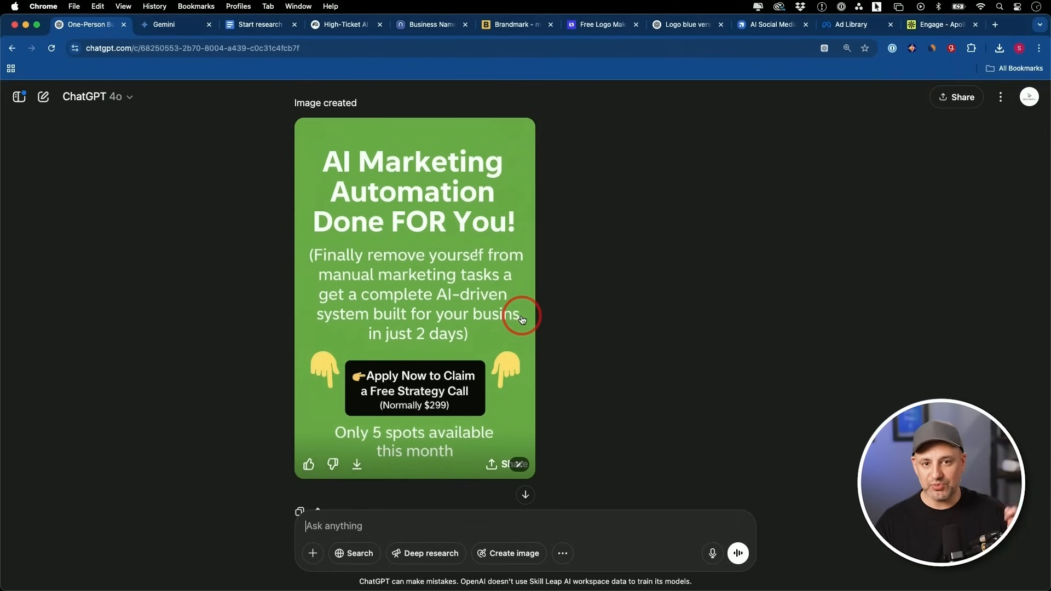
pyautogui.moveTo(458, 186)
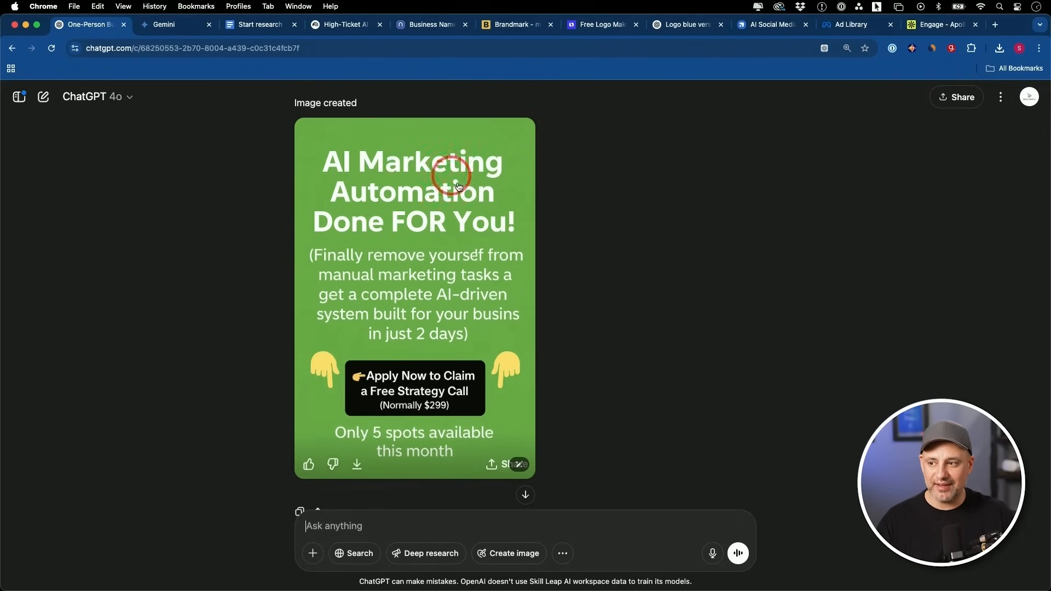
pyautogui.moveTo(543, 321)
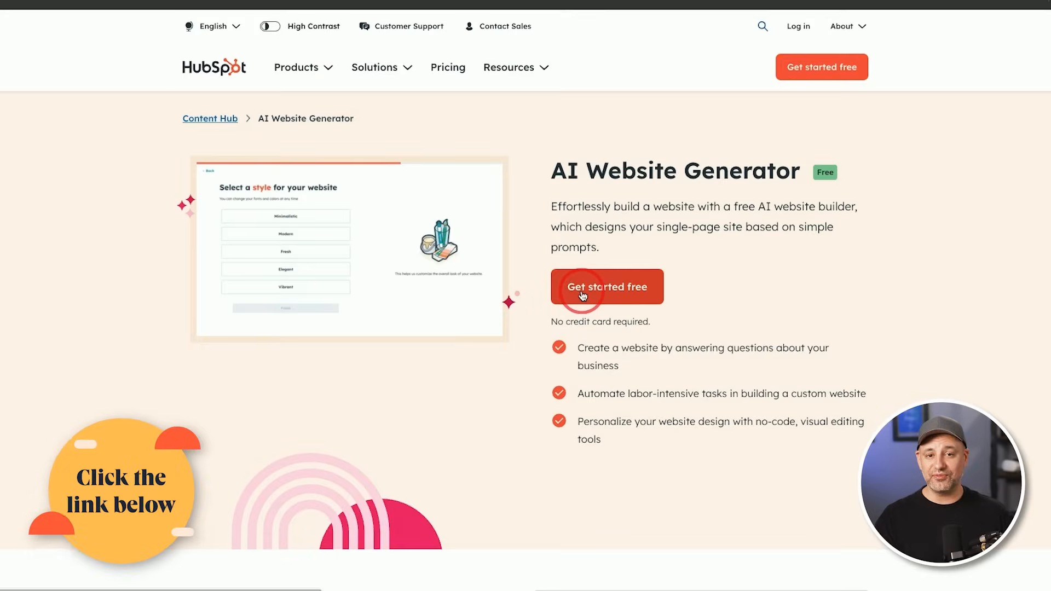
# - Browse the Futurepedia courses and the AI For SEO Content Creation course page
pyautogui.click(605, 285)
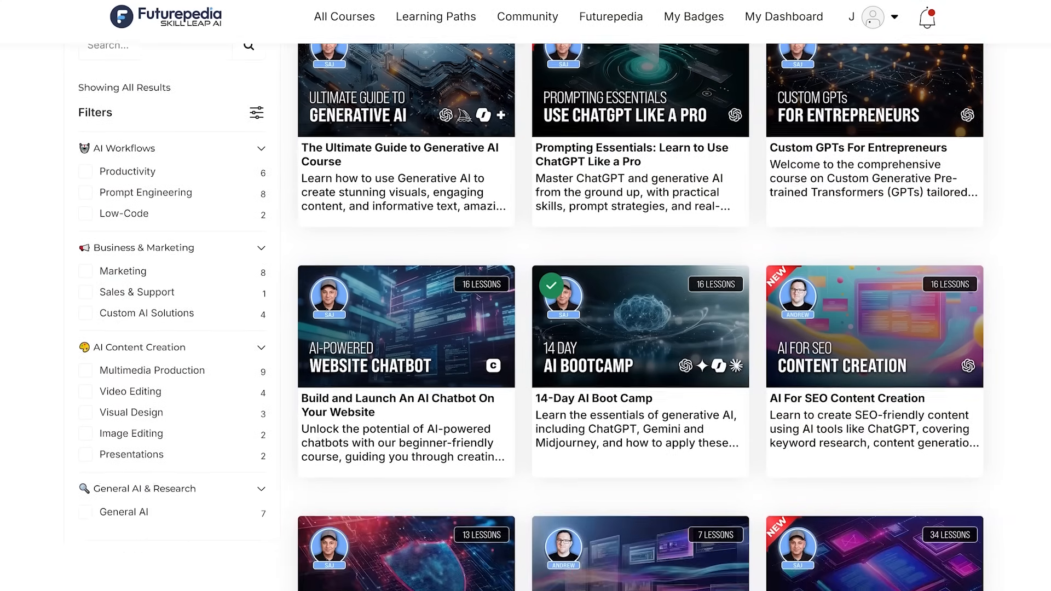
pyautogui.scroll(-3)
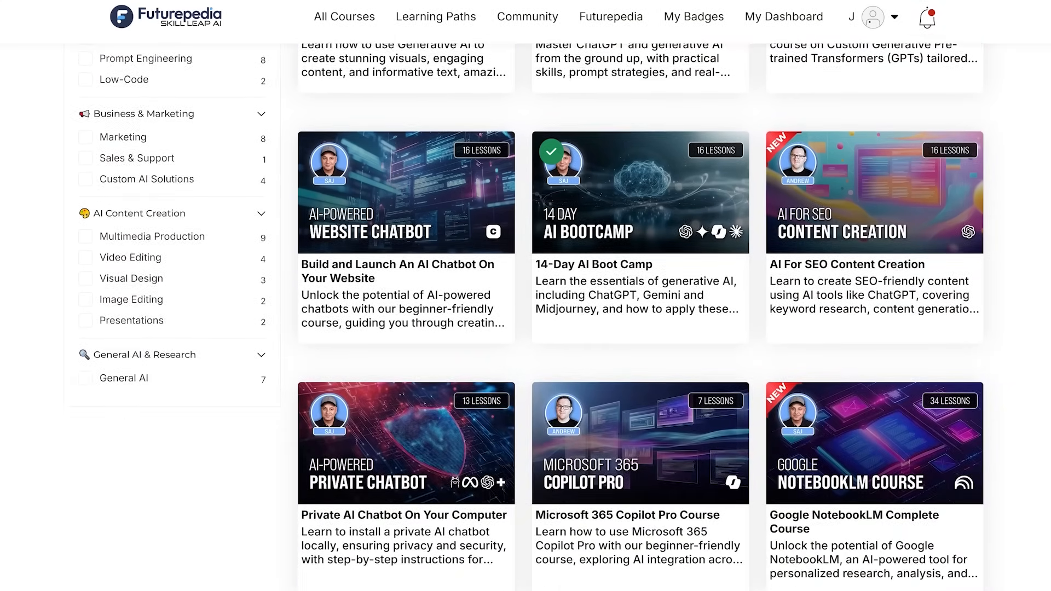
pyautogui.scroll(-3)
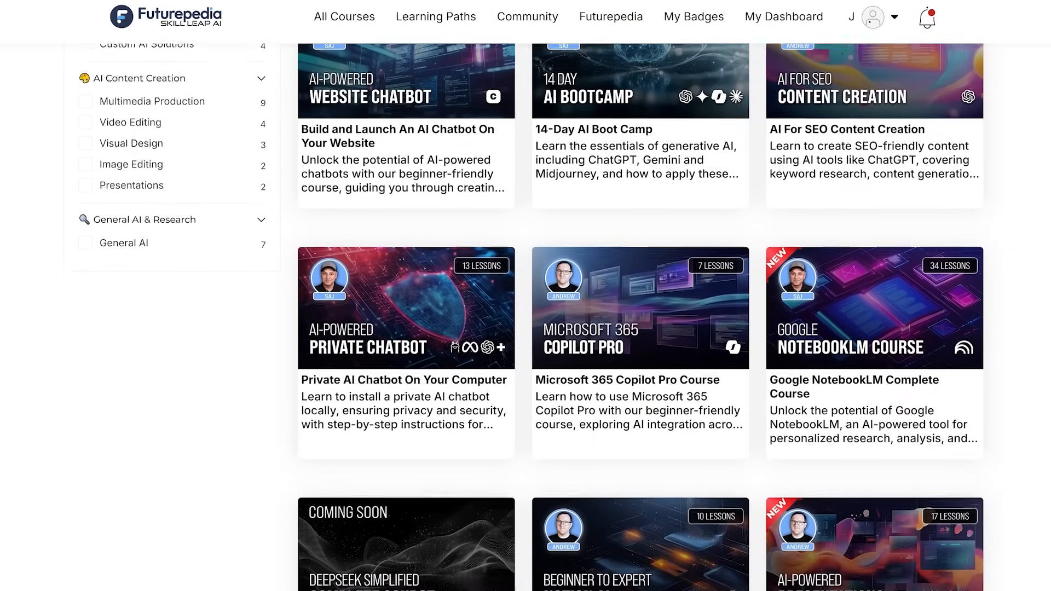
pyautogui.scroll(-3)
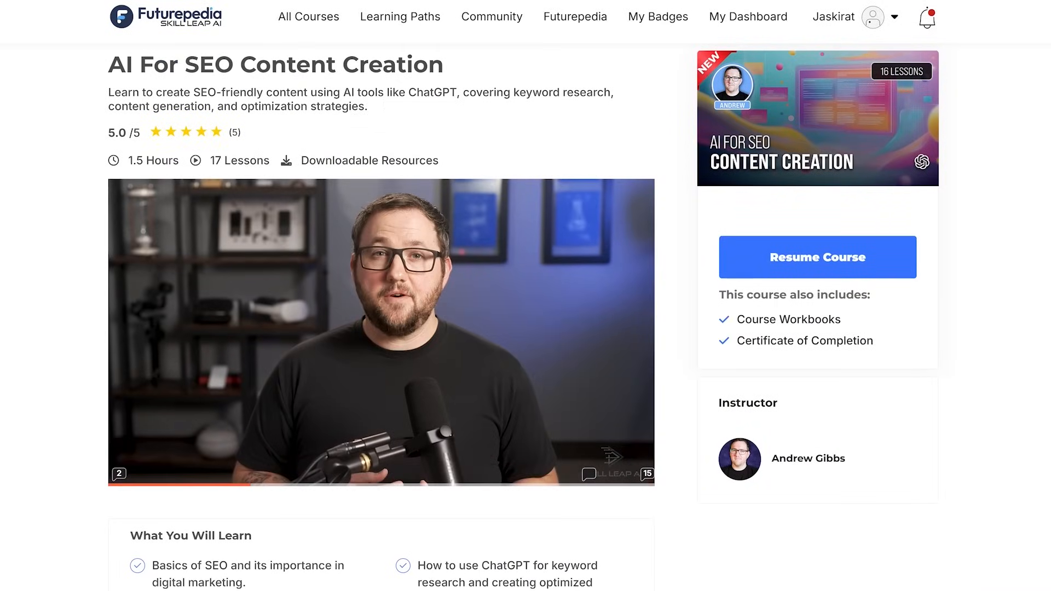
pyautogui.scroll(-3)
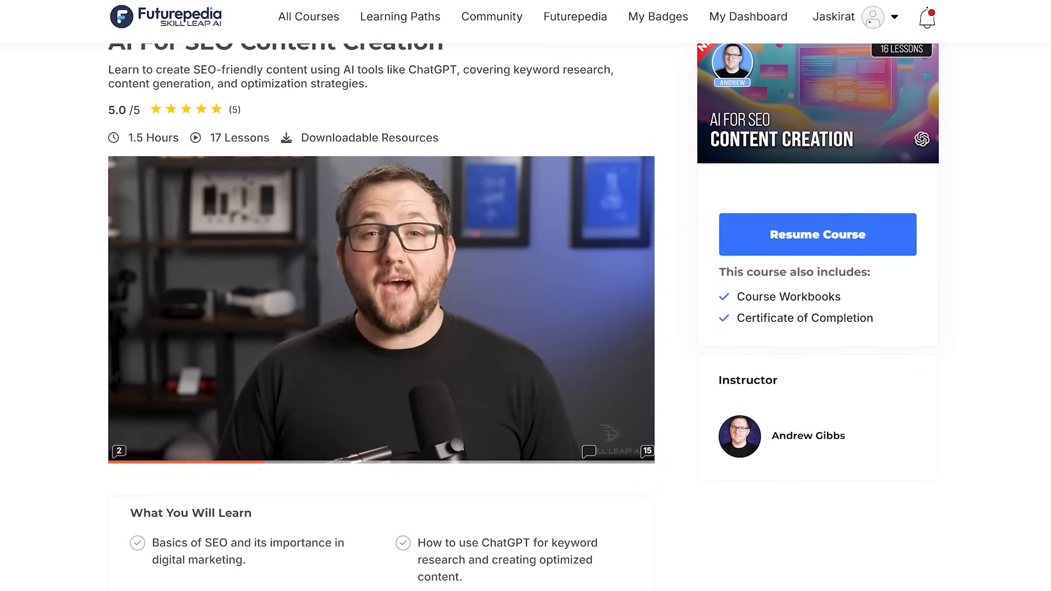
pyautogui.scroll(-3)
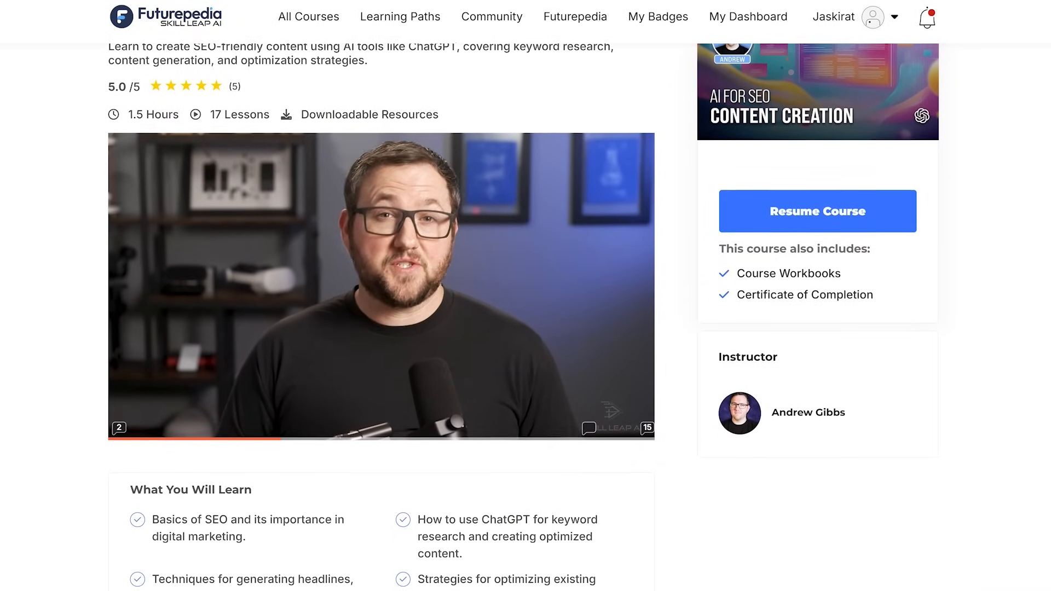
# - Scroll through the Community discussion feed and return to the Futurepedia home page
pyautogui.click(817, 212)
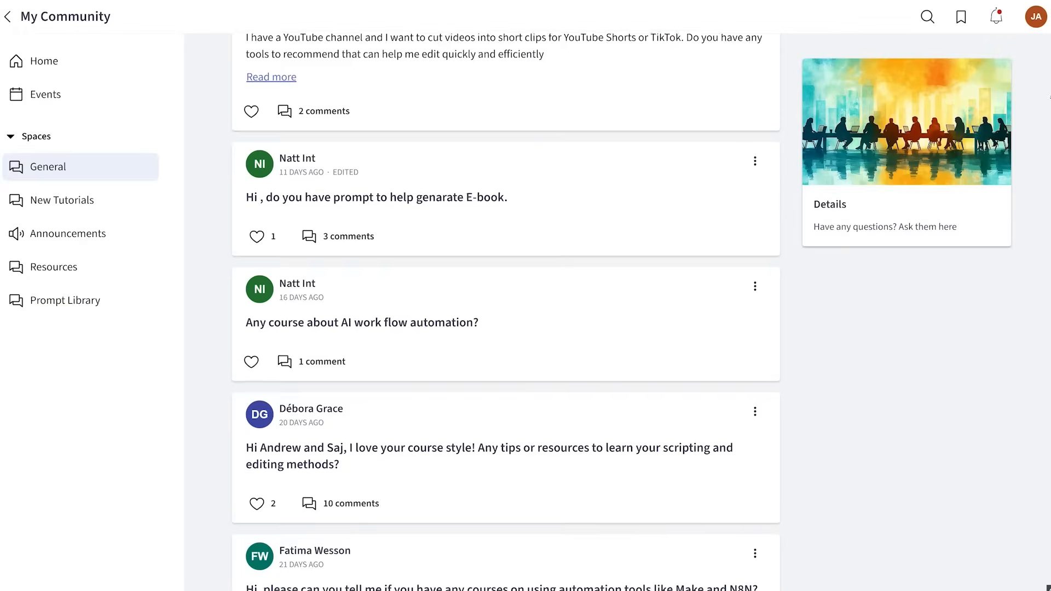
pyautogui.scroll(-3)
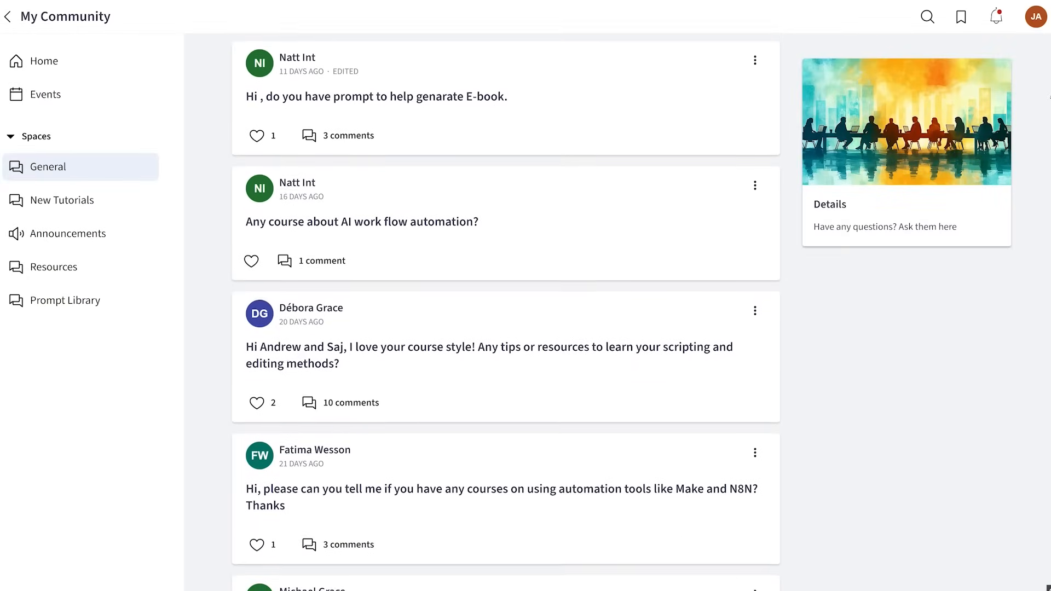
pyautogui.scroll(-3)
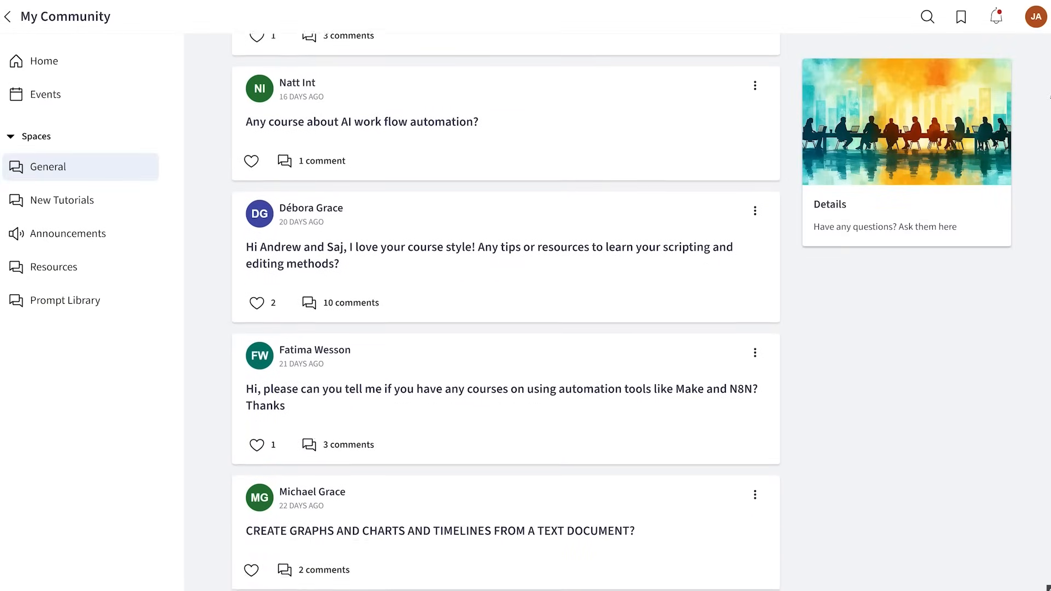
pyautogui.scroll(-3)
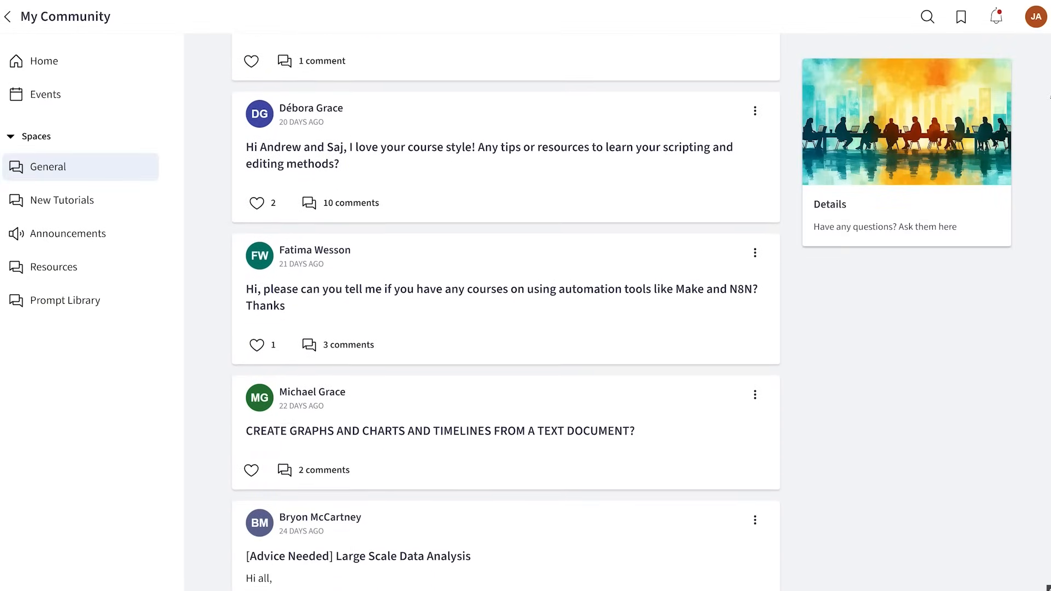
pyautogui.scroll(-3)
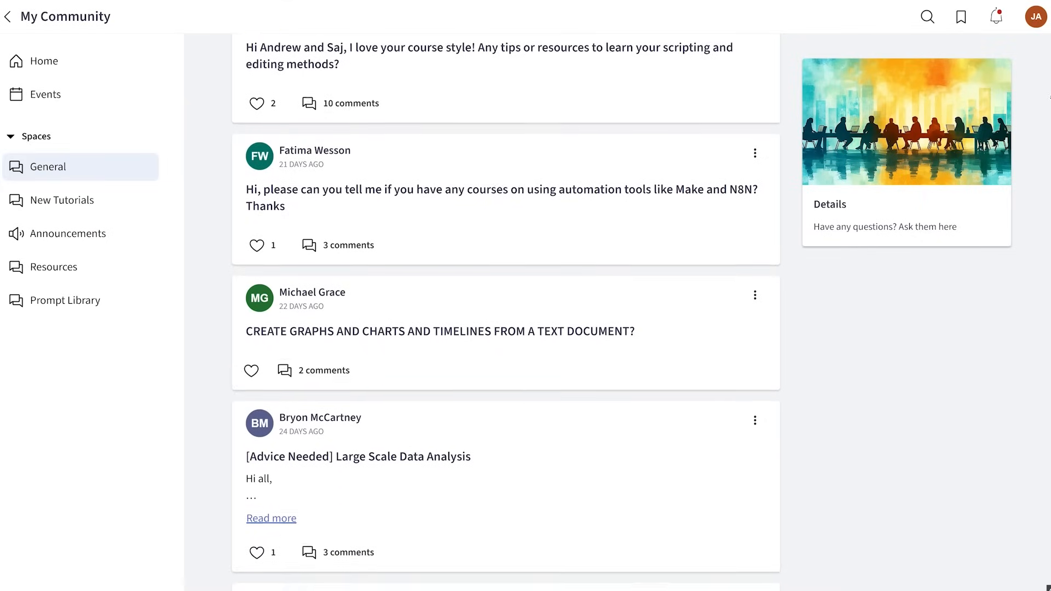
pyautogui.scroll(-3)
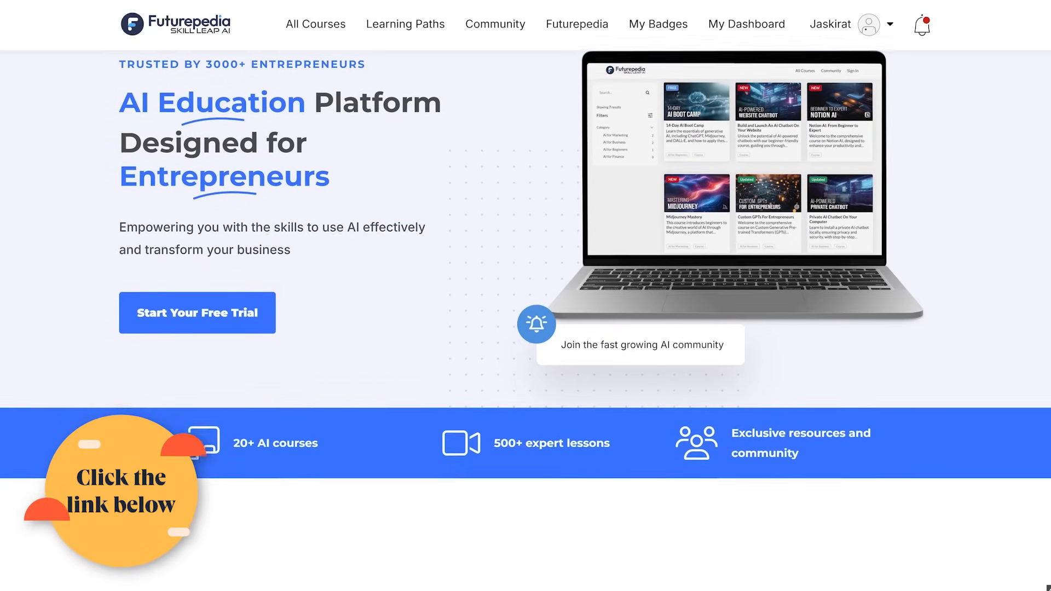
pyautogui.scroll(-3)
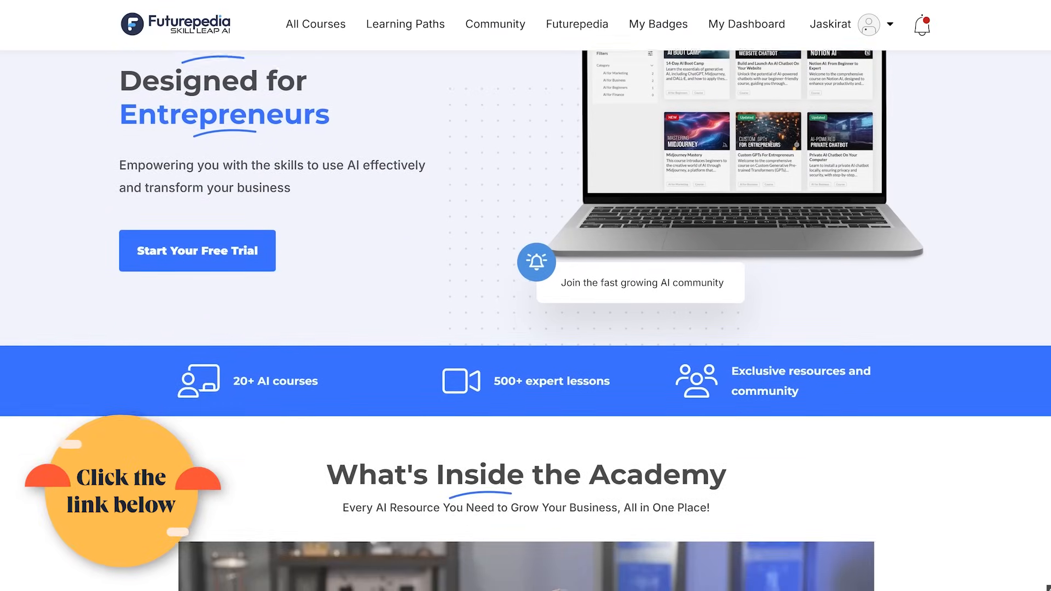